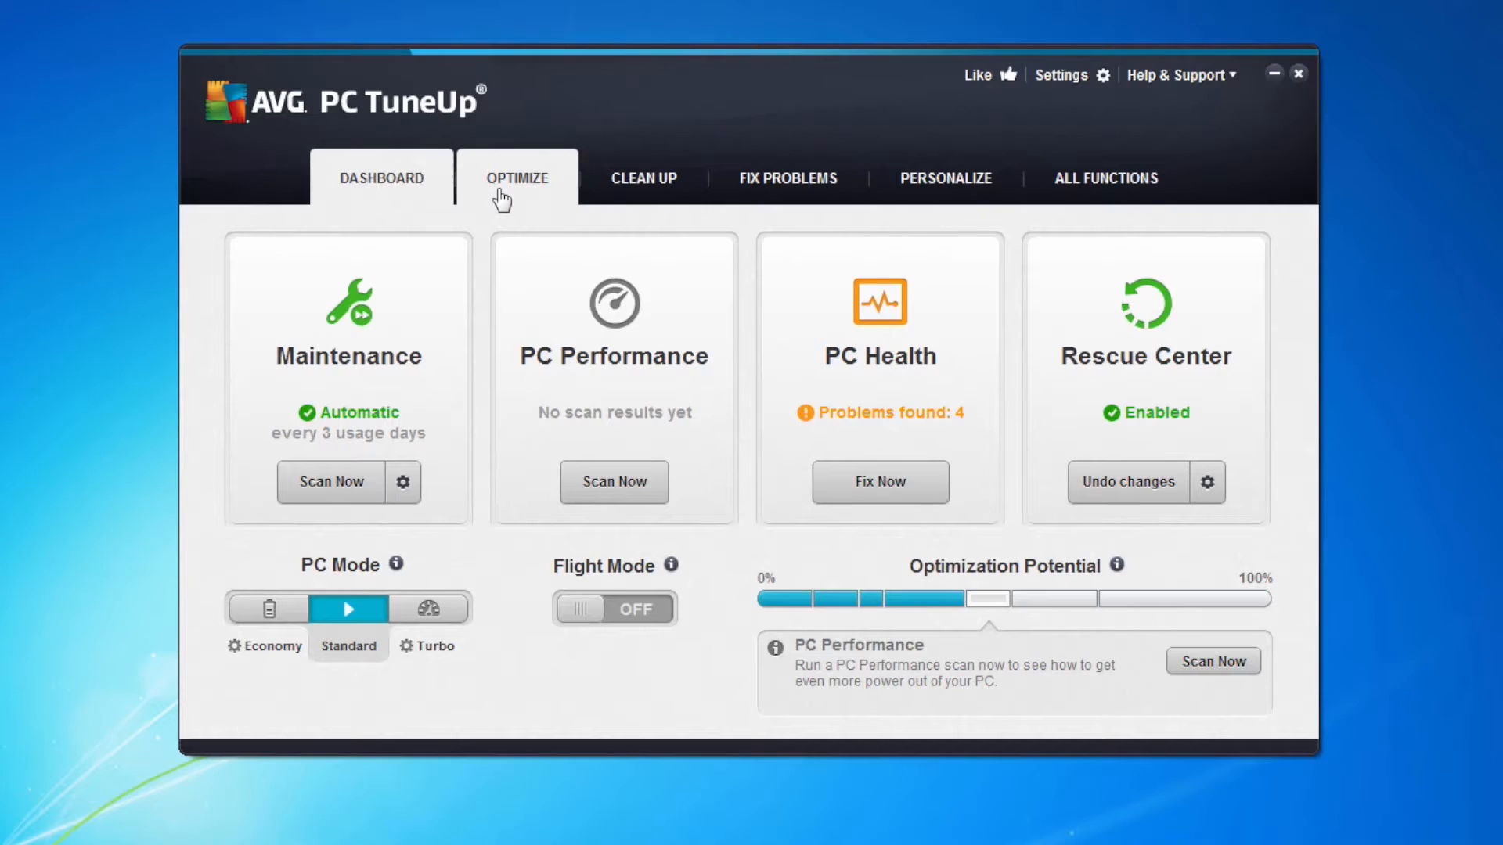
Switch to the Clean Up section, showing 8,712 elements and 16,388.8 MB of cleanup potential
click(644, 179)
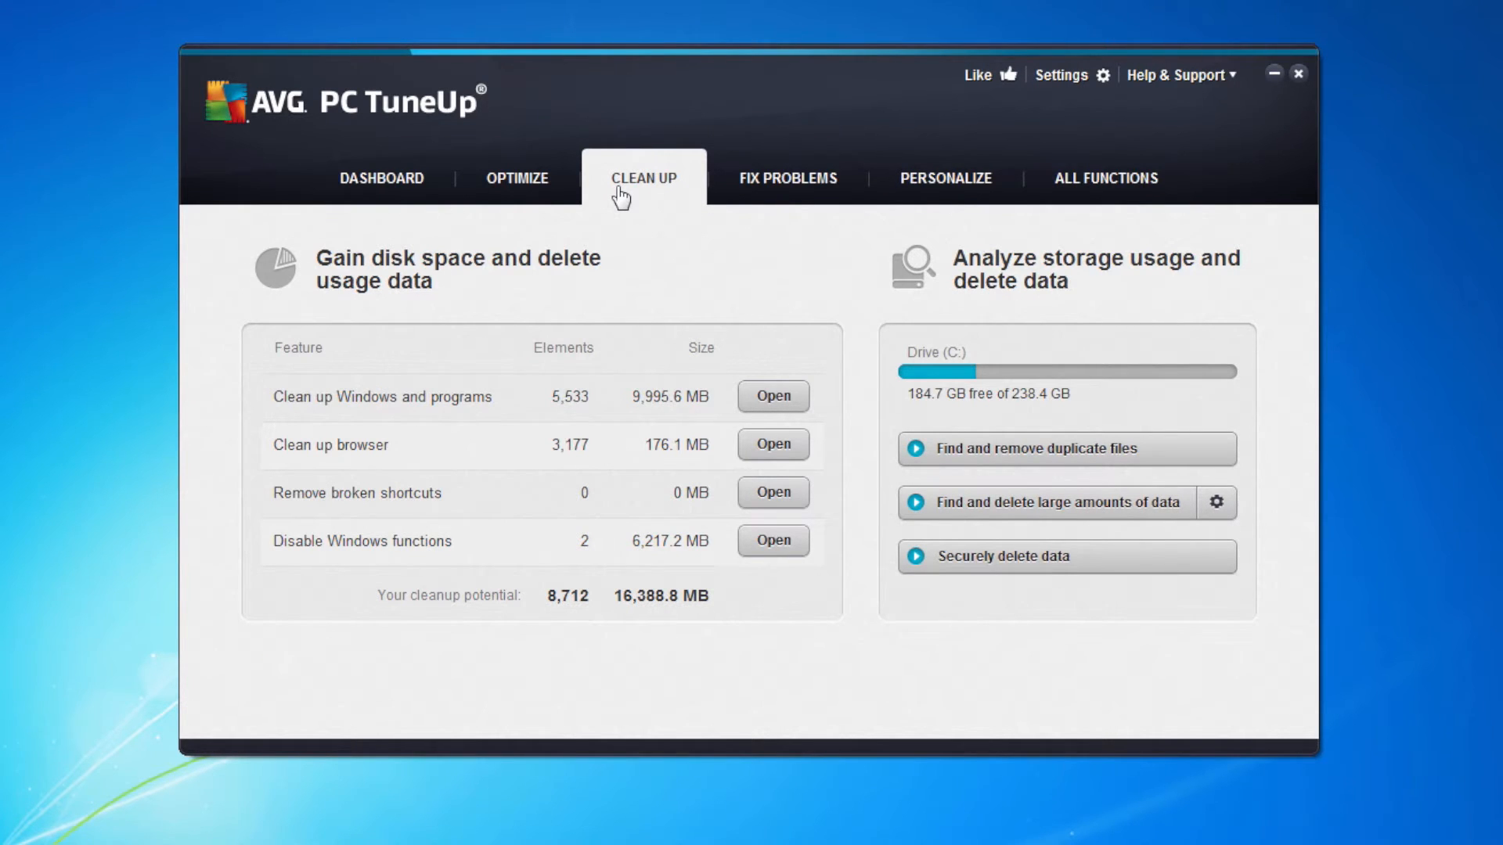
mouse_move(330, 422)
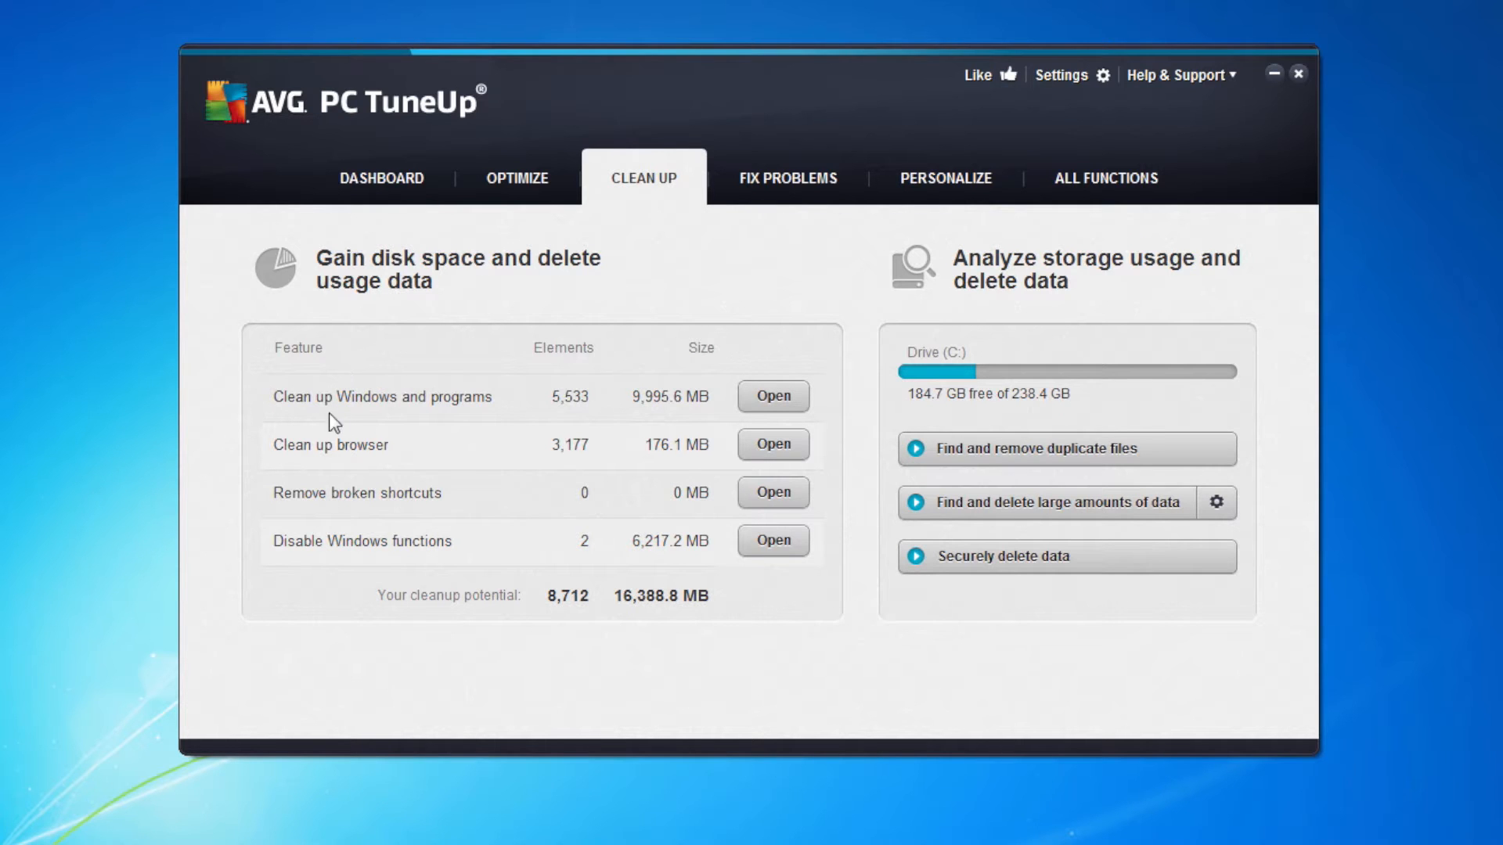
mouse_move(640, 410)
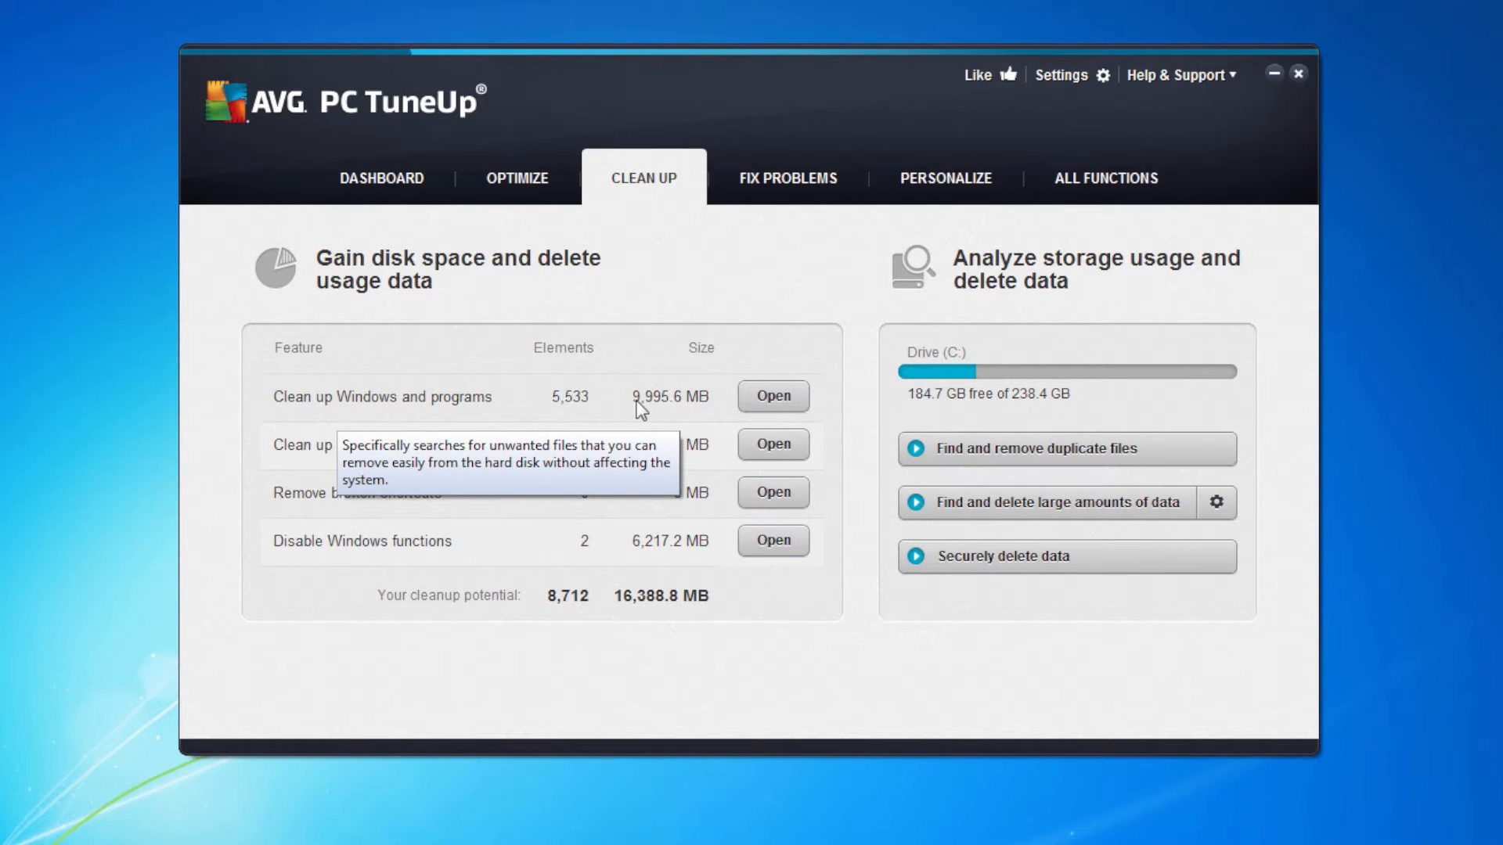
mouse_move(624, 374)
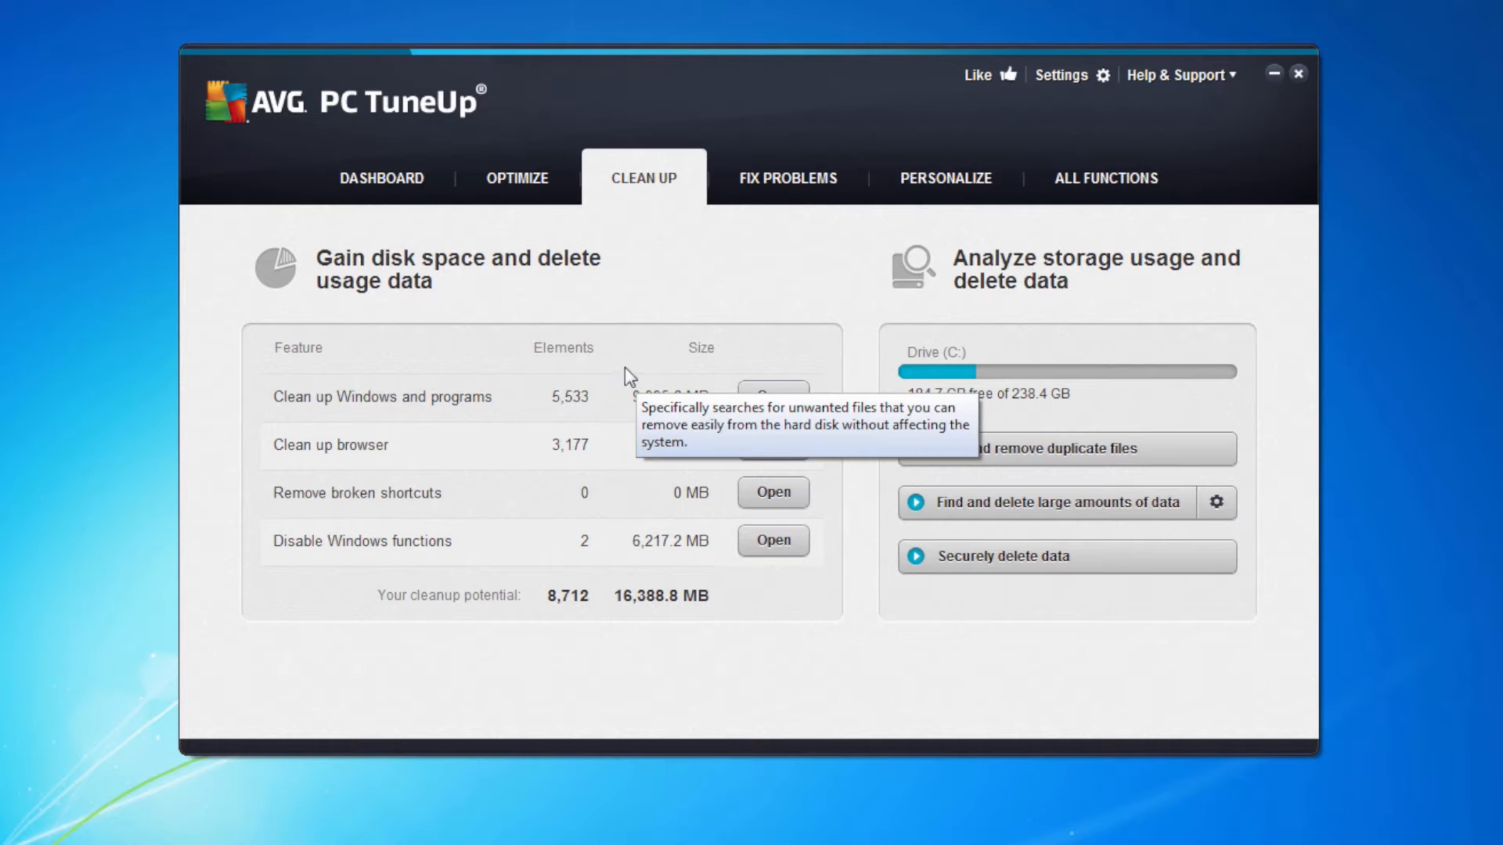
Clean temporary files under 'Clean up Windows and programs', removing 230 items (435.6 MB)
click(773, 397)
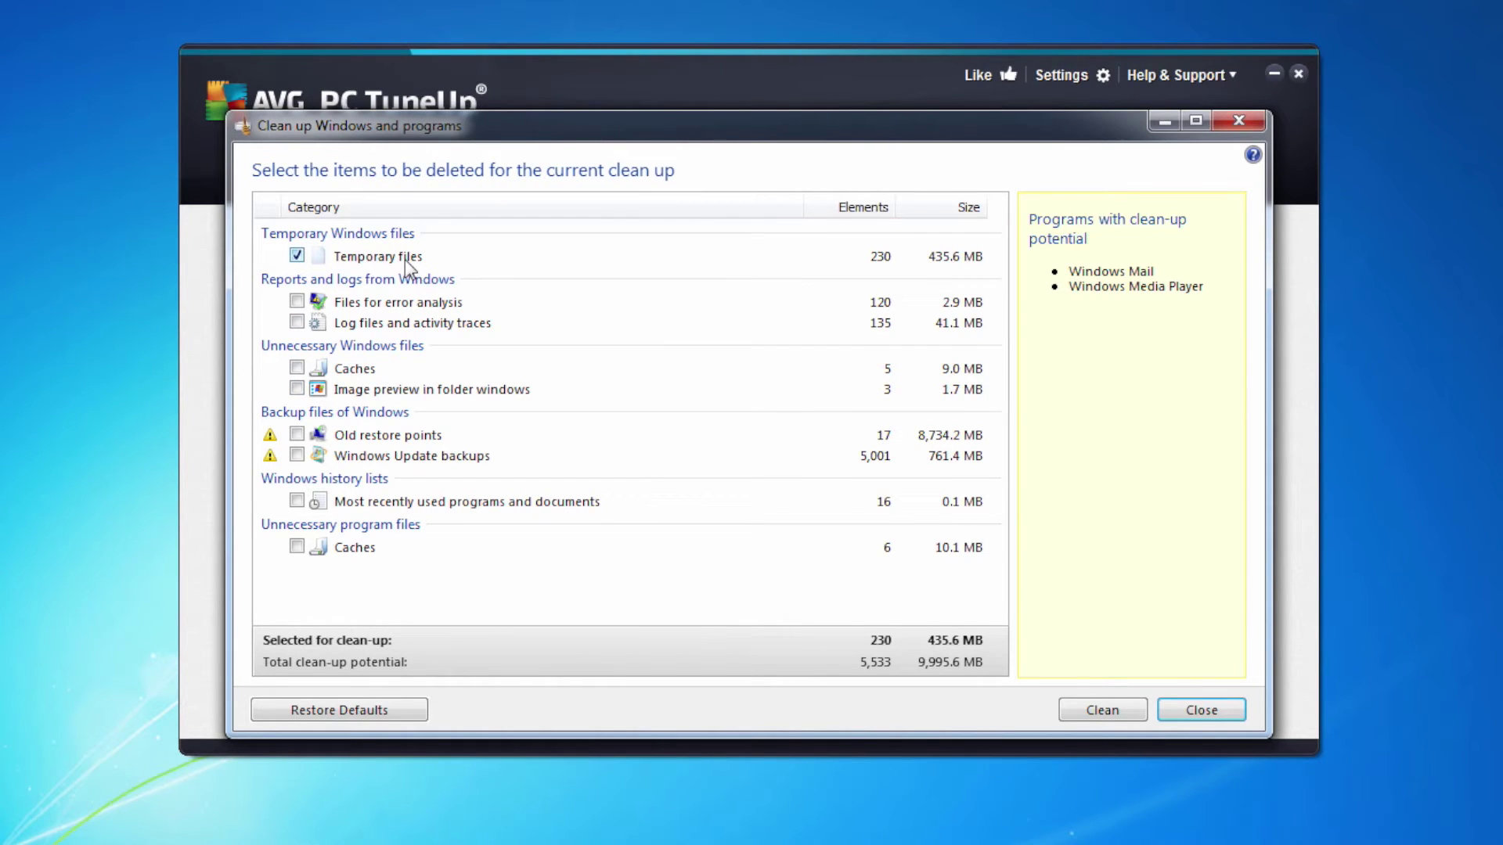
mouse_move(372, 441)
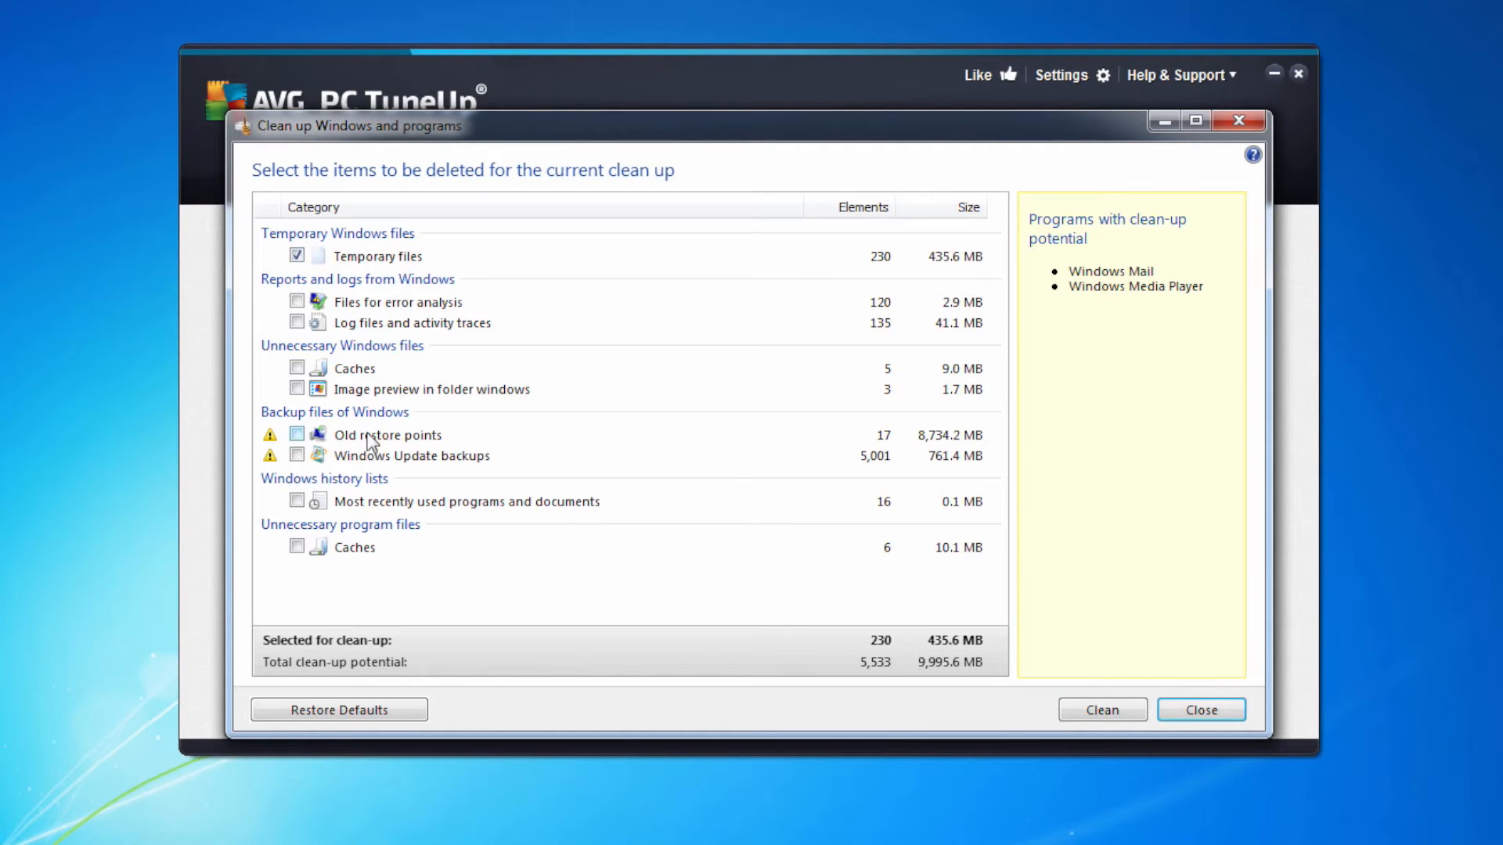
mouse_move(302, 441)
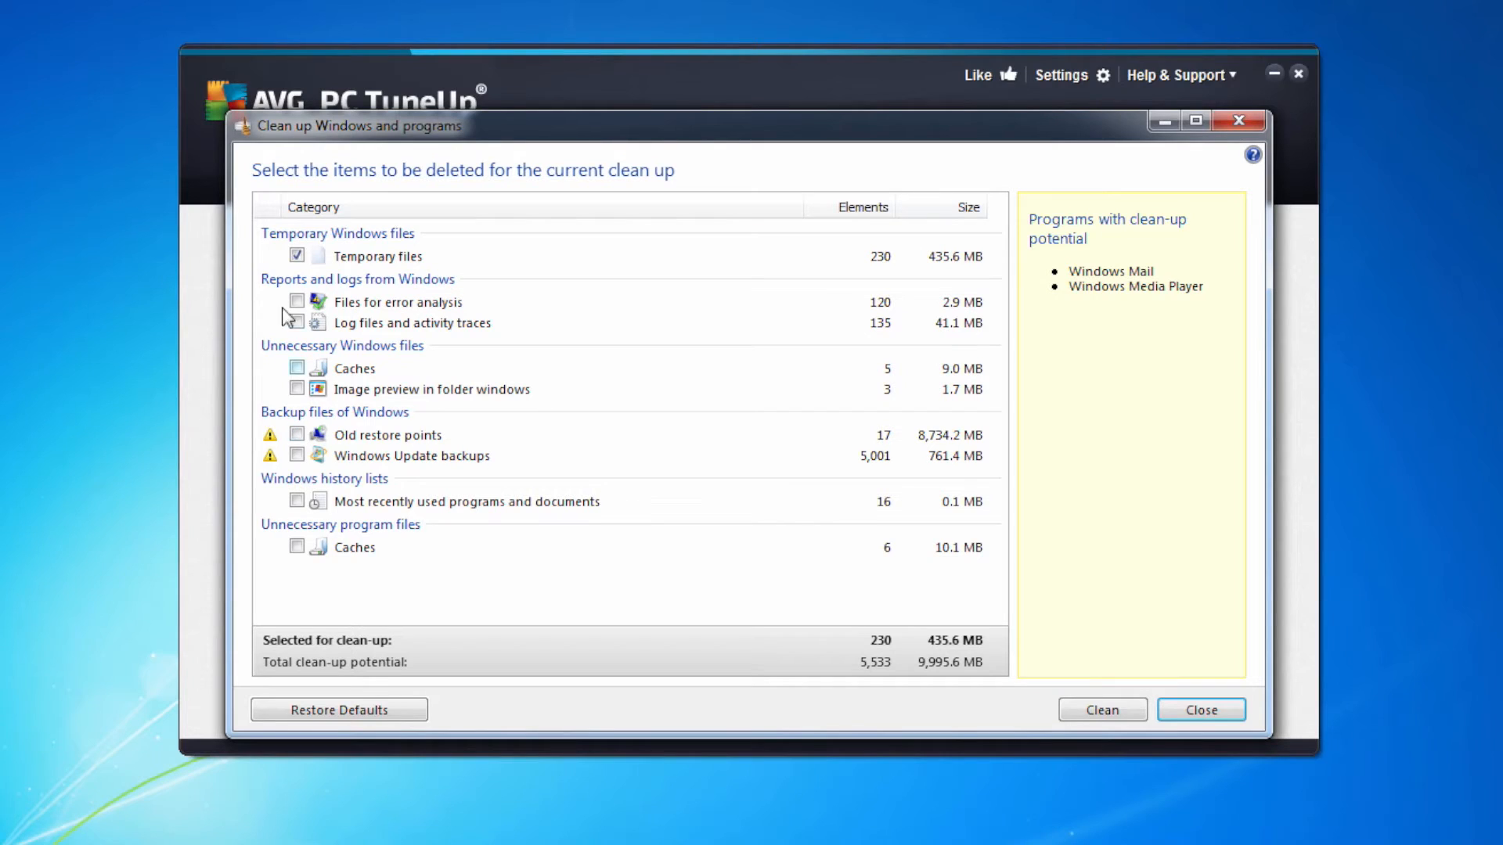
mouse_move(372, 276)
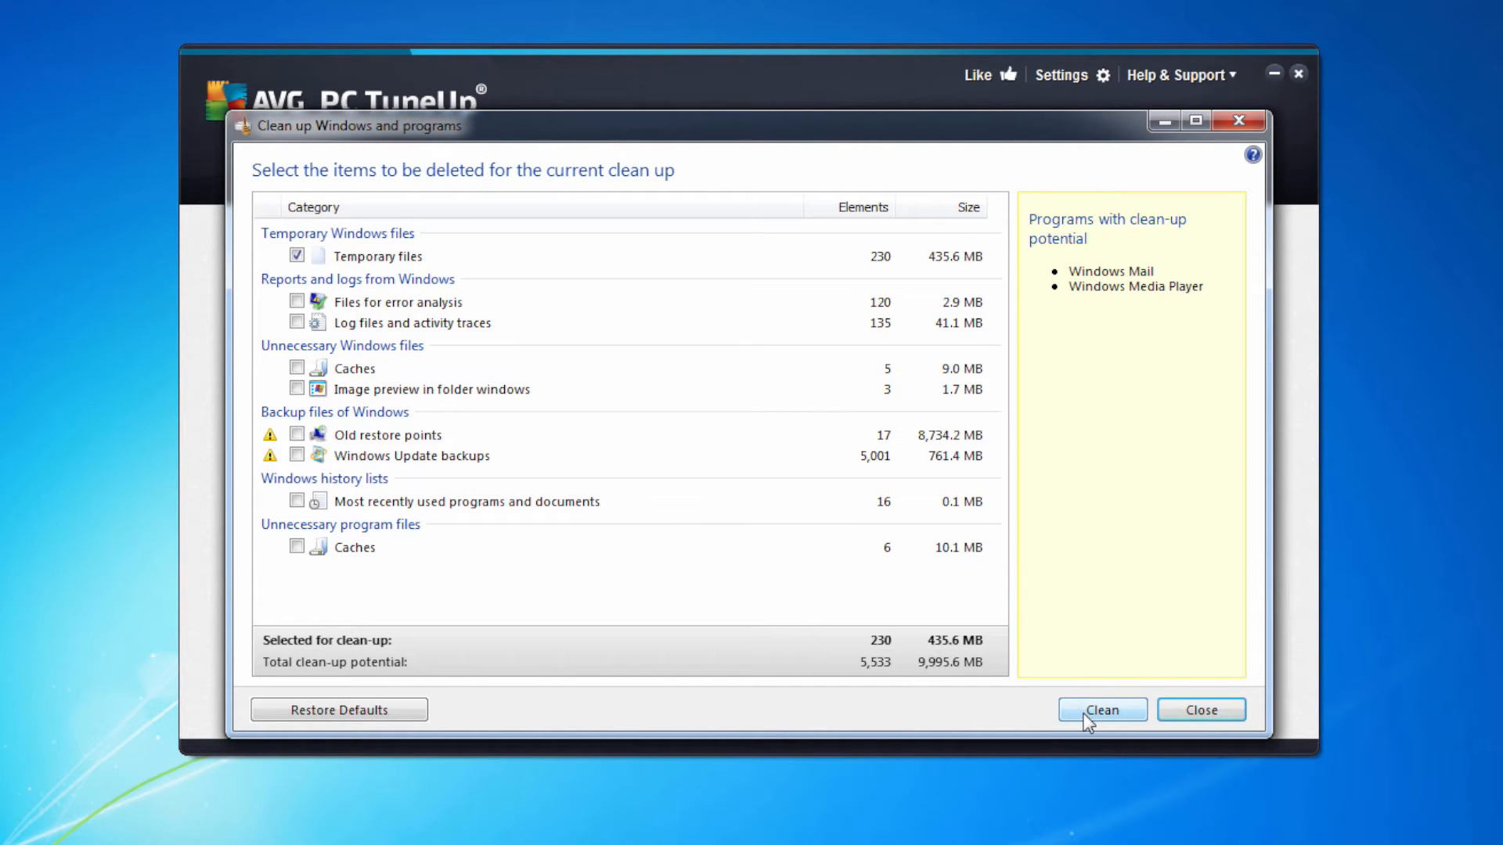
click(1102, 710)
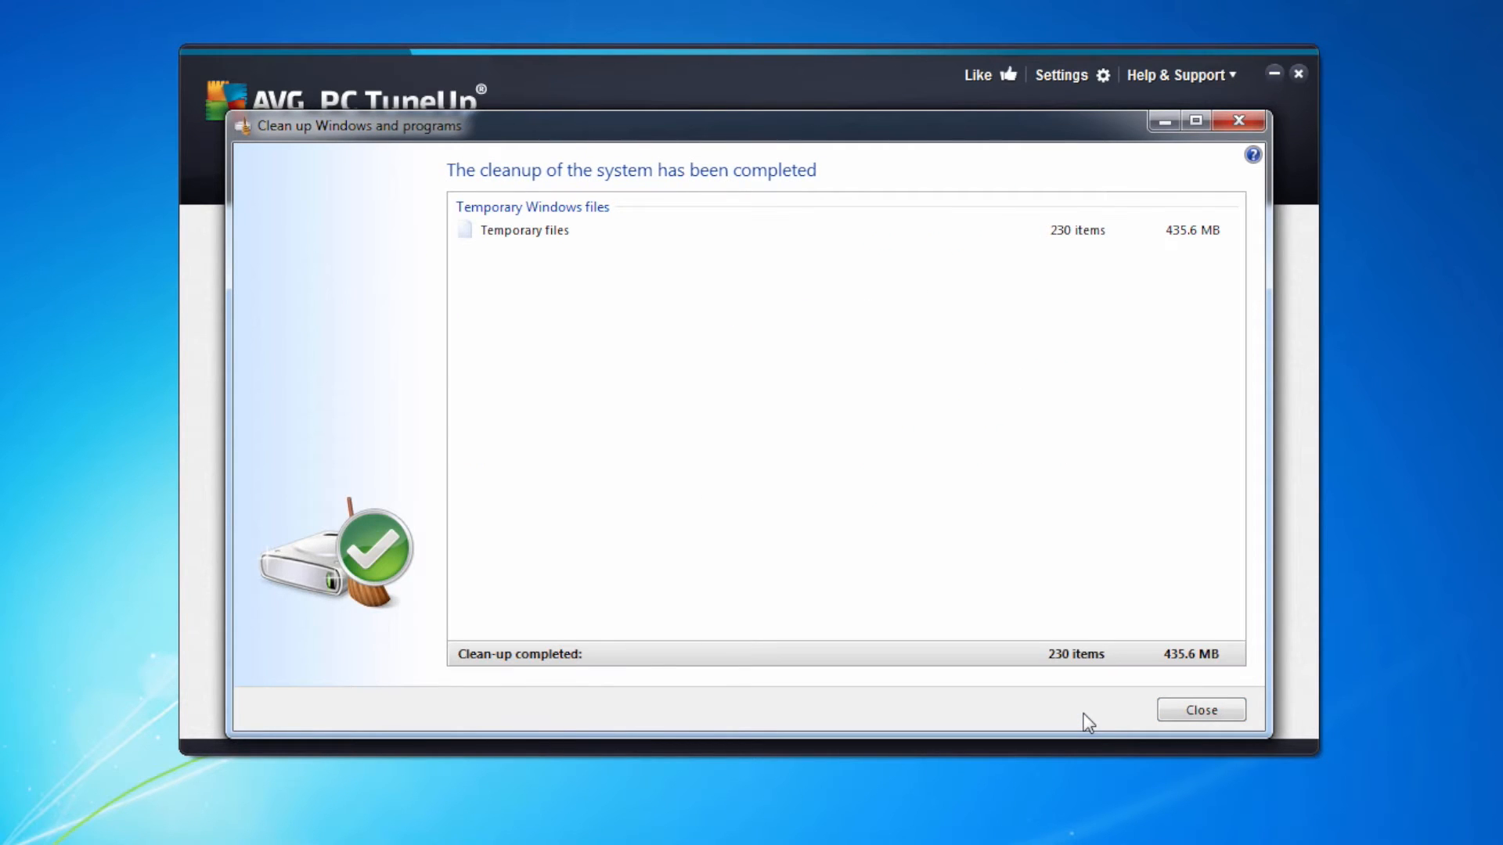
Dismiss the cleanup report, returning to Clean Up with 185.1 GB free on C:
click(1200, 710)
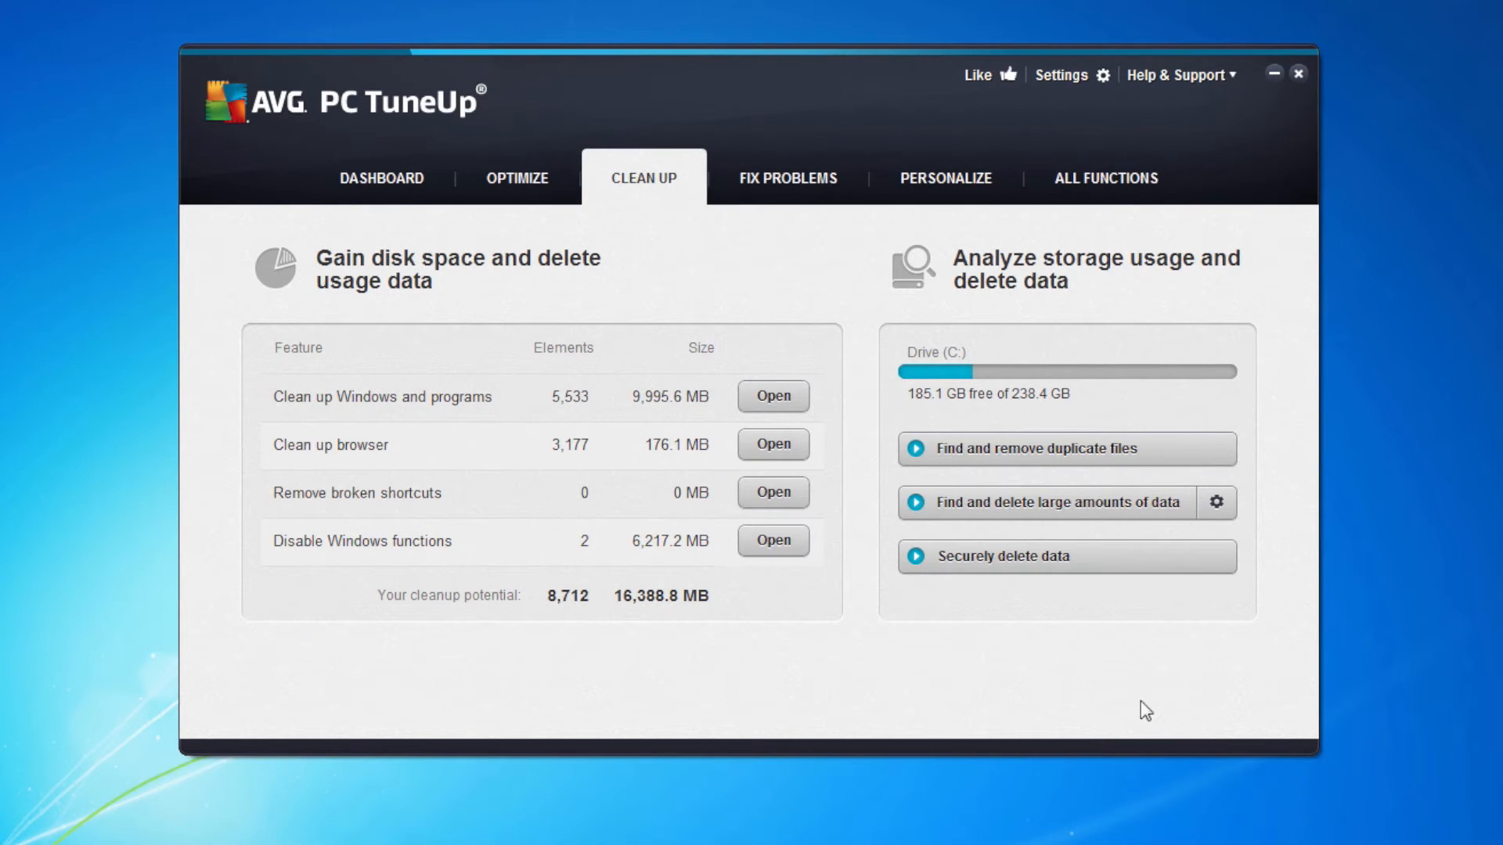
mouse_move(428, 465)
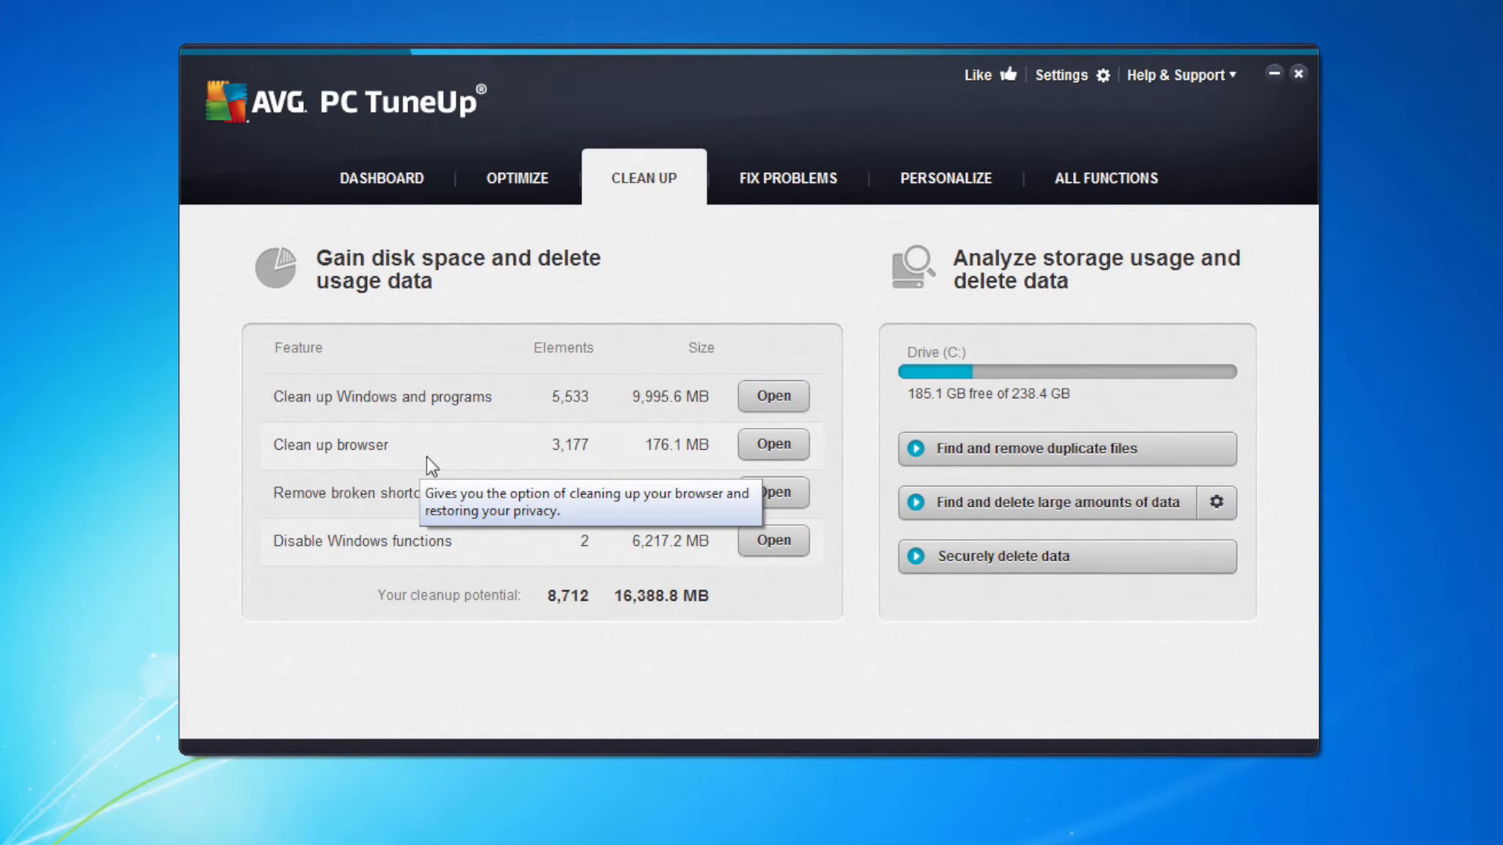
mouse_move(641, 457)
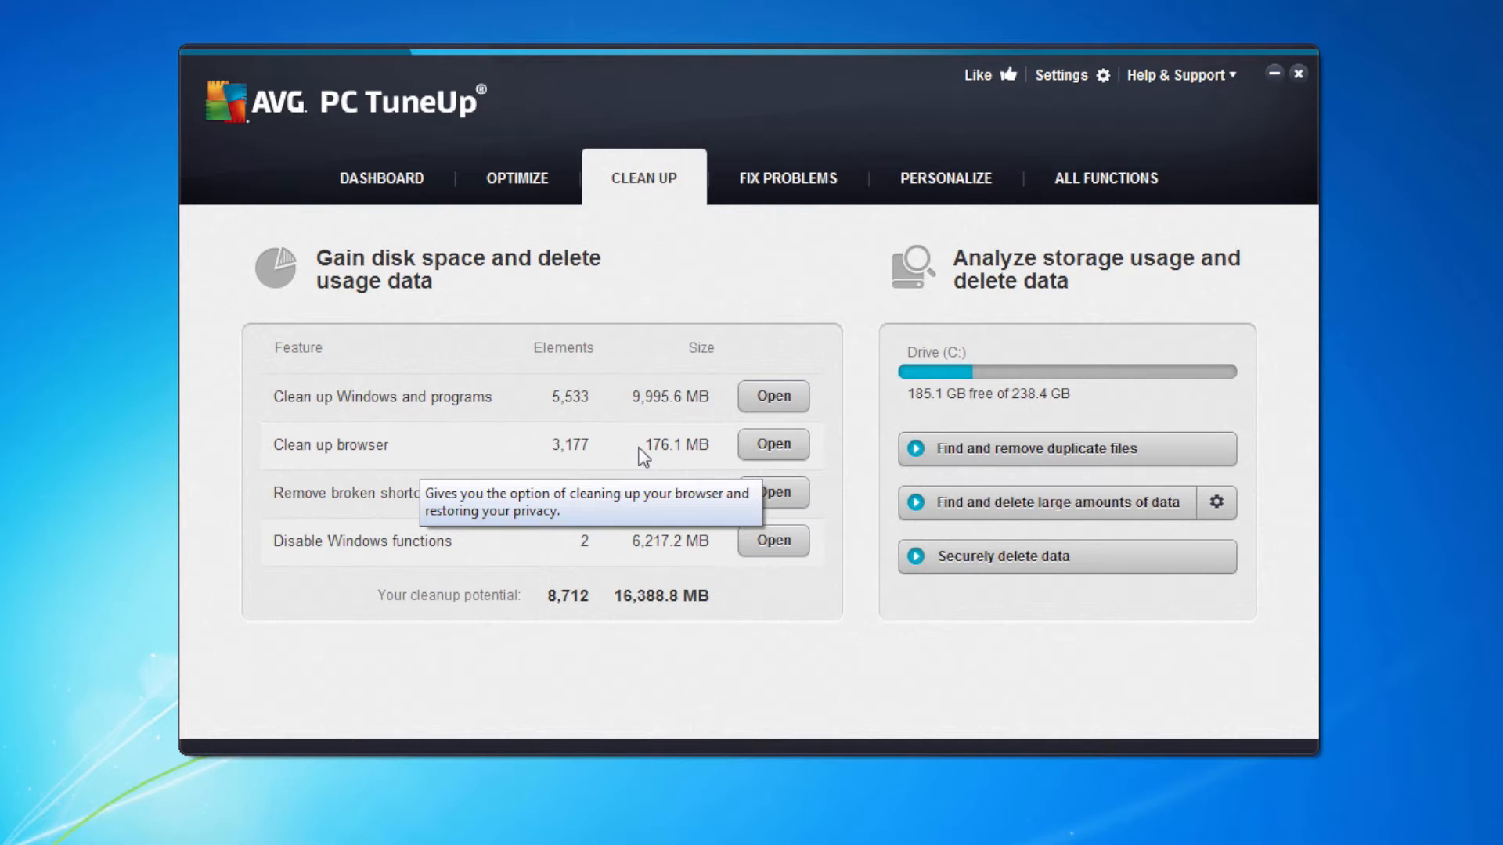
mouse_move(772, 451)
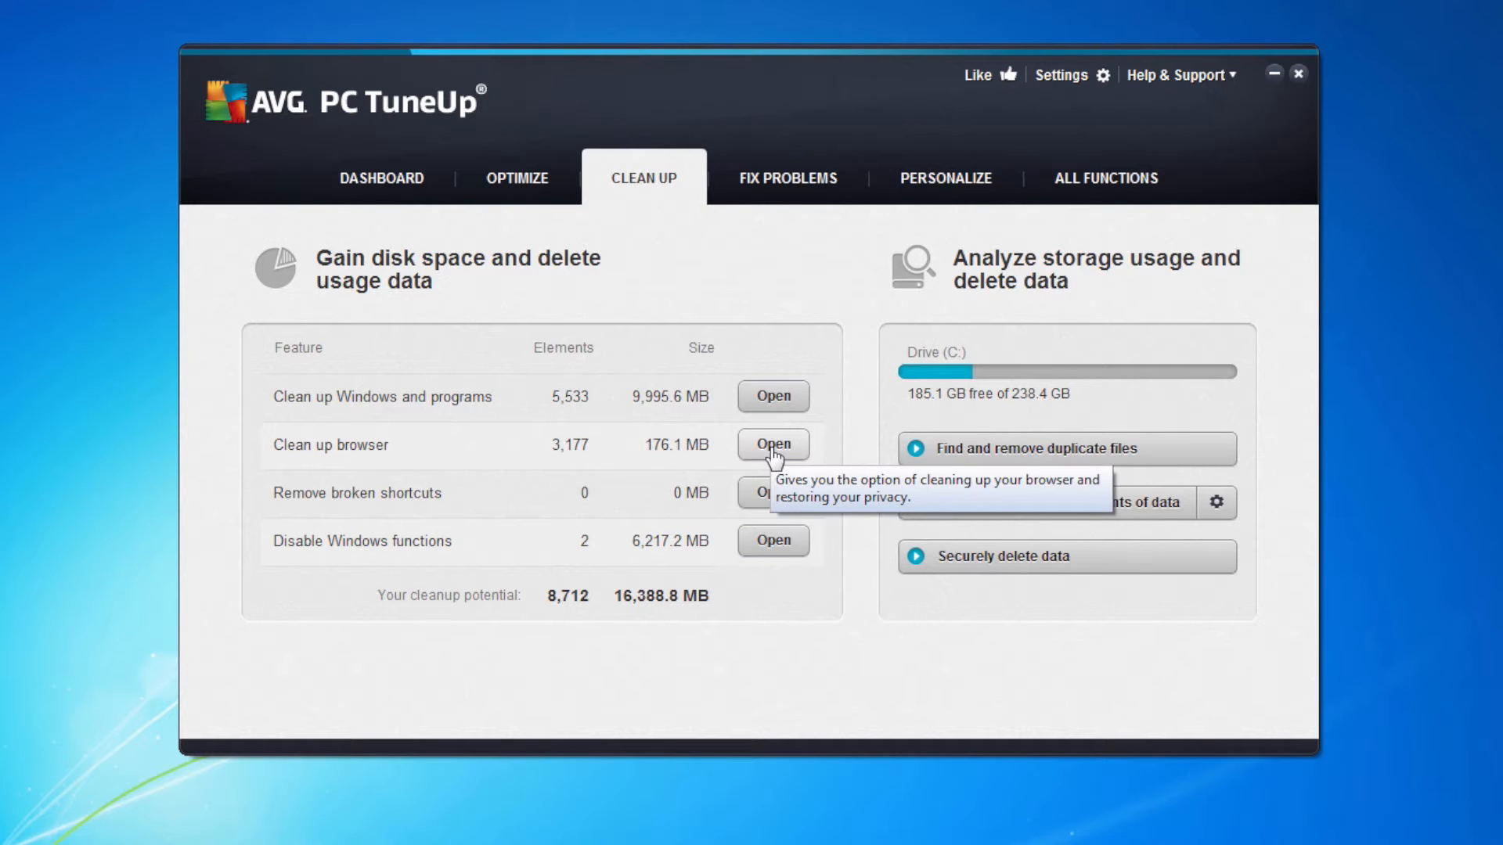
Clean browser data including Chrome's Installer backup, removing 561 items (144.3 MB)
click(773, 444)
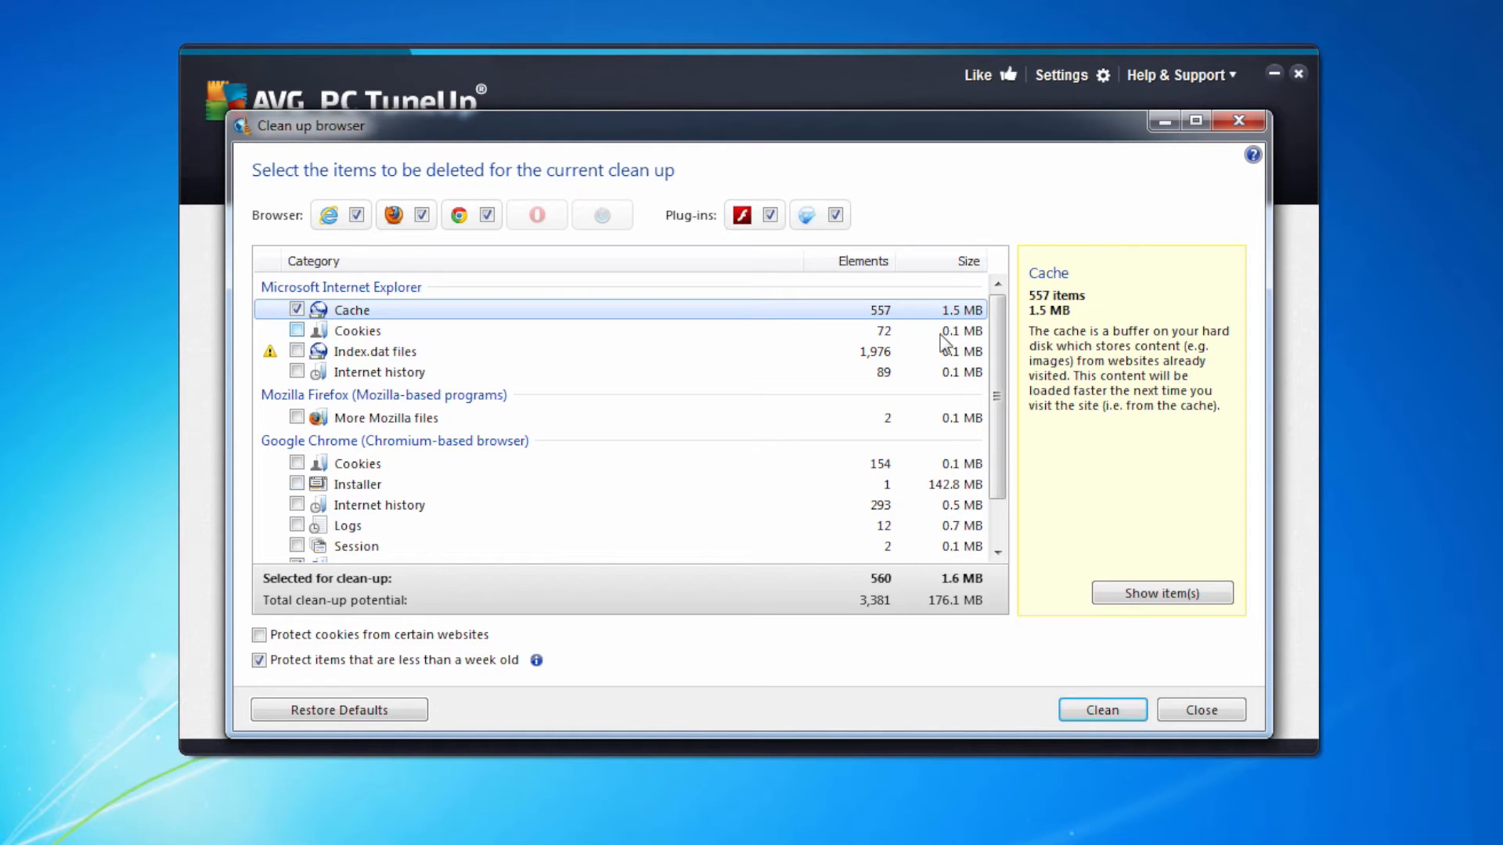
mouse_move(925, 400)
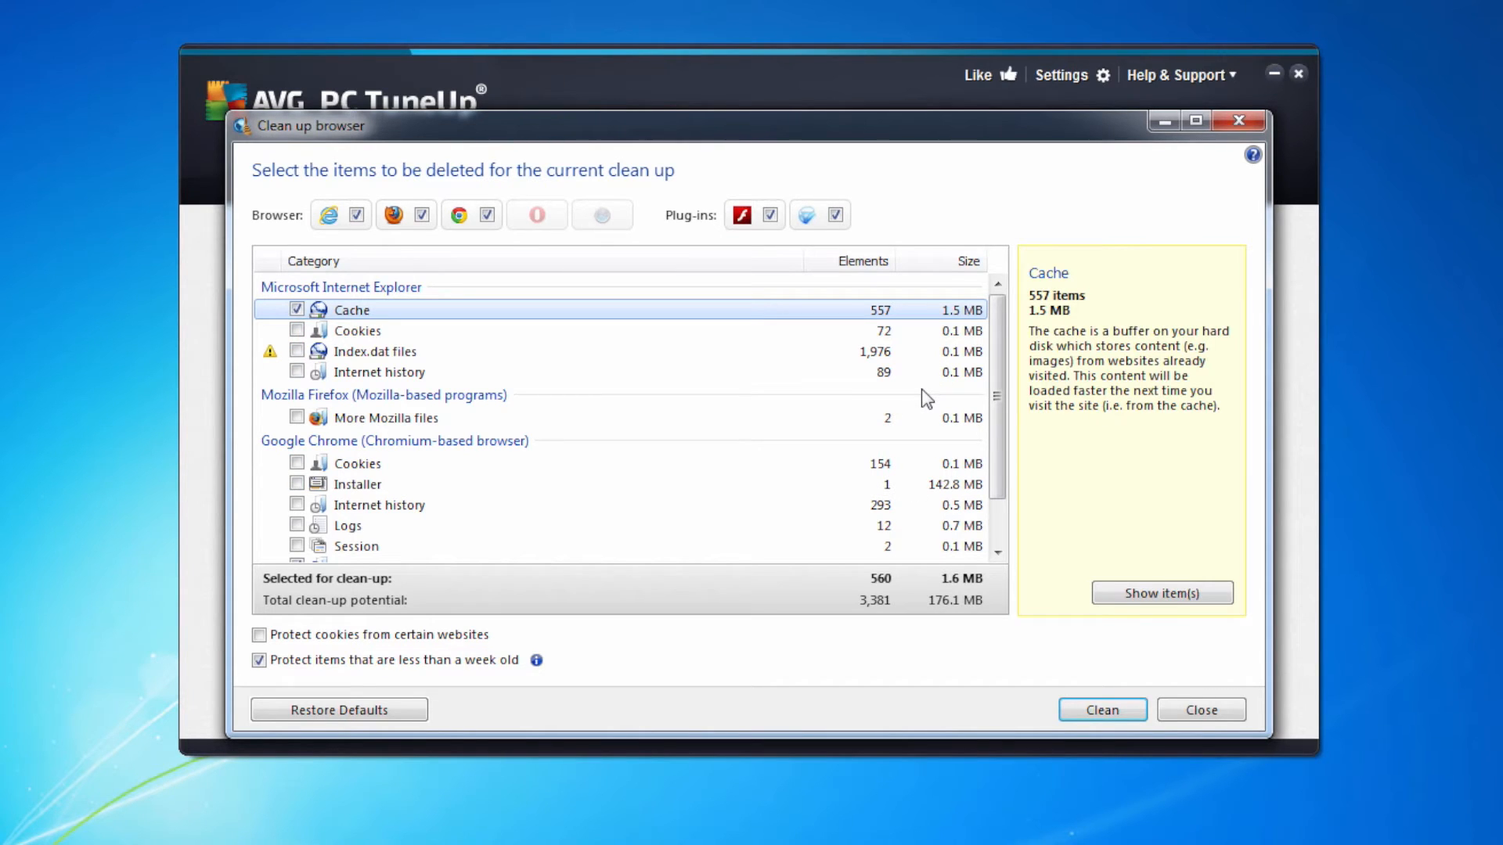
click(358, 484)
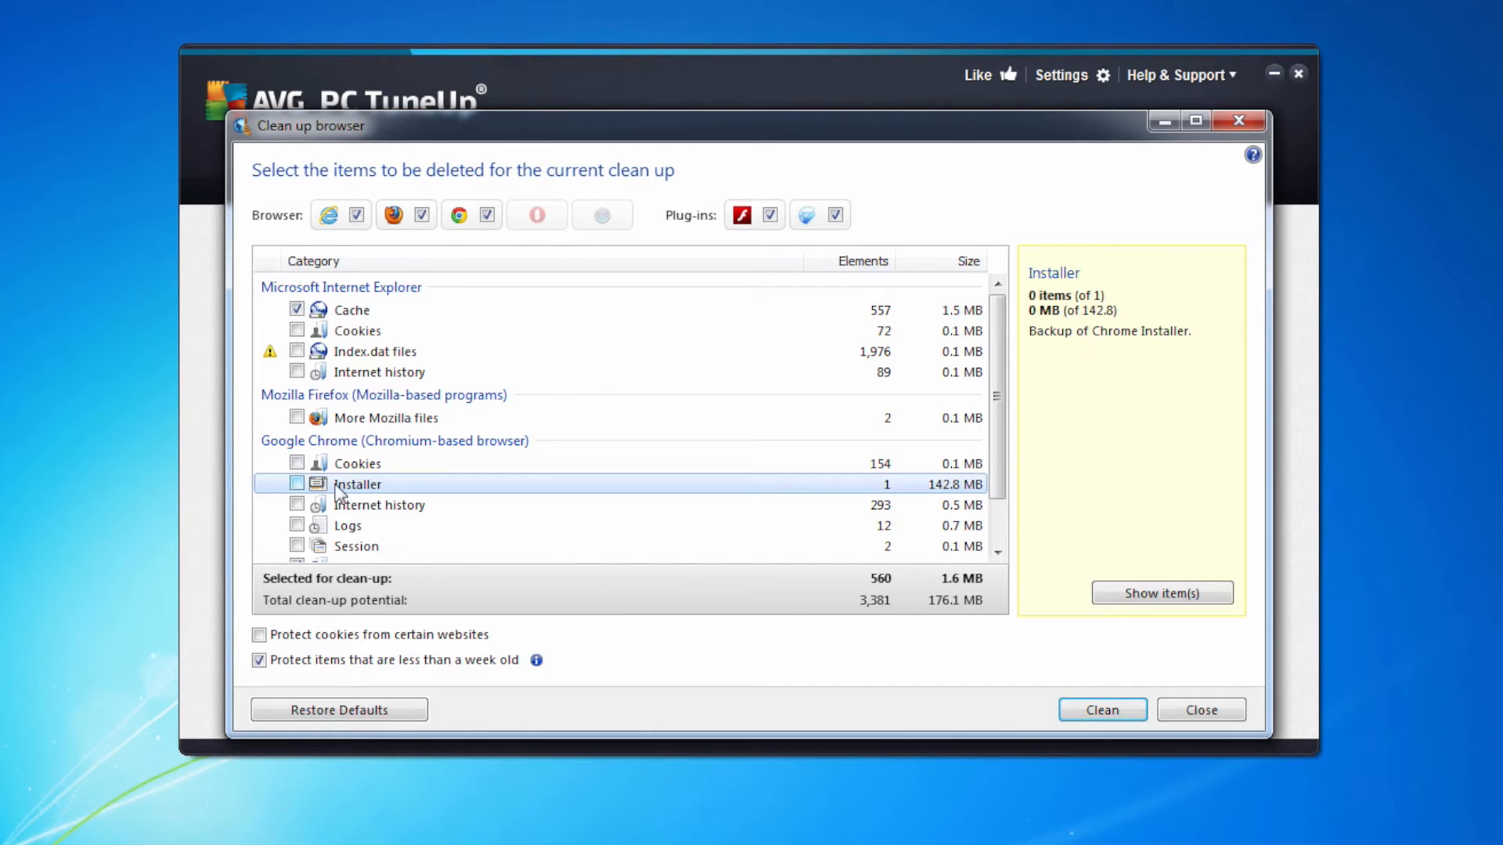
click(297, 484)
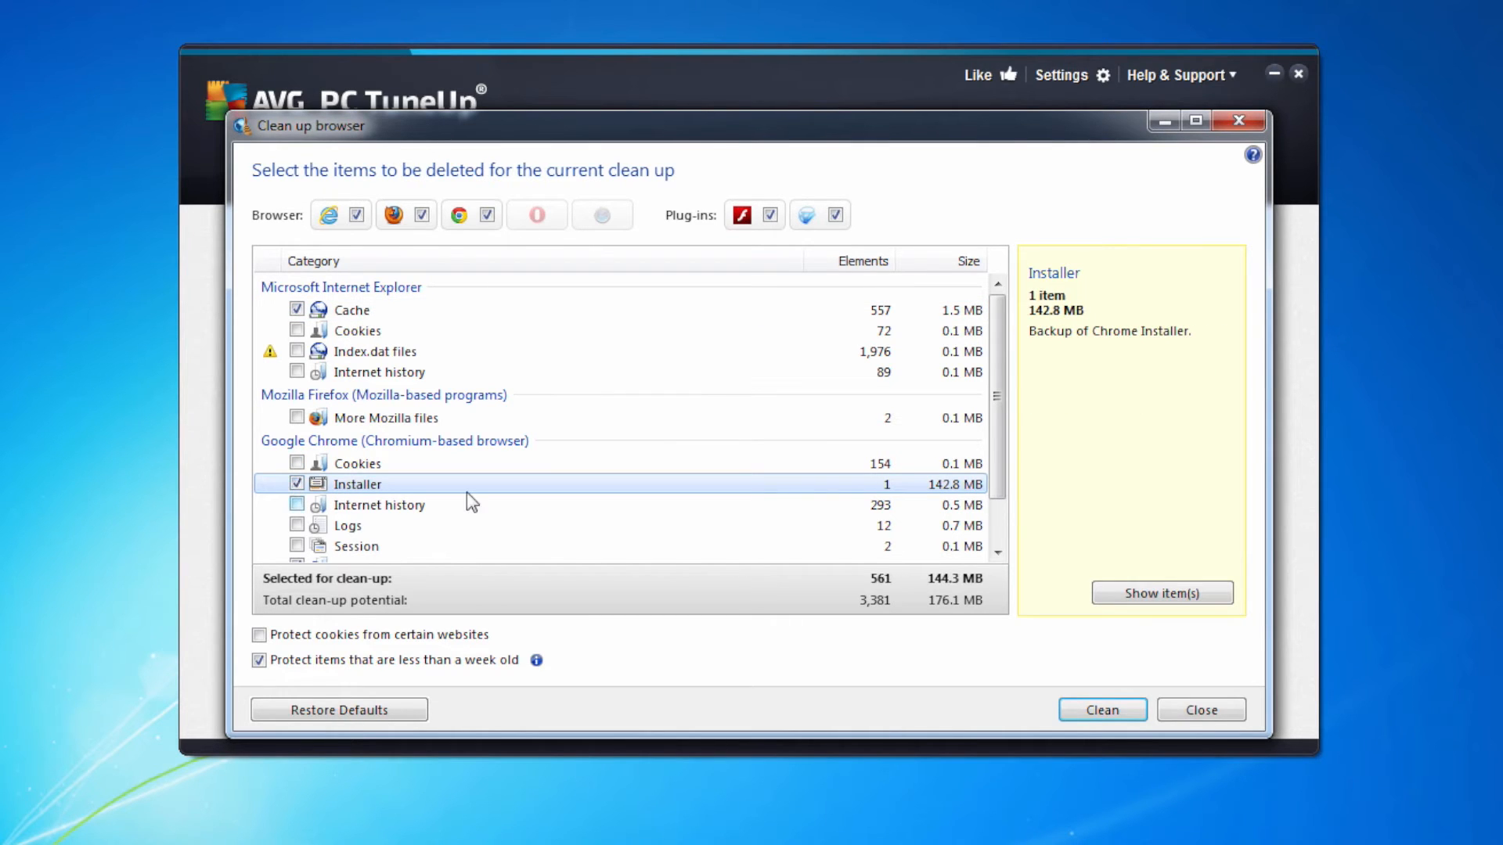
mouse_move(1059, 690)
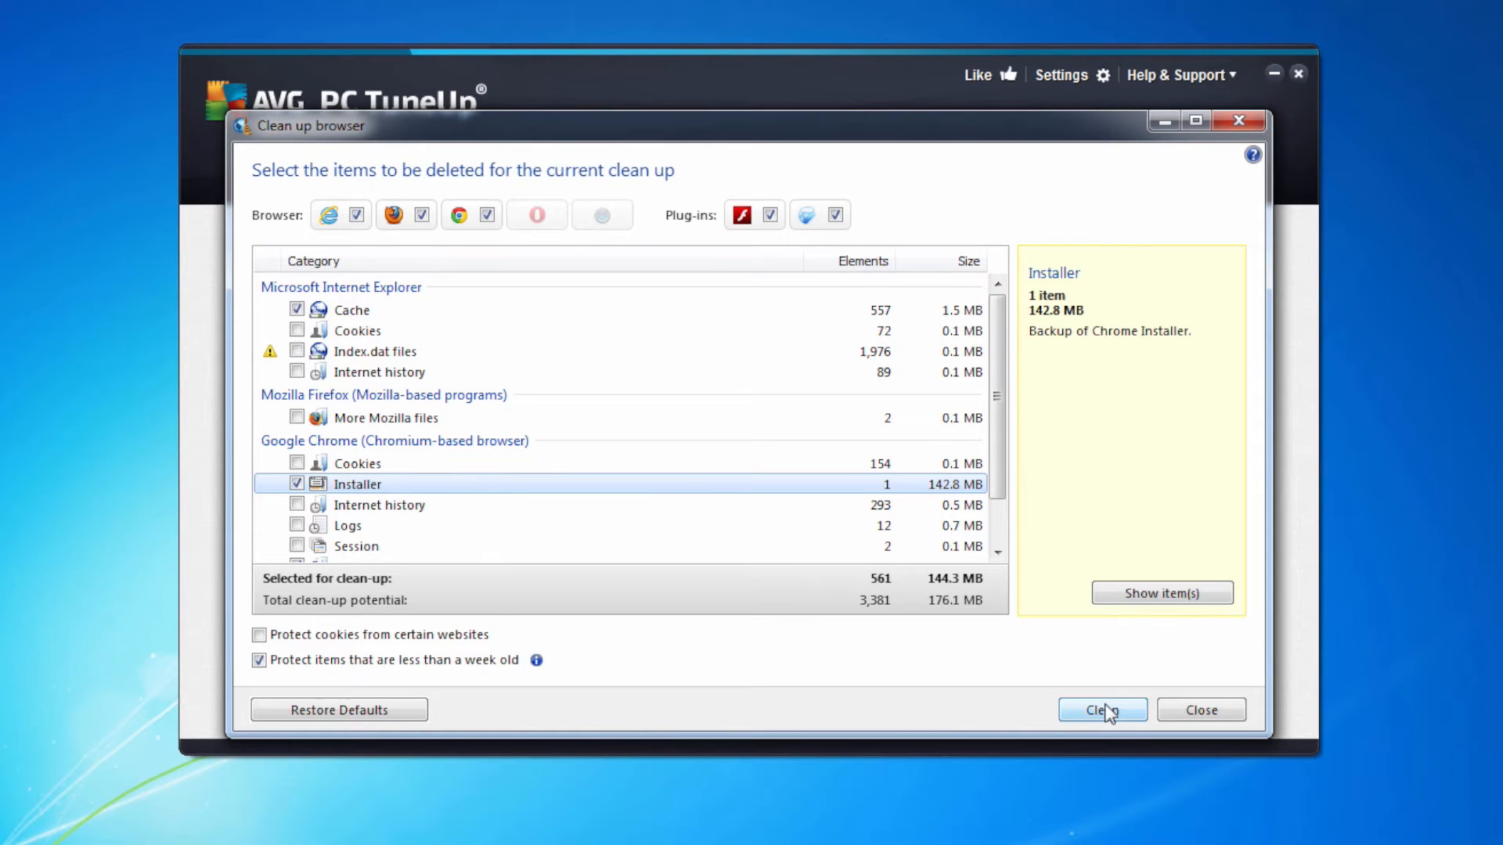
click(1101, 709)
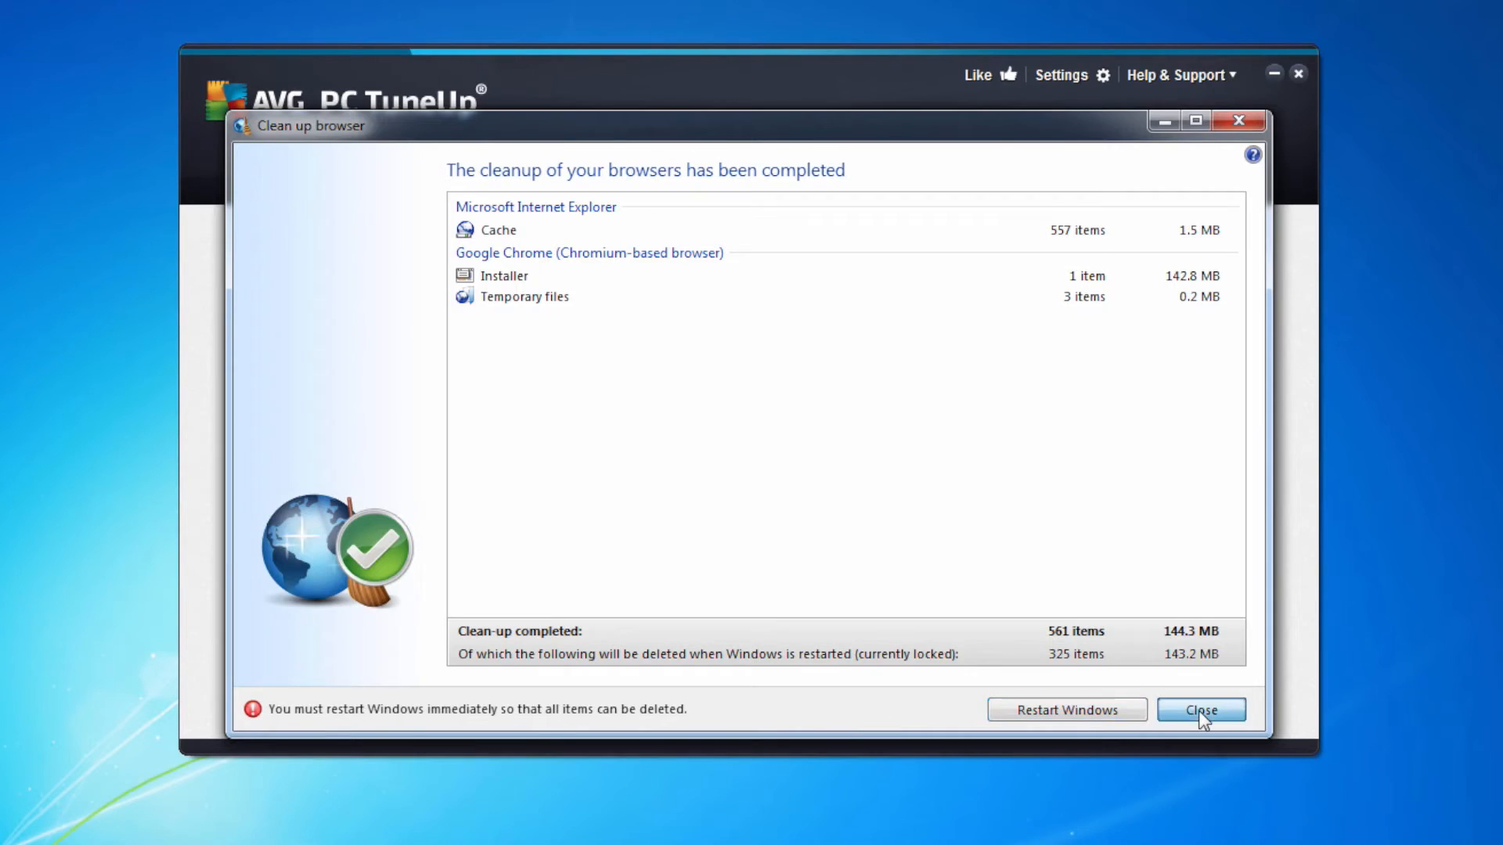
click(1201, 709)
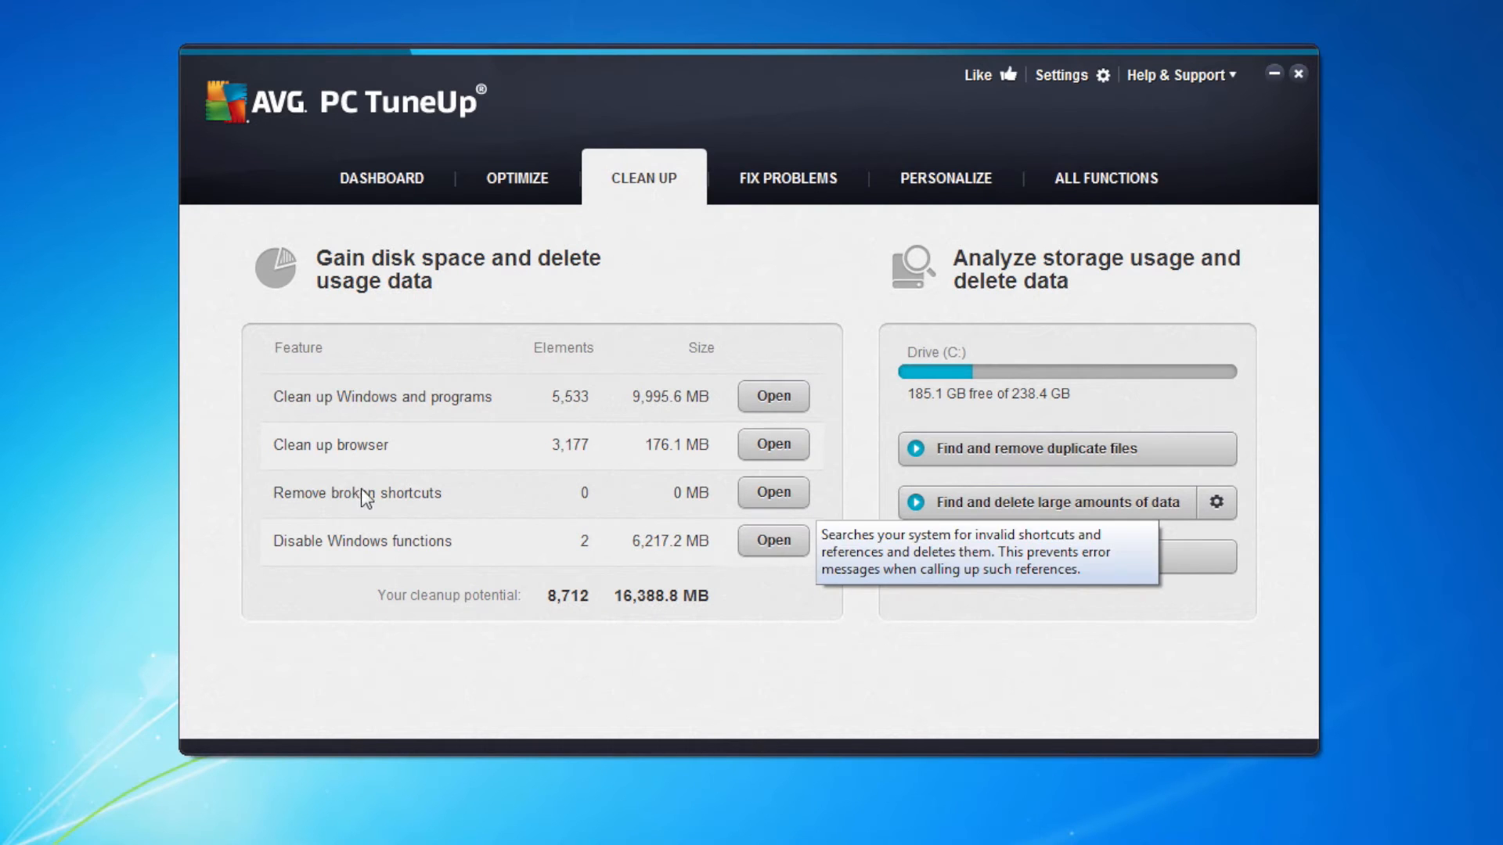
mouse_move(400, 508)
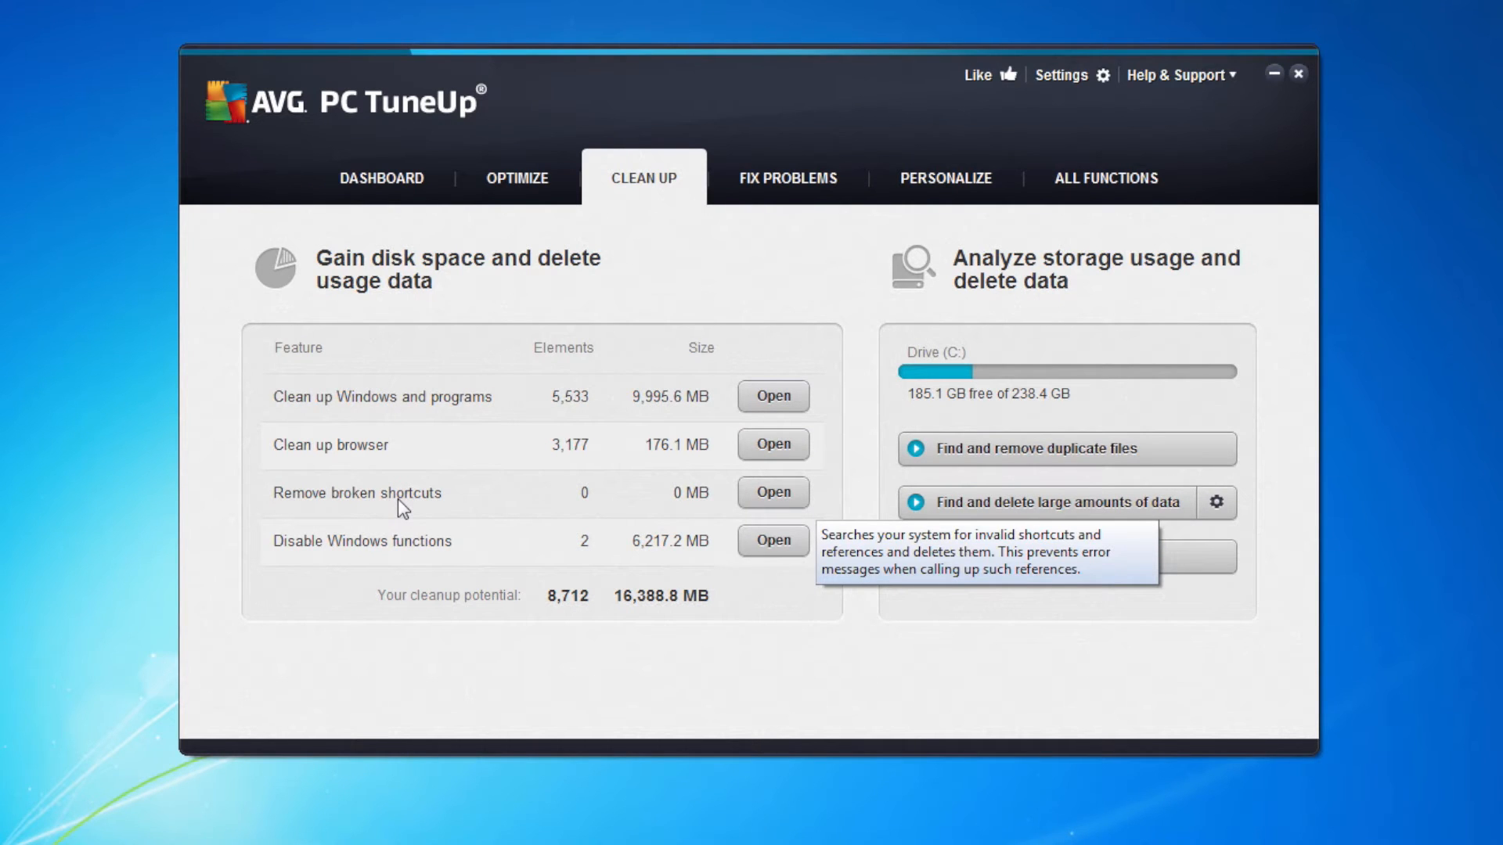
mouse_move(386, 543)
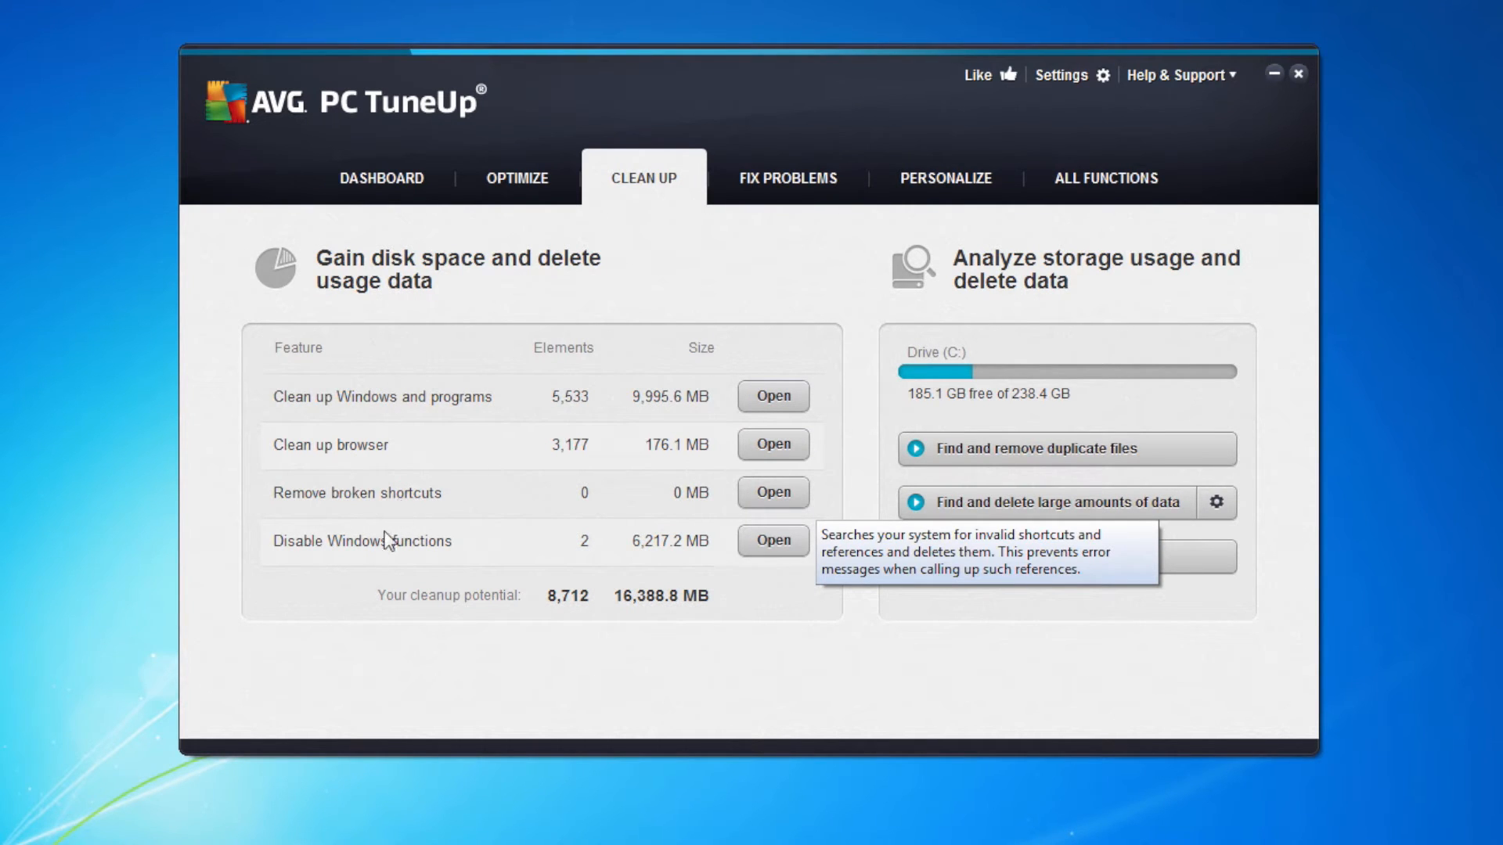
Show the Windows functions: 5.91 GB hibernation file and 169.56 MB search index
click(772, 540)
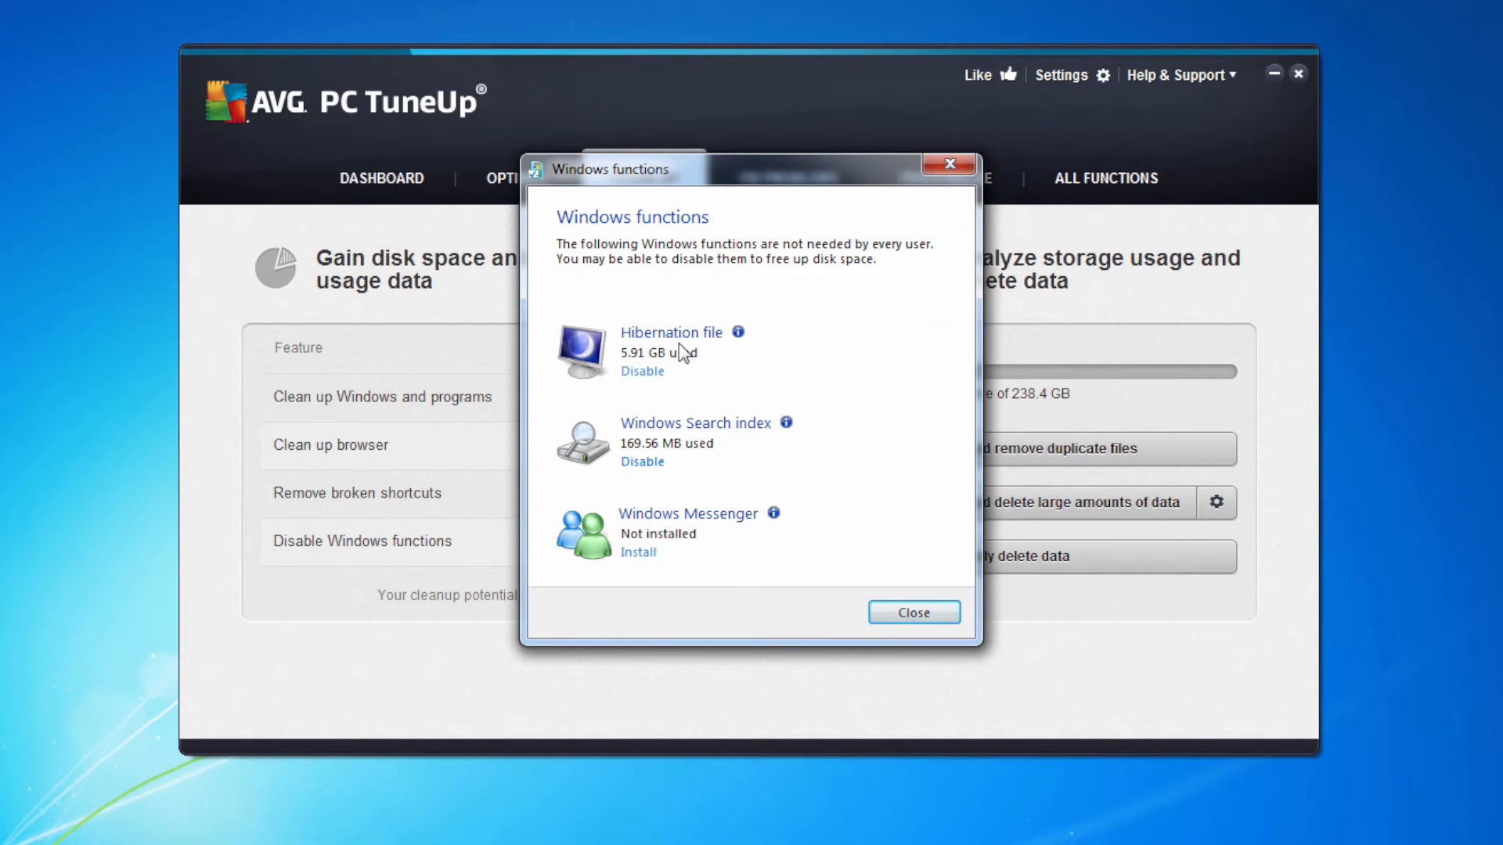
mouse_move(682, 363)
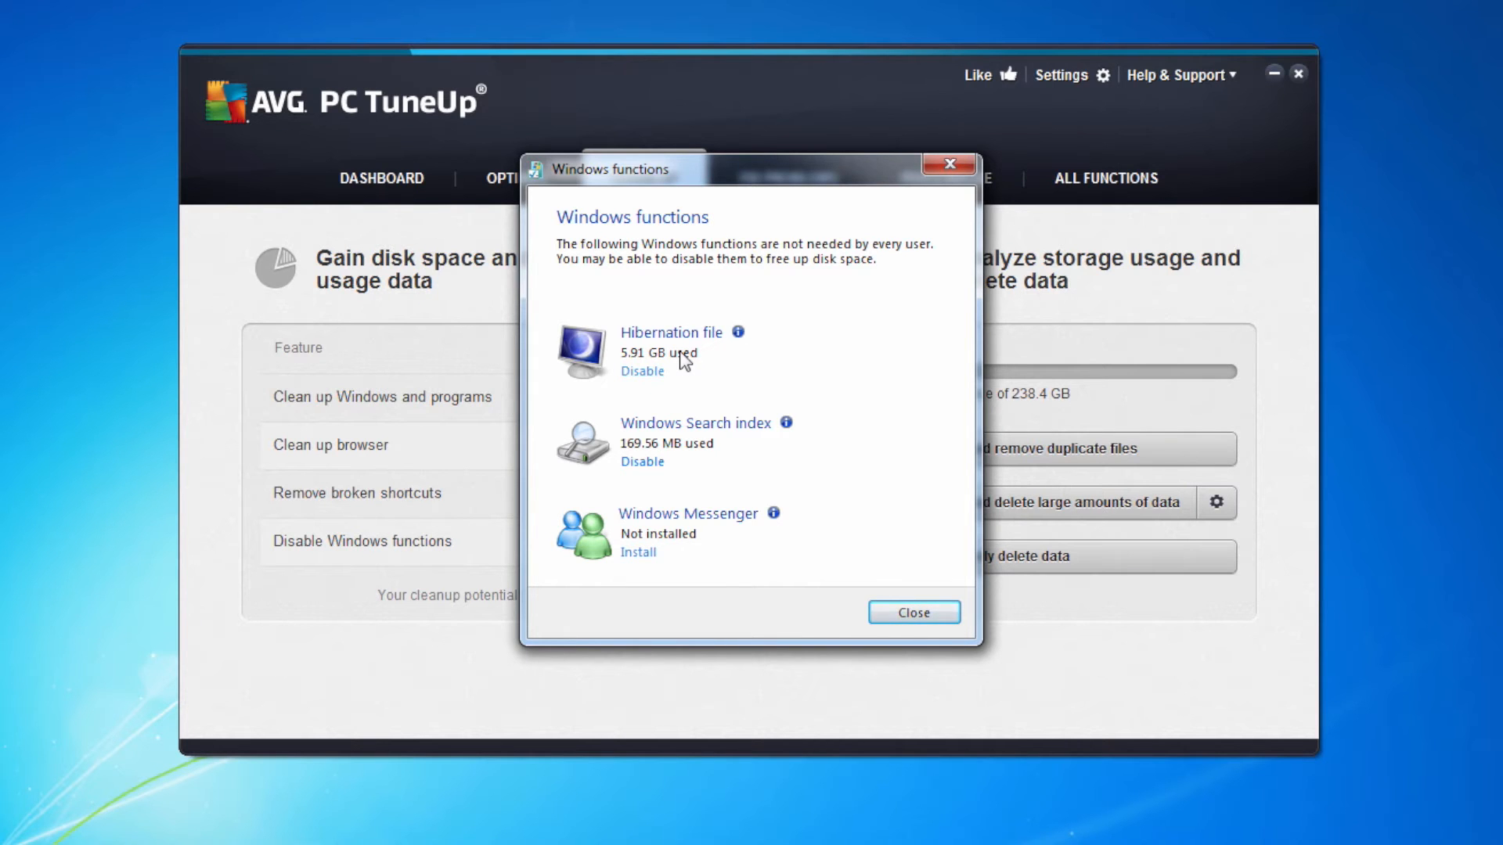
mouse_move(659, 436)
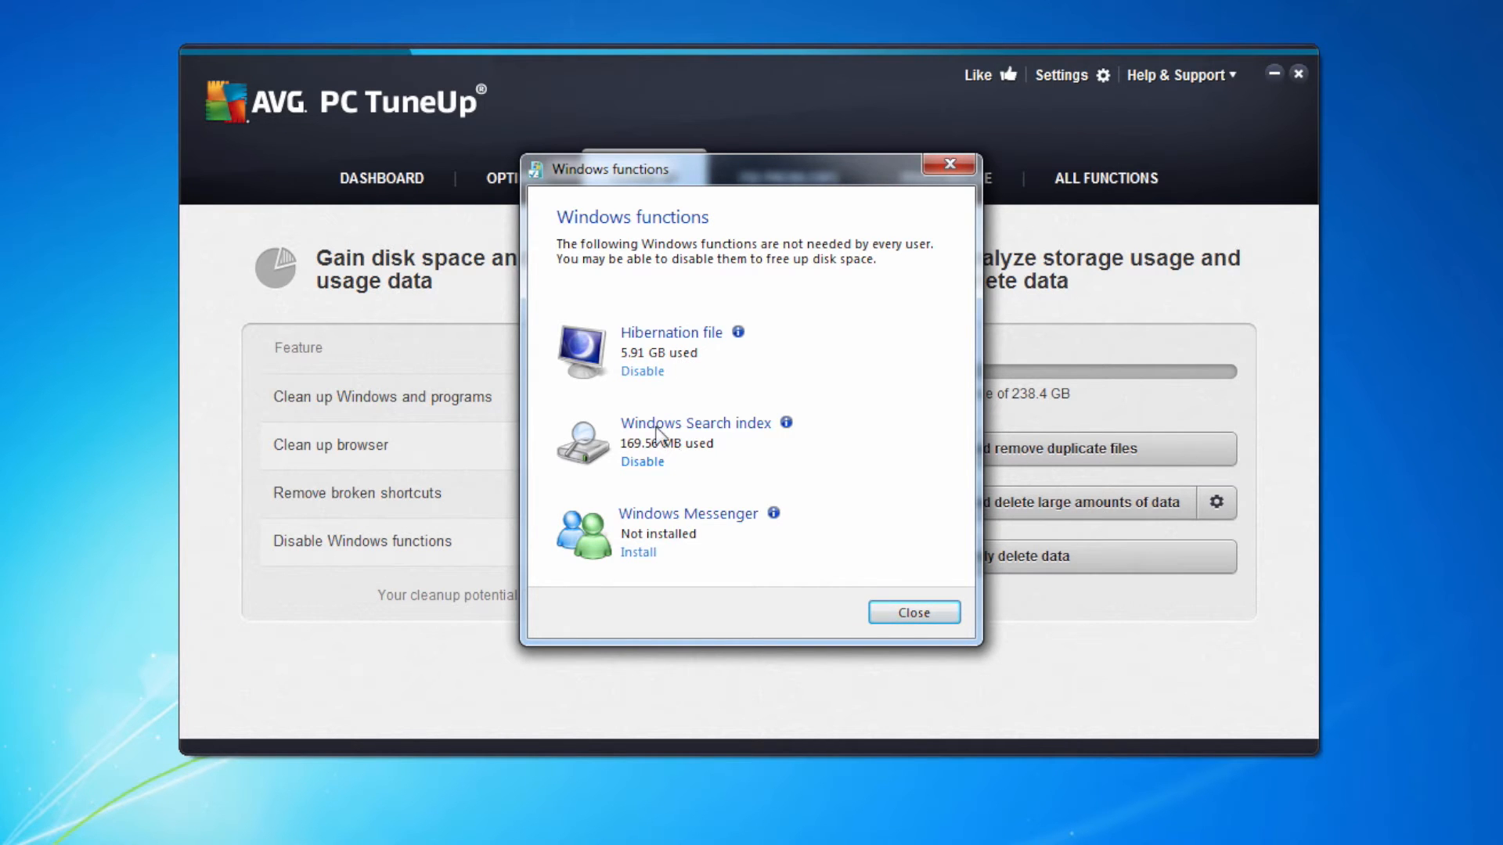
mouse_move(677, 487)
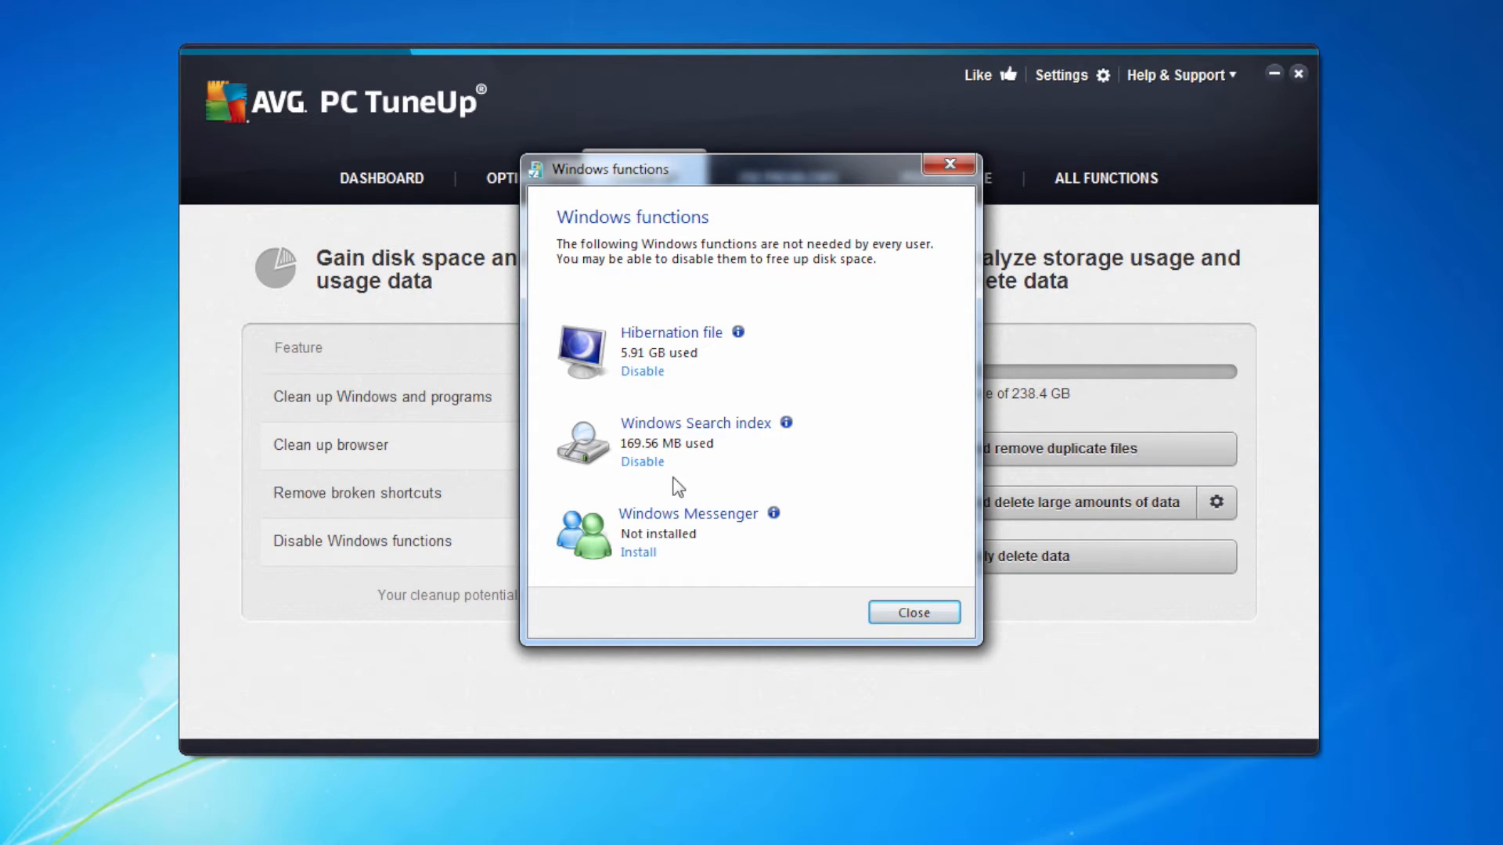
Leave the Windows functions window and launch AVG Duplicate Finder from Clean Up
click(911, 612)
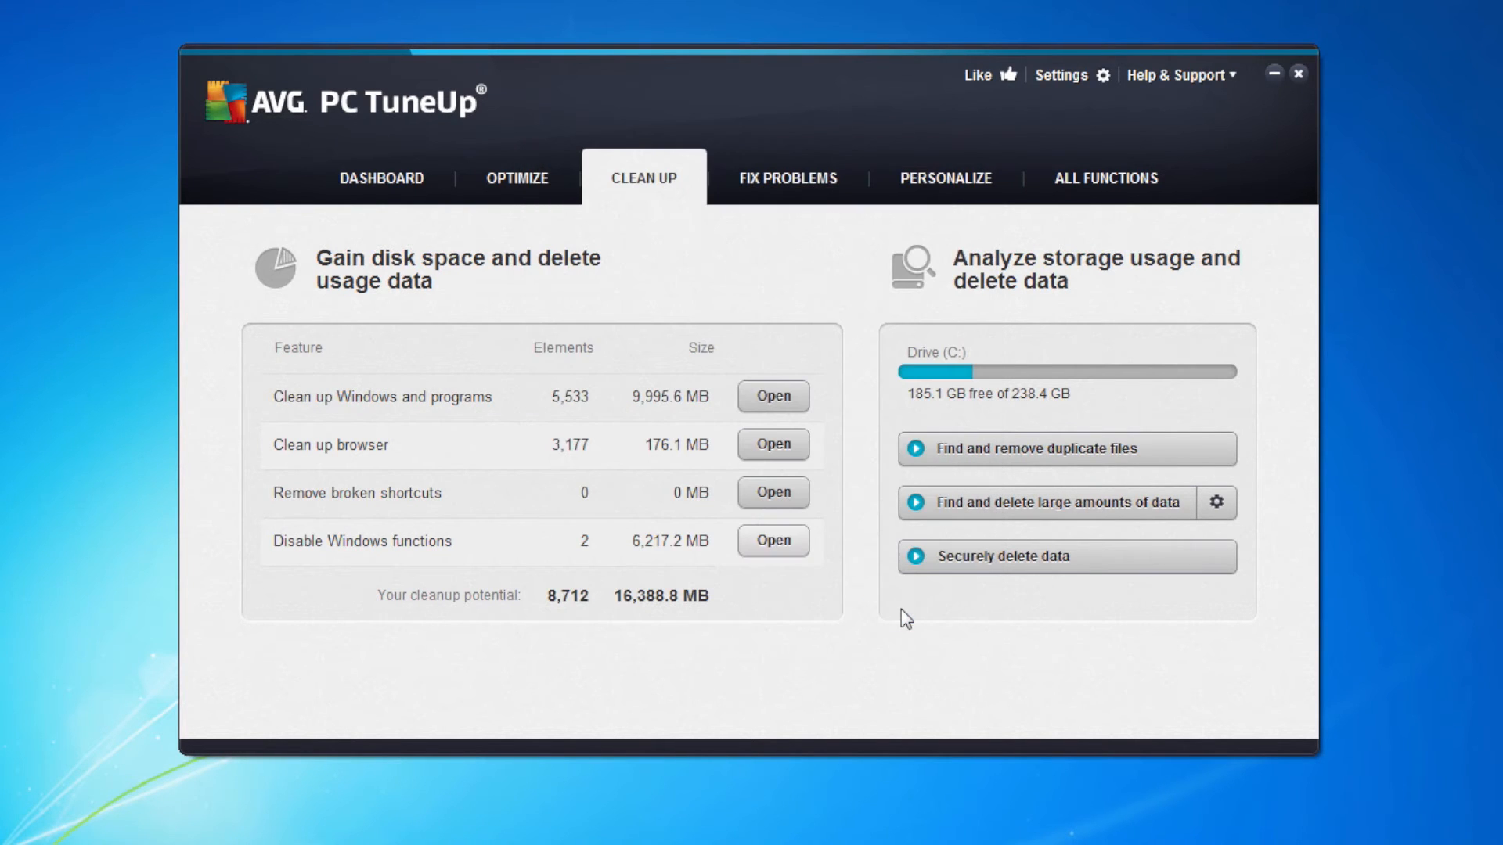
mouse_move(1081, 418)
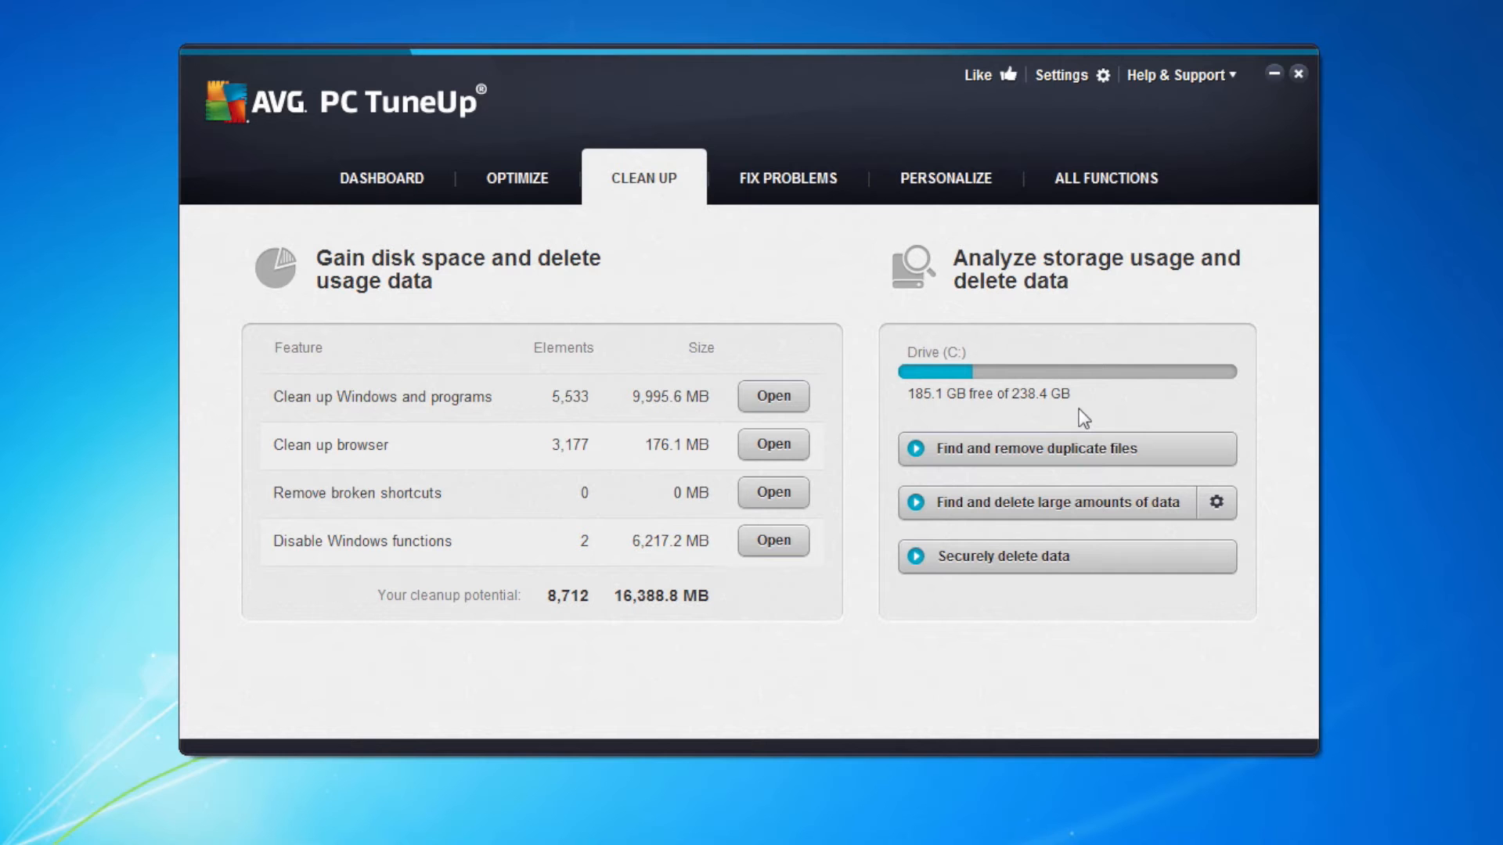
mouse_move(1034, 460)
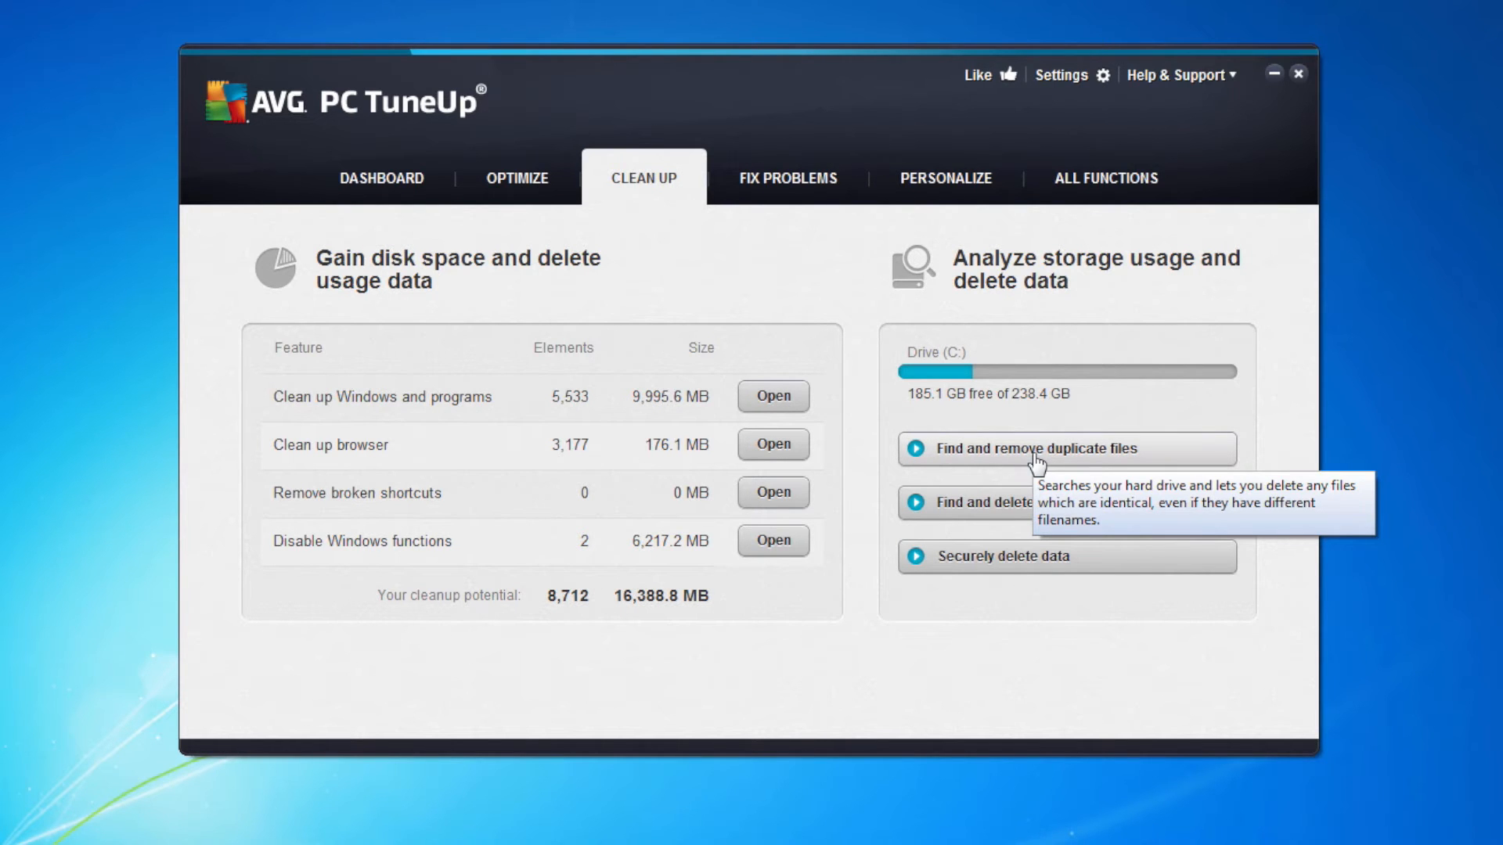
click(1015, 448)
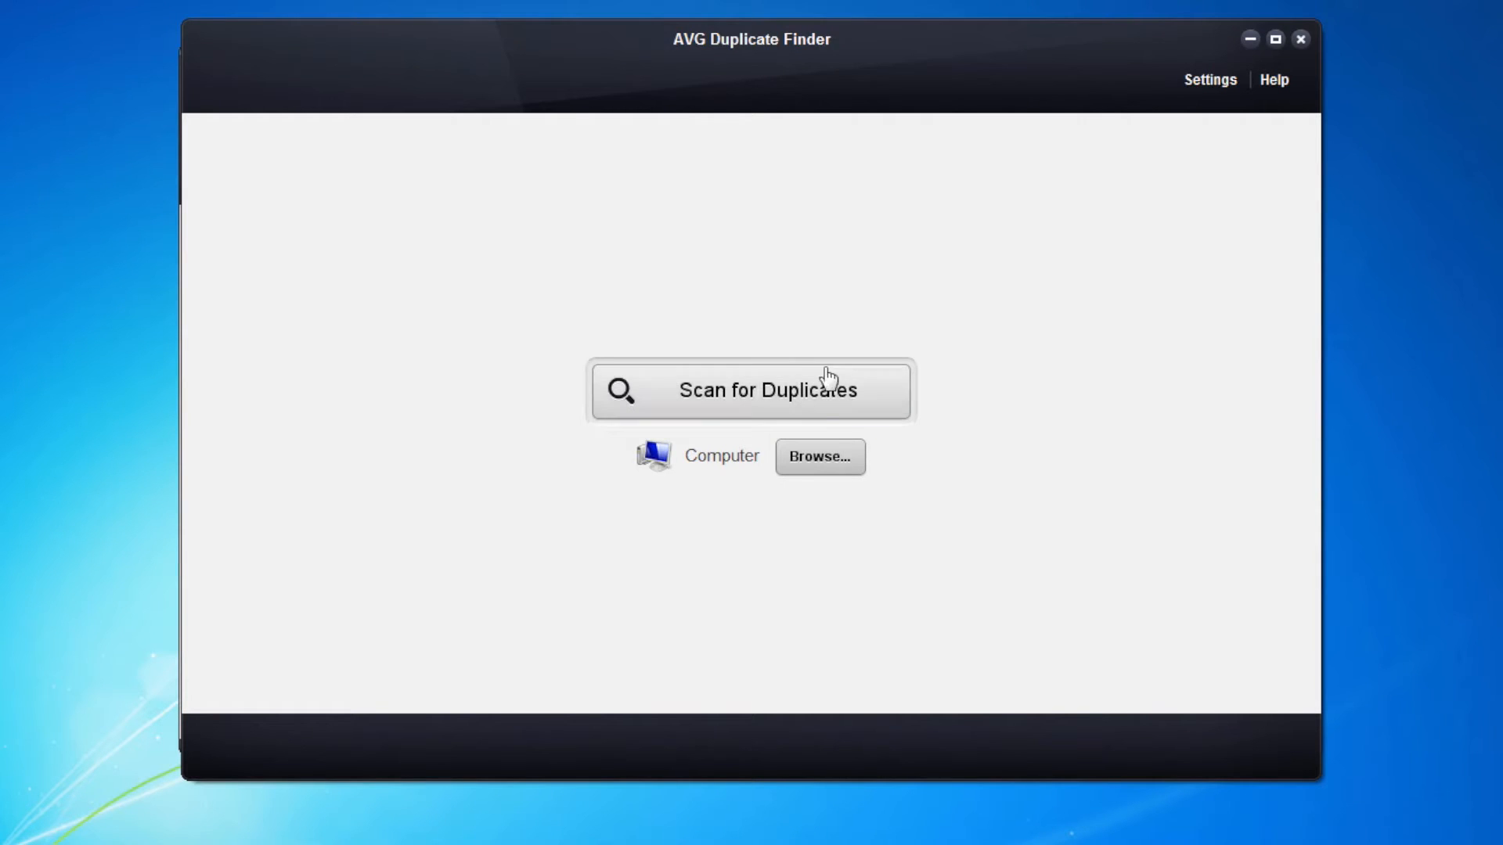
Scan for duplicates (826.16 MB found) and preview the itdrvyc and Chrysanthemum picture groups
click(751, 389)
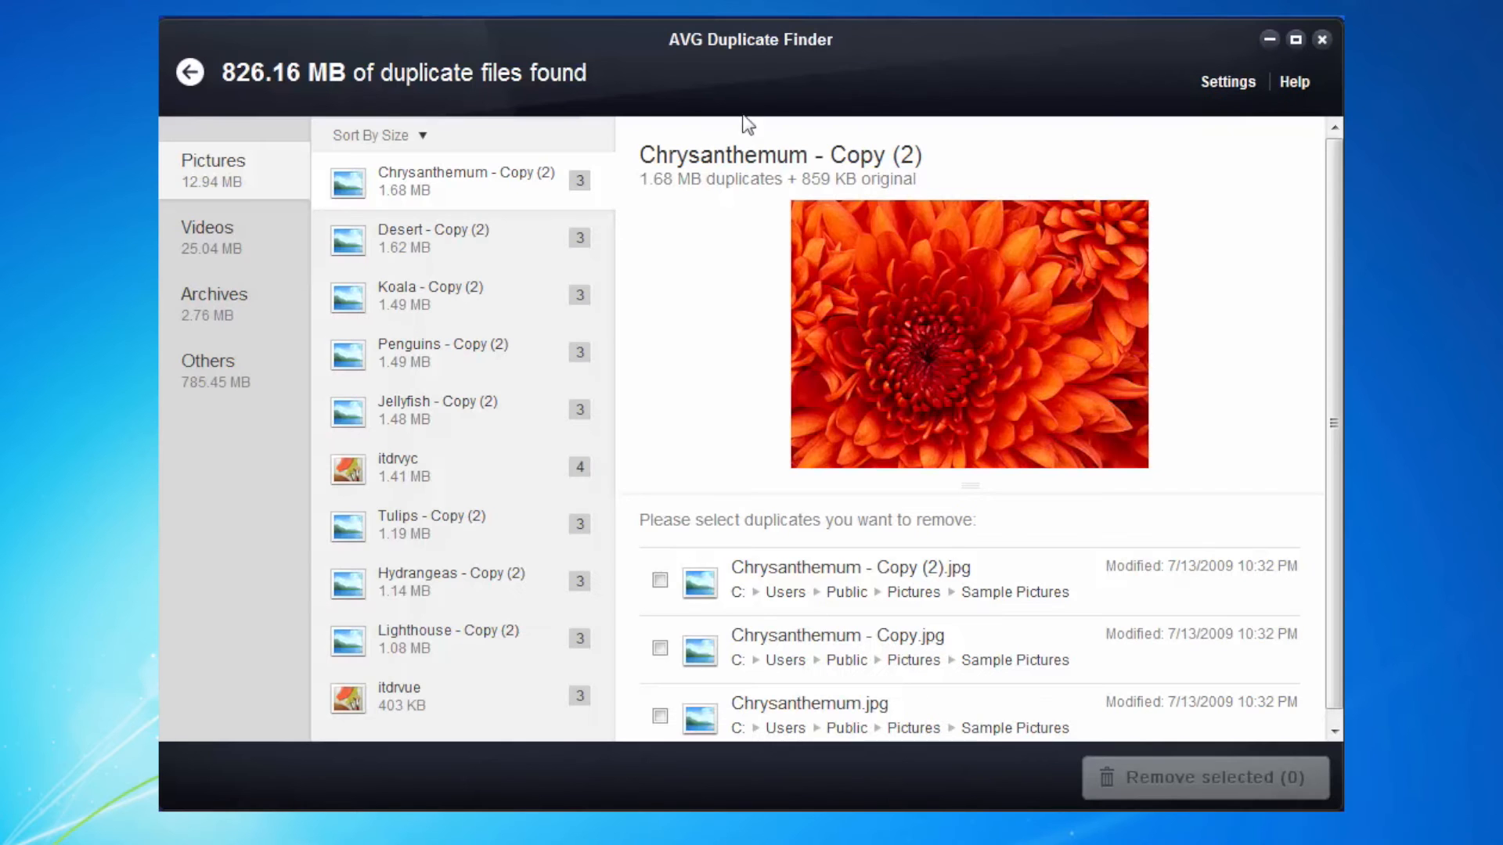
mouse_move(231, 94)
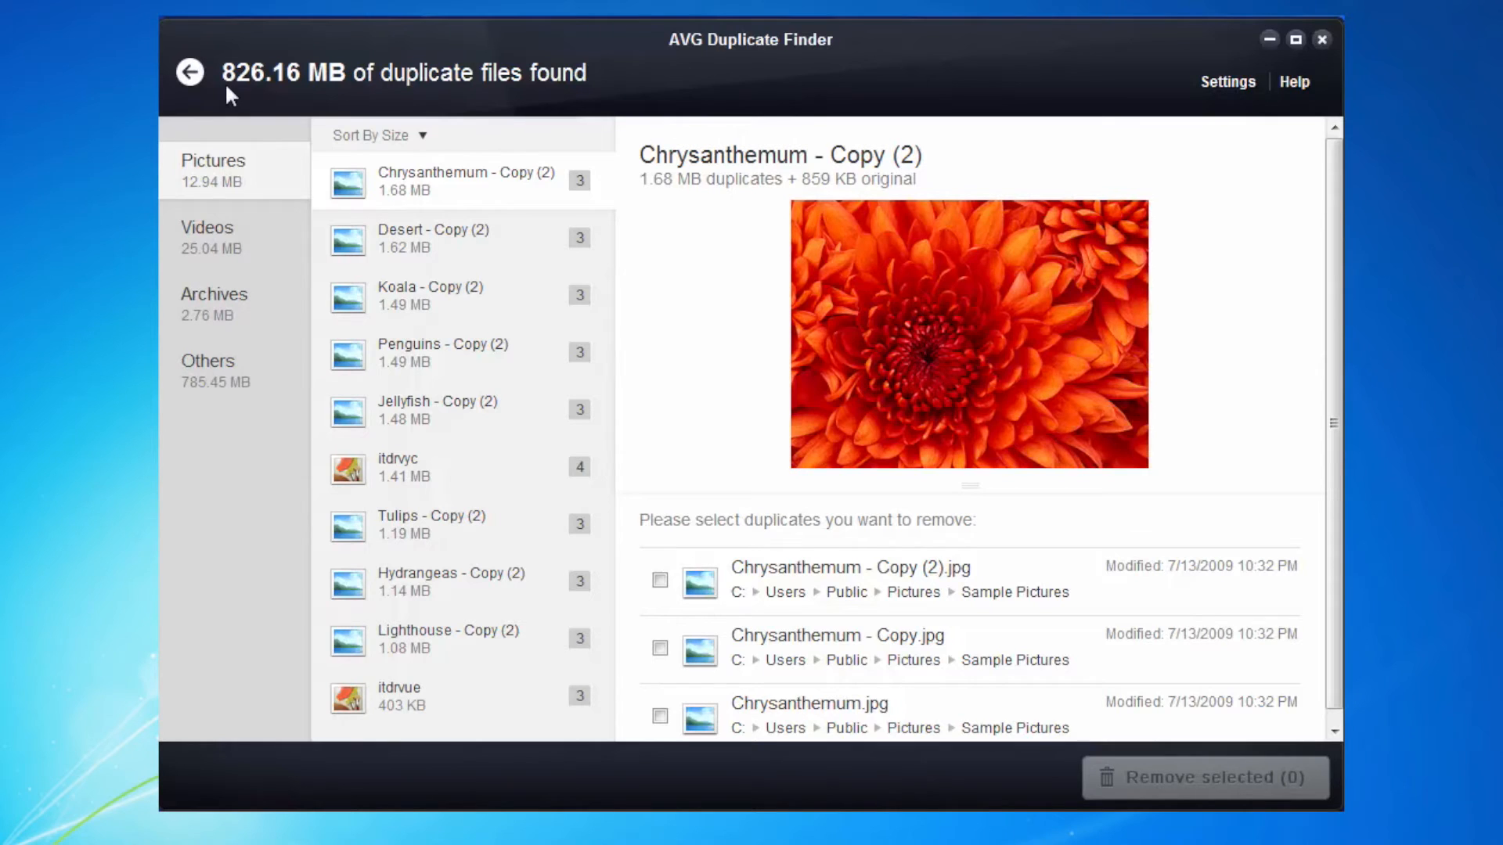
mouse_move(362, 91)
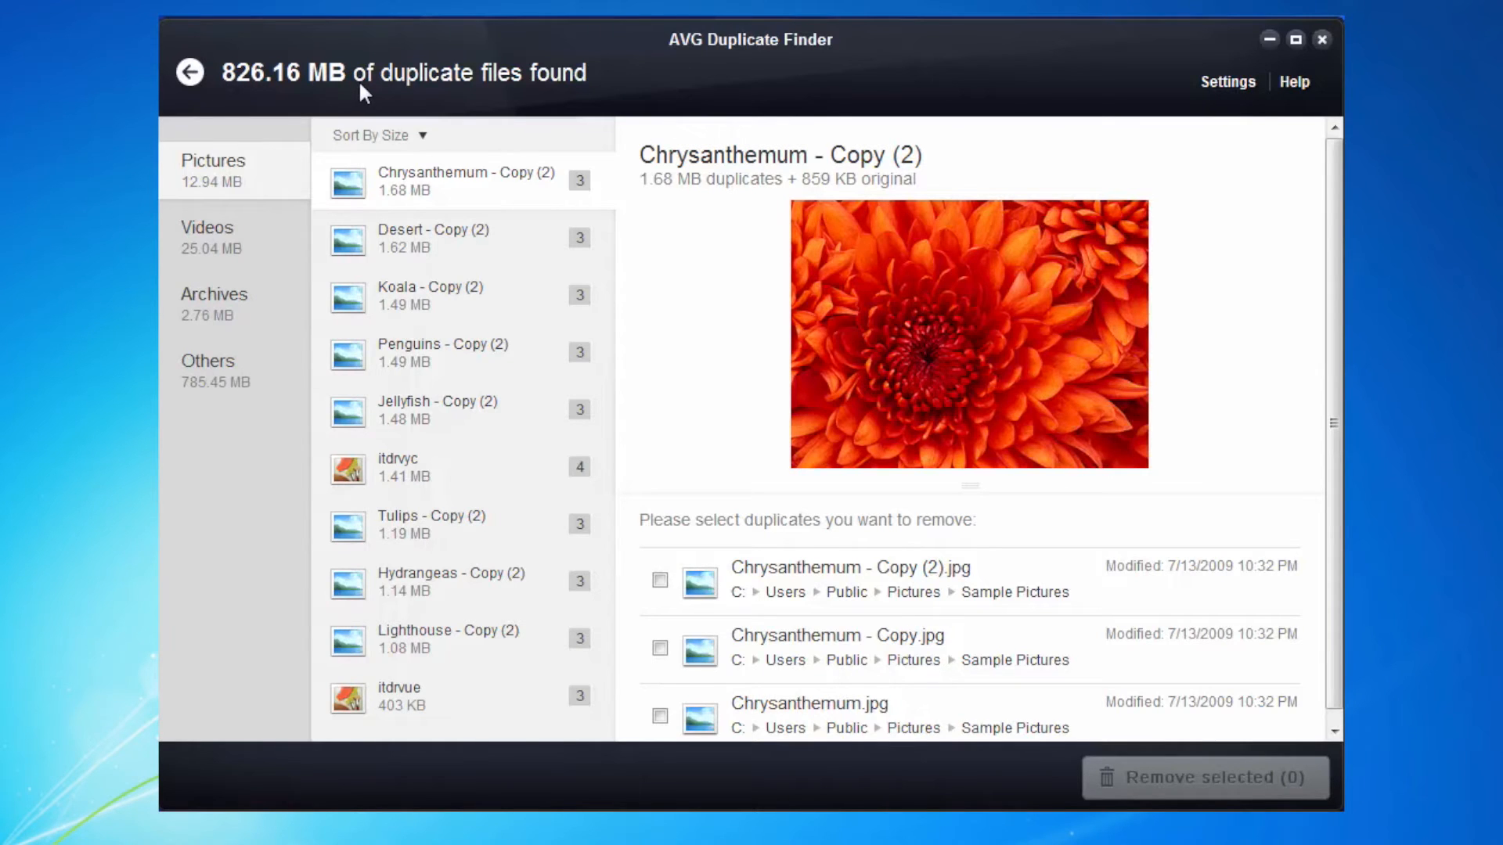
mouse_move(227, 196)
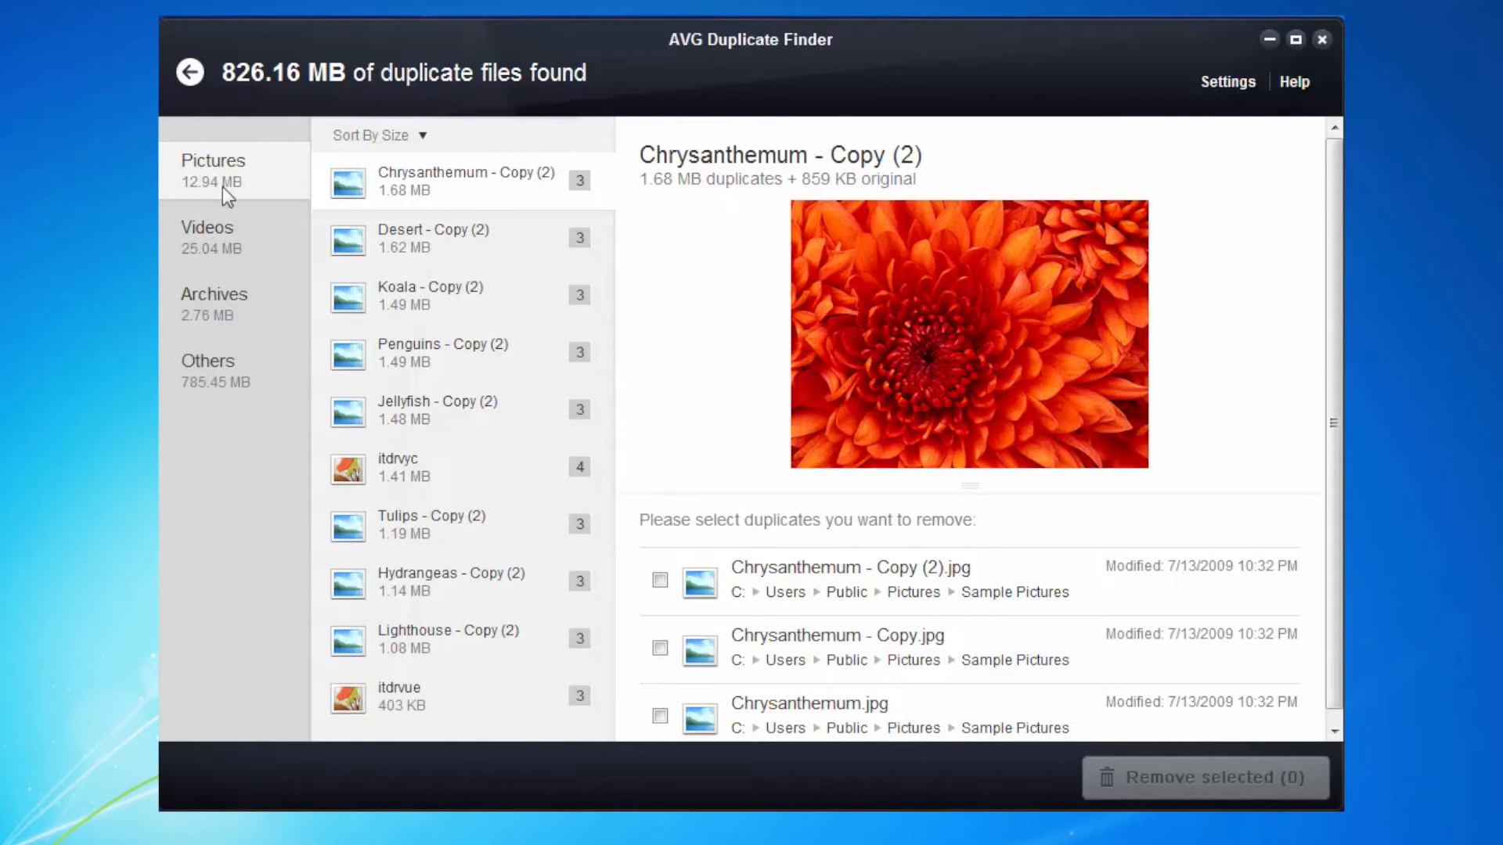
mouse_move(210, 316)
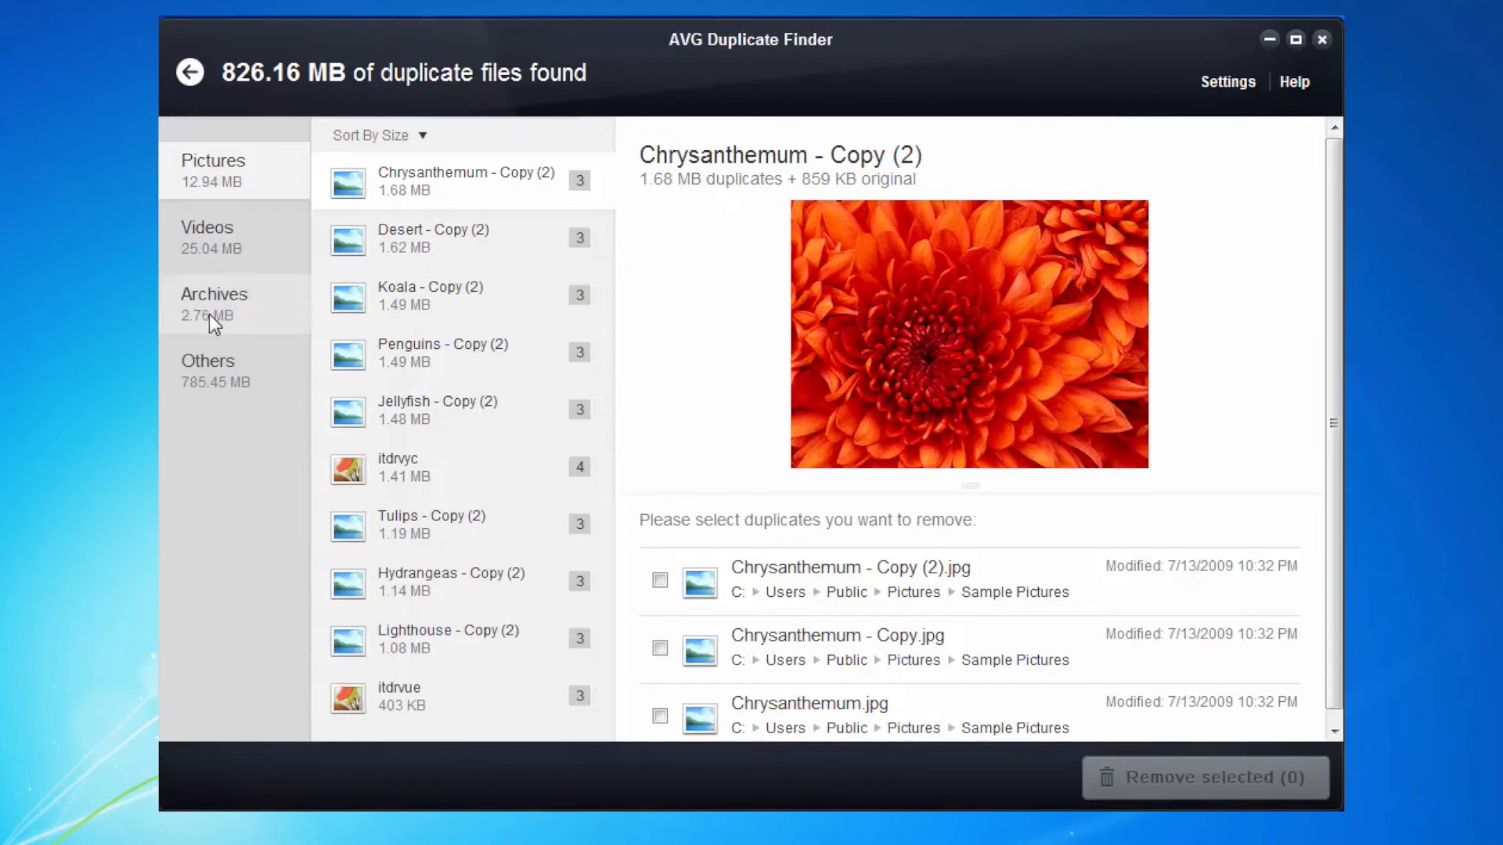
mouse_move(220, 379)
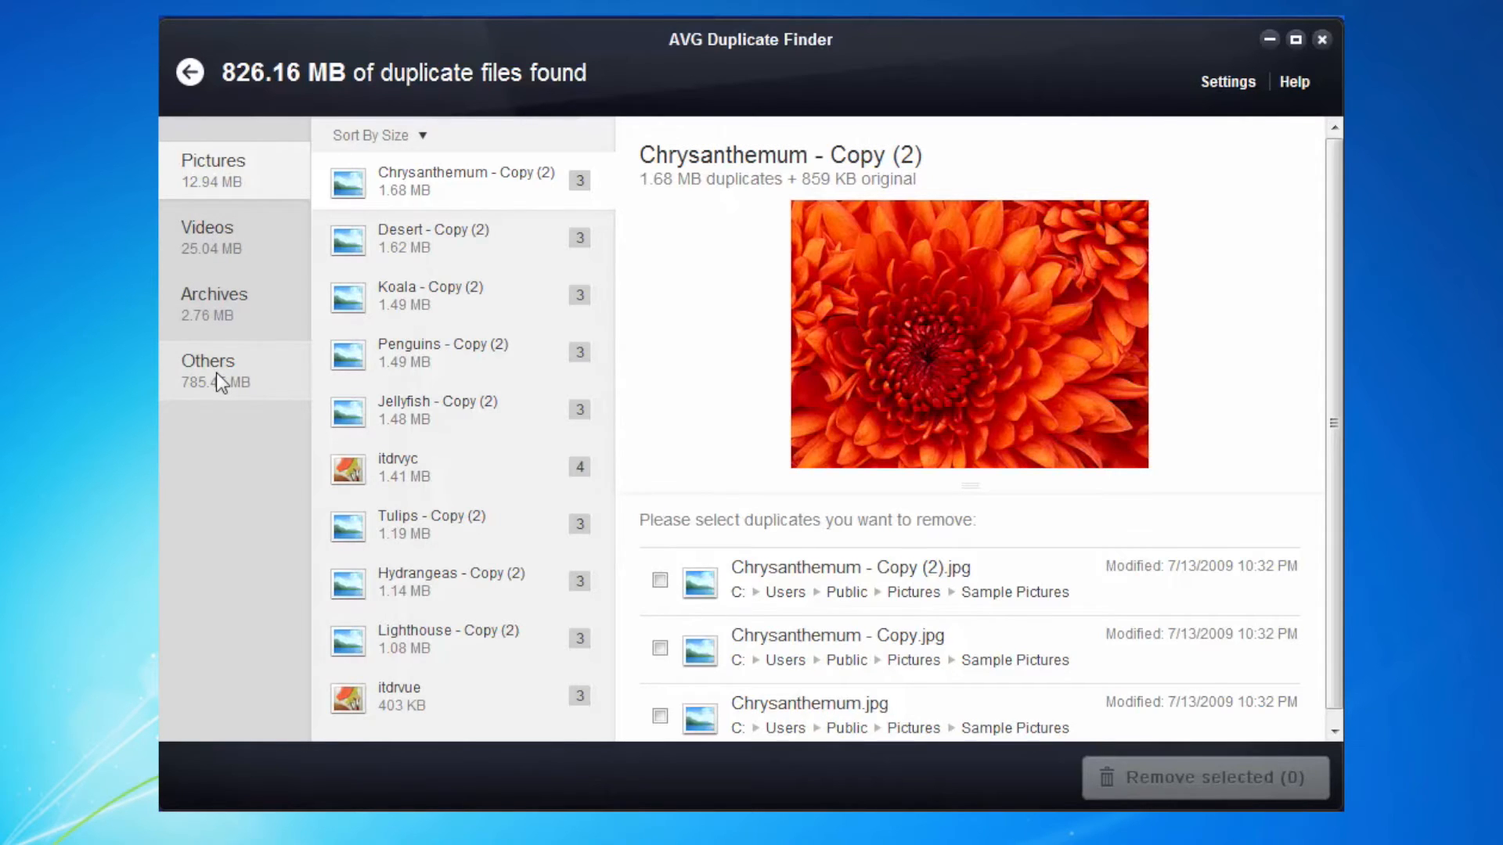
mouse_move(222, 173)
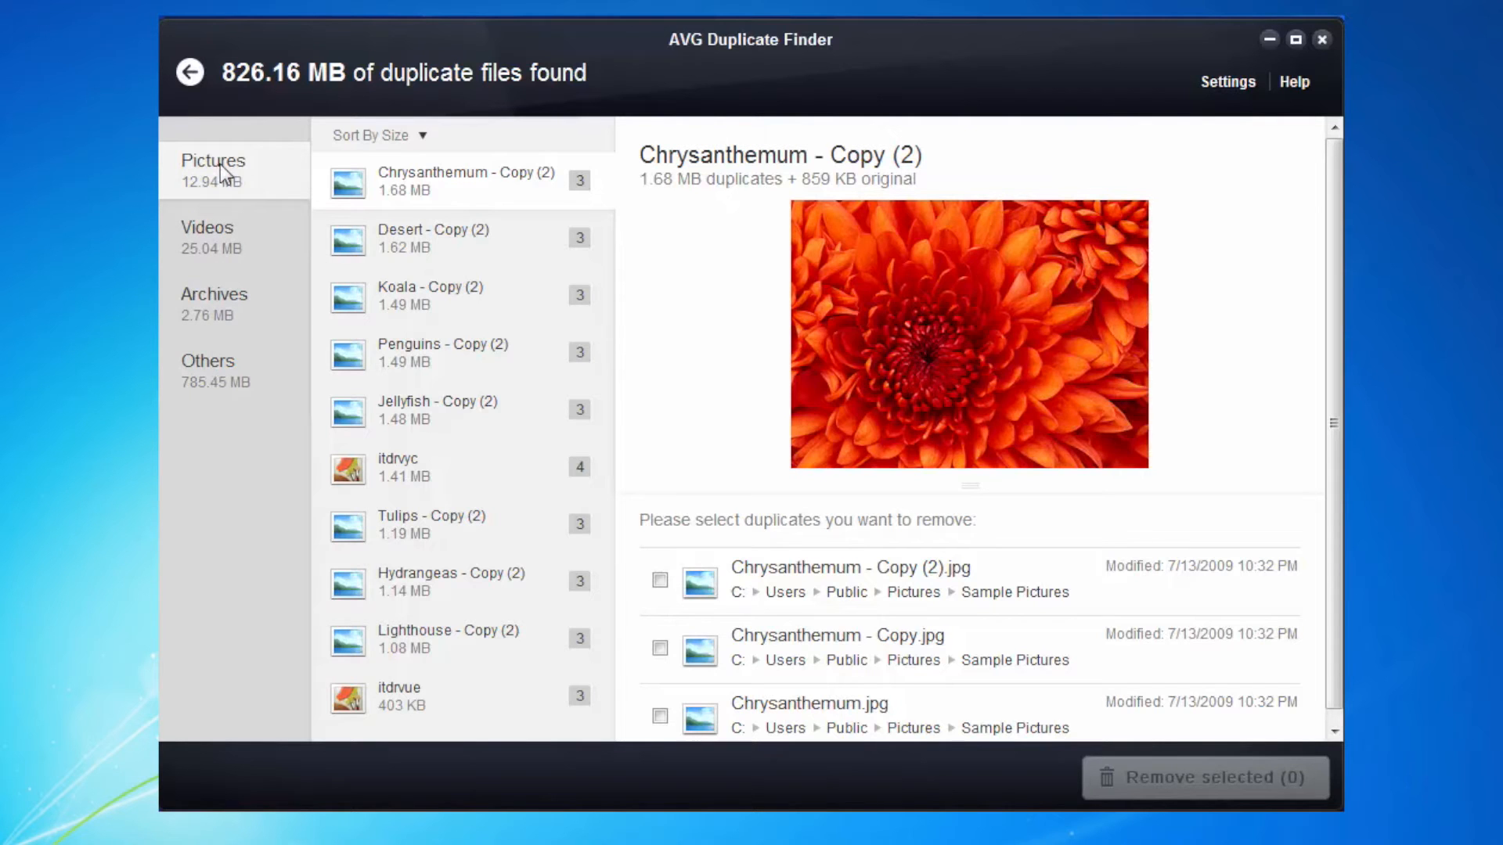
mouse_move(542, 192)
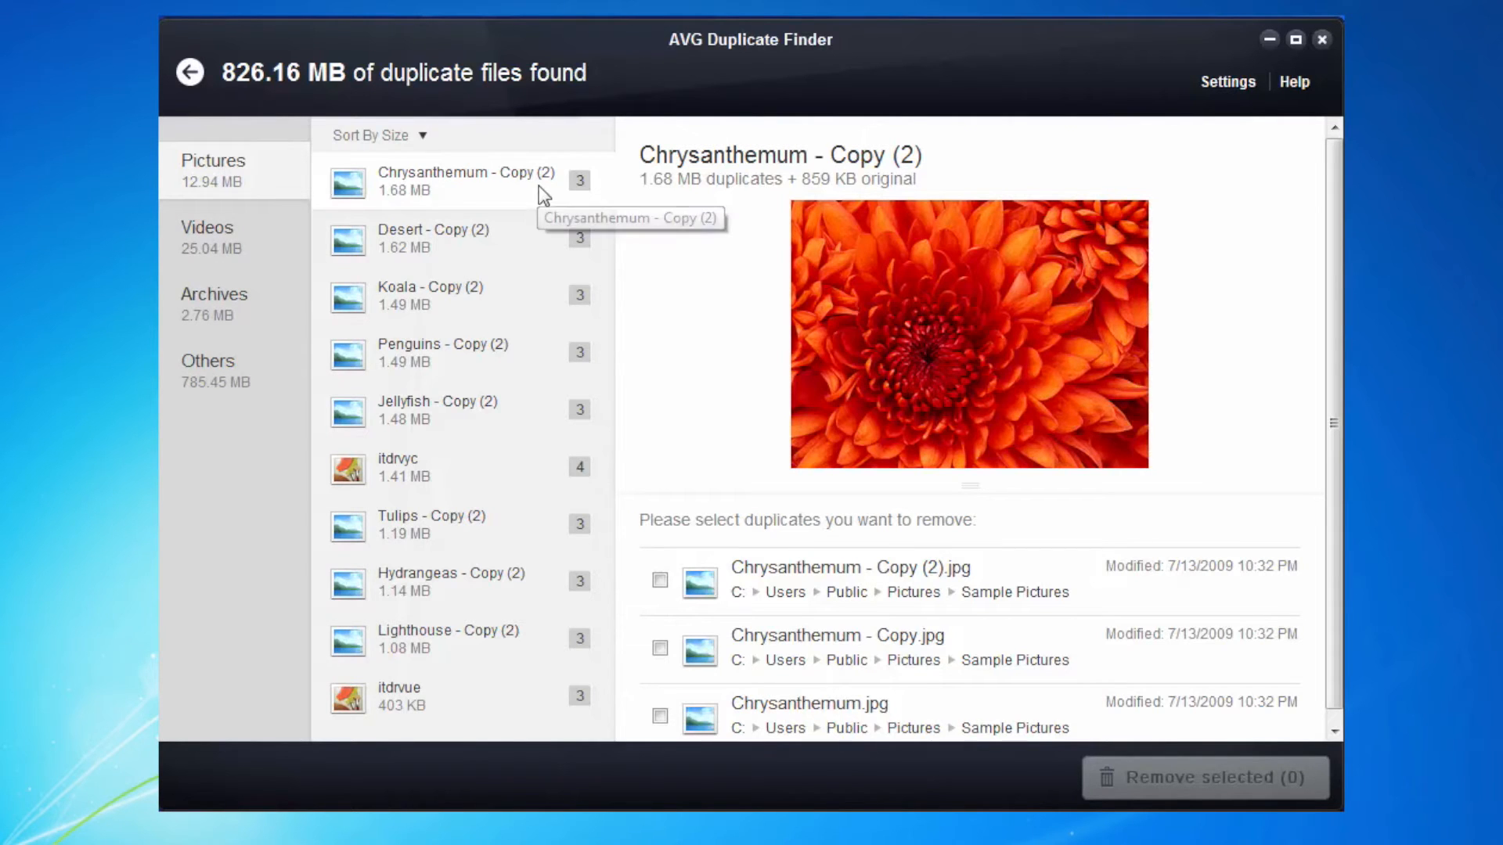
mouse_move(595, 197)
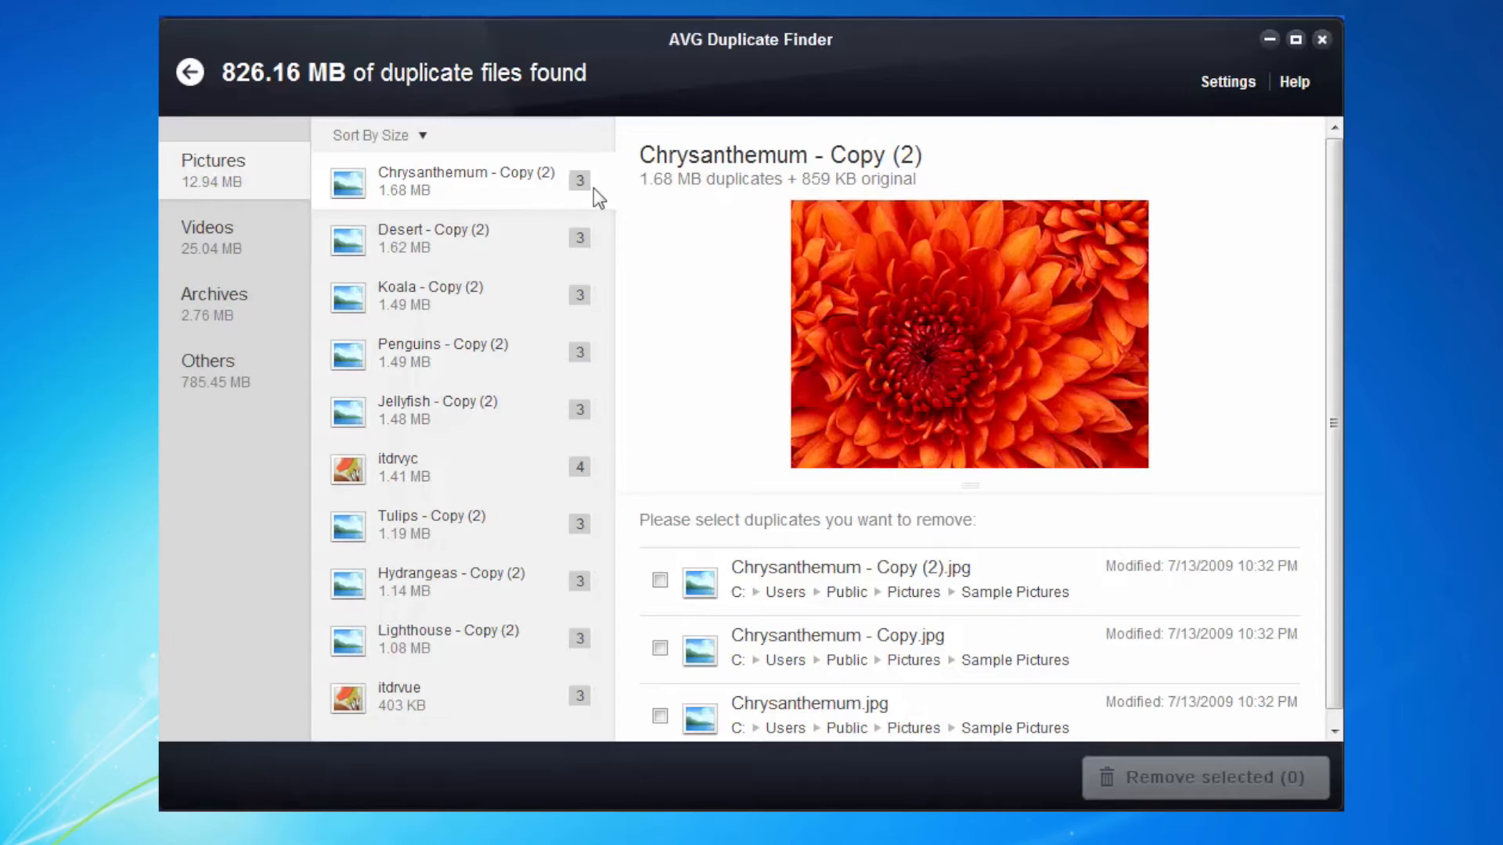
mouse_move(565, 259)
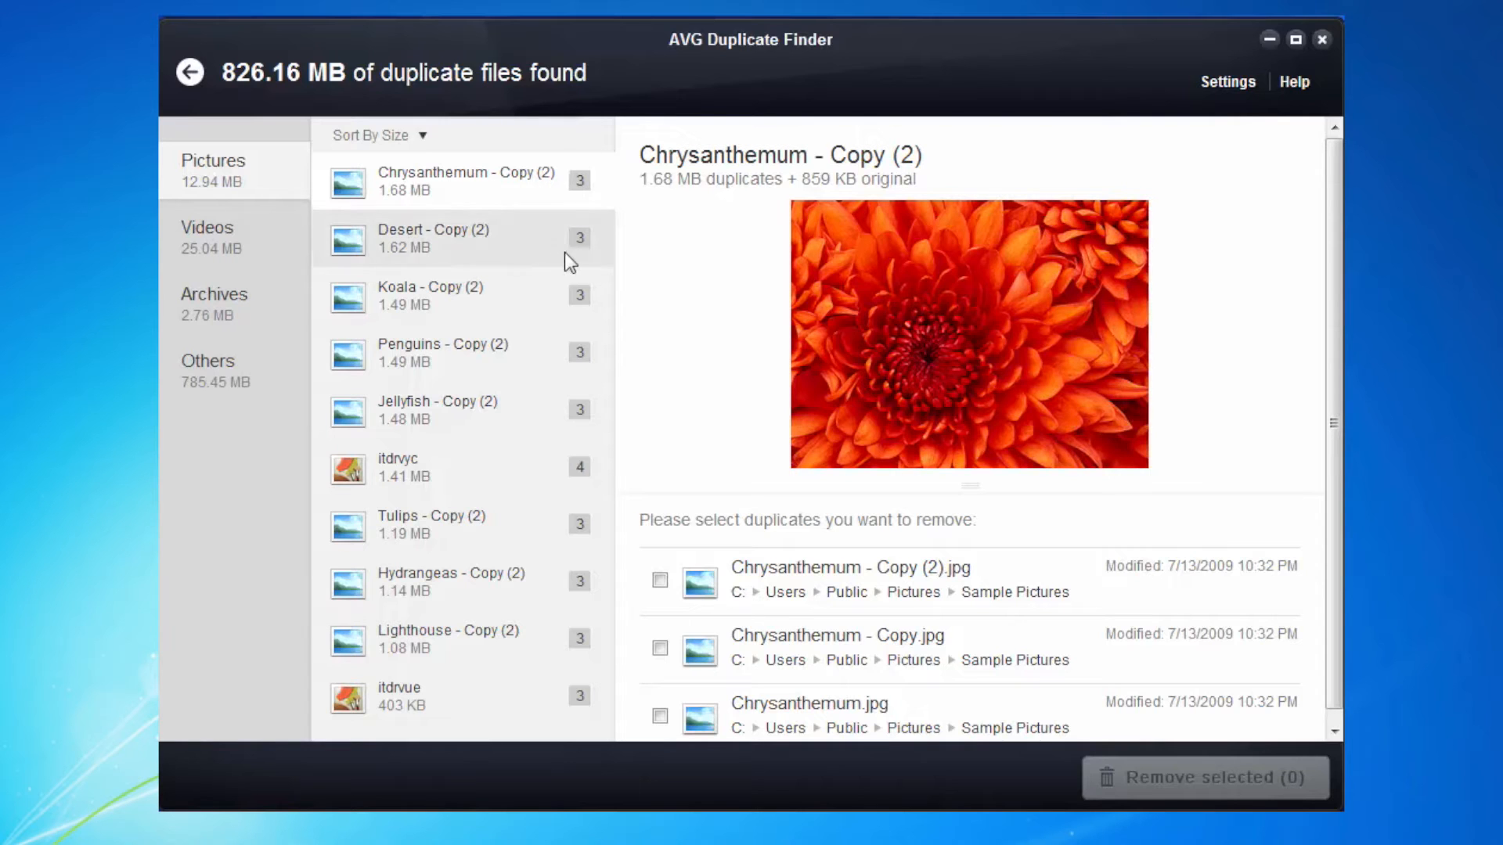
mouse_move(393, 477)
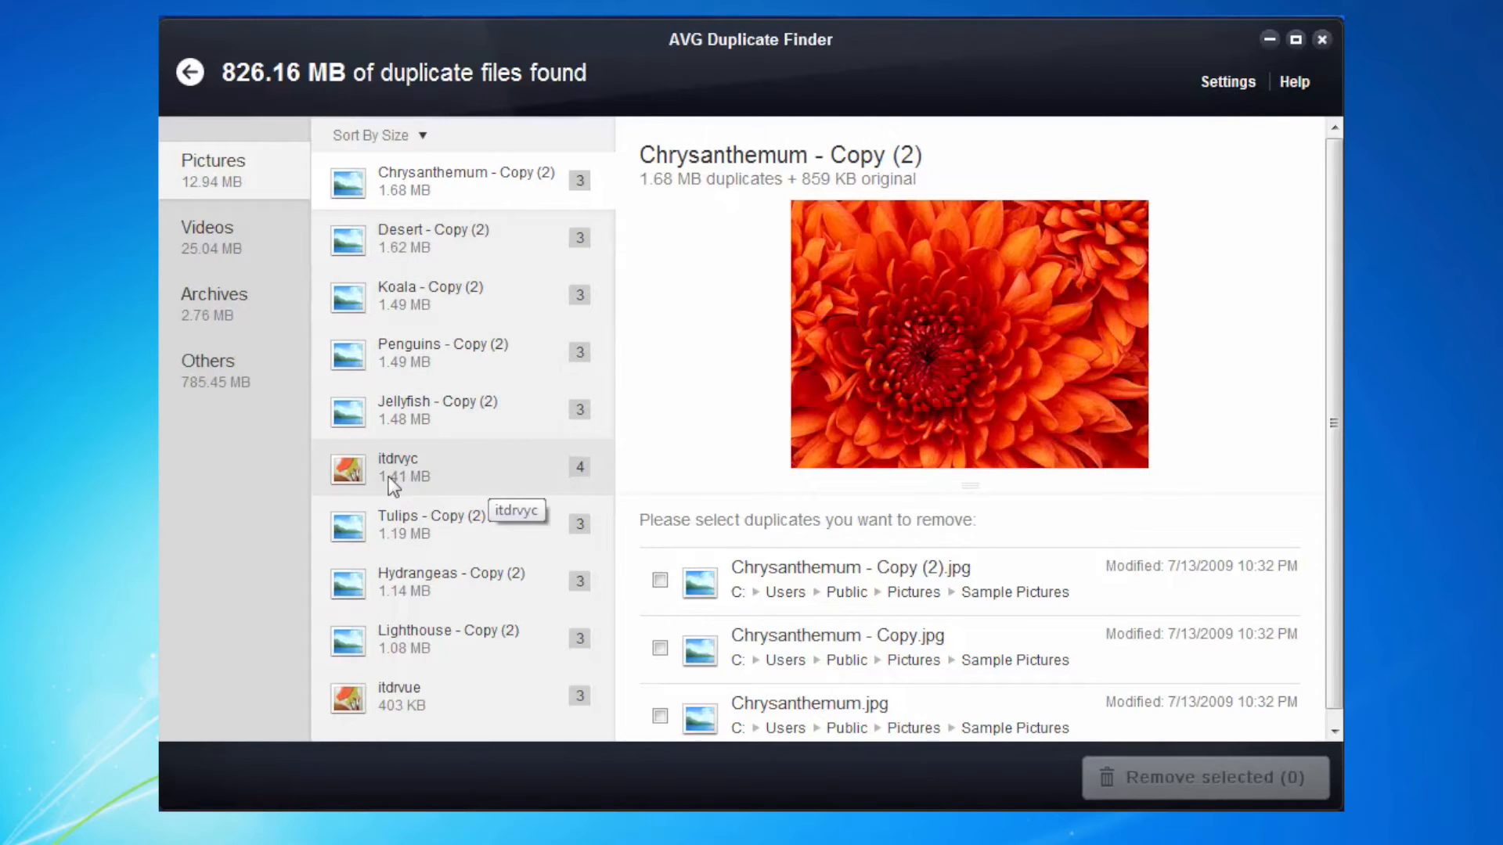
click(412, 467)
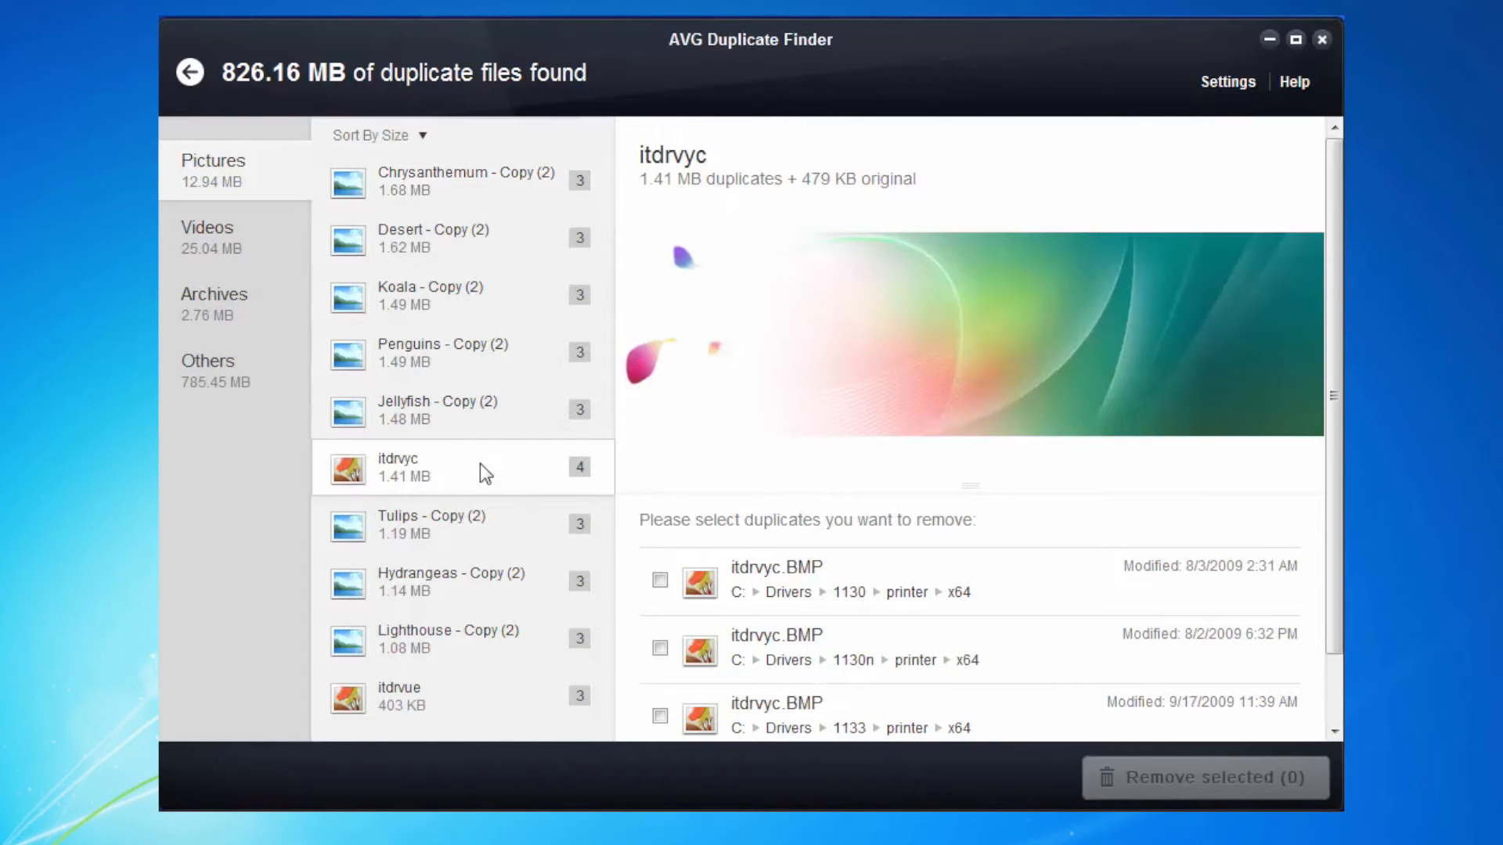
mouse_move(445, 410)
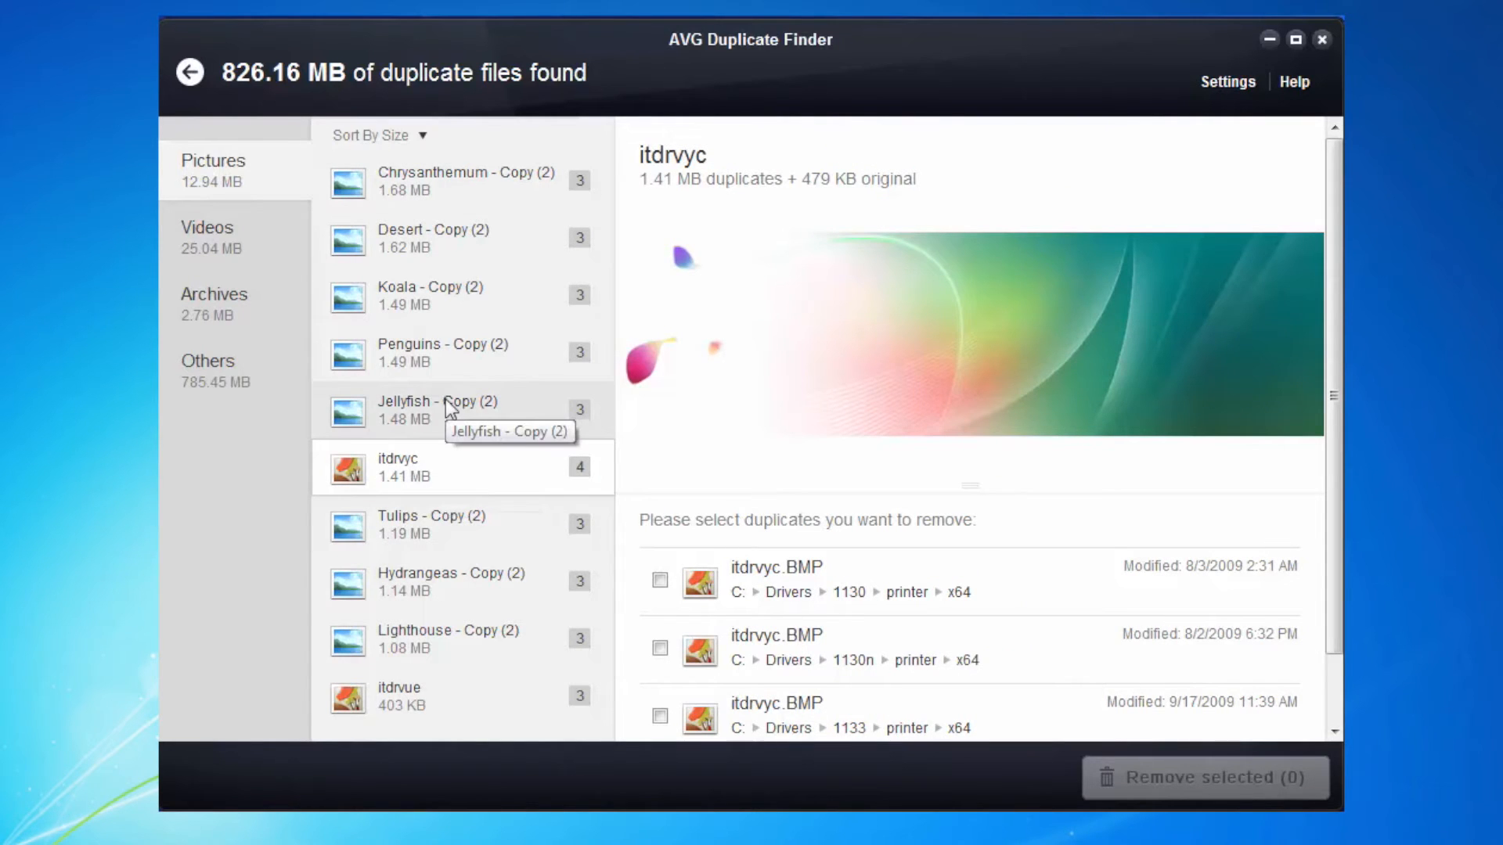
mouse_move(455, 182)
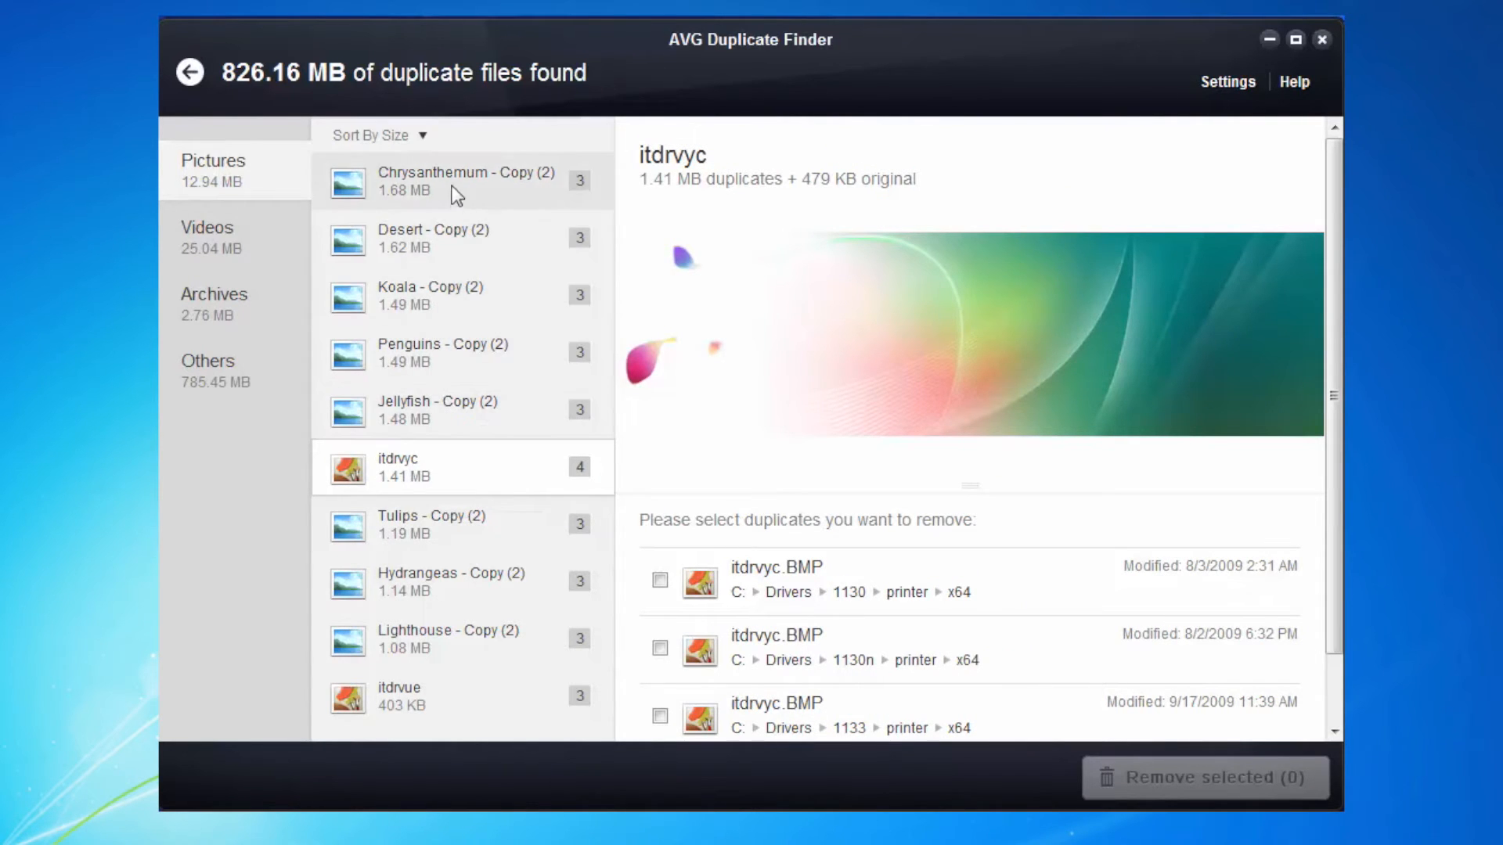
click(460, 180)
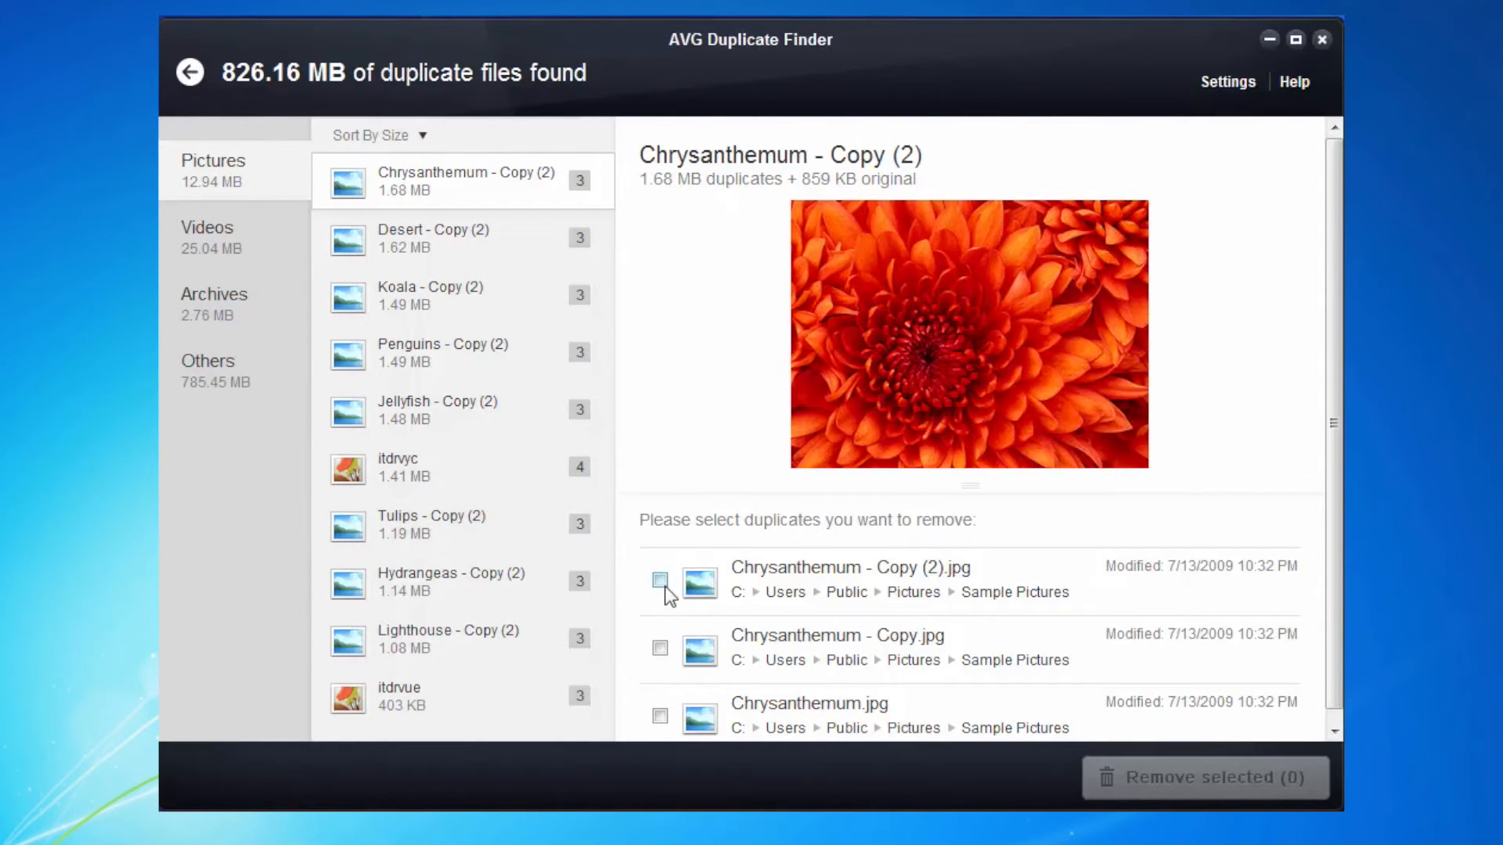
Recycle the two Chrysanthemum copies keeping the original, and show the Videos category
click(659, 580)
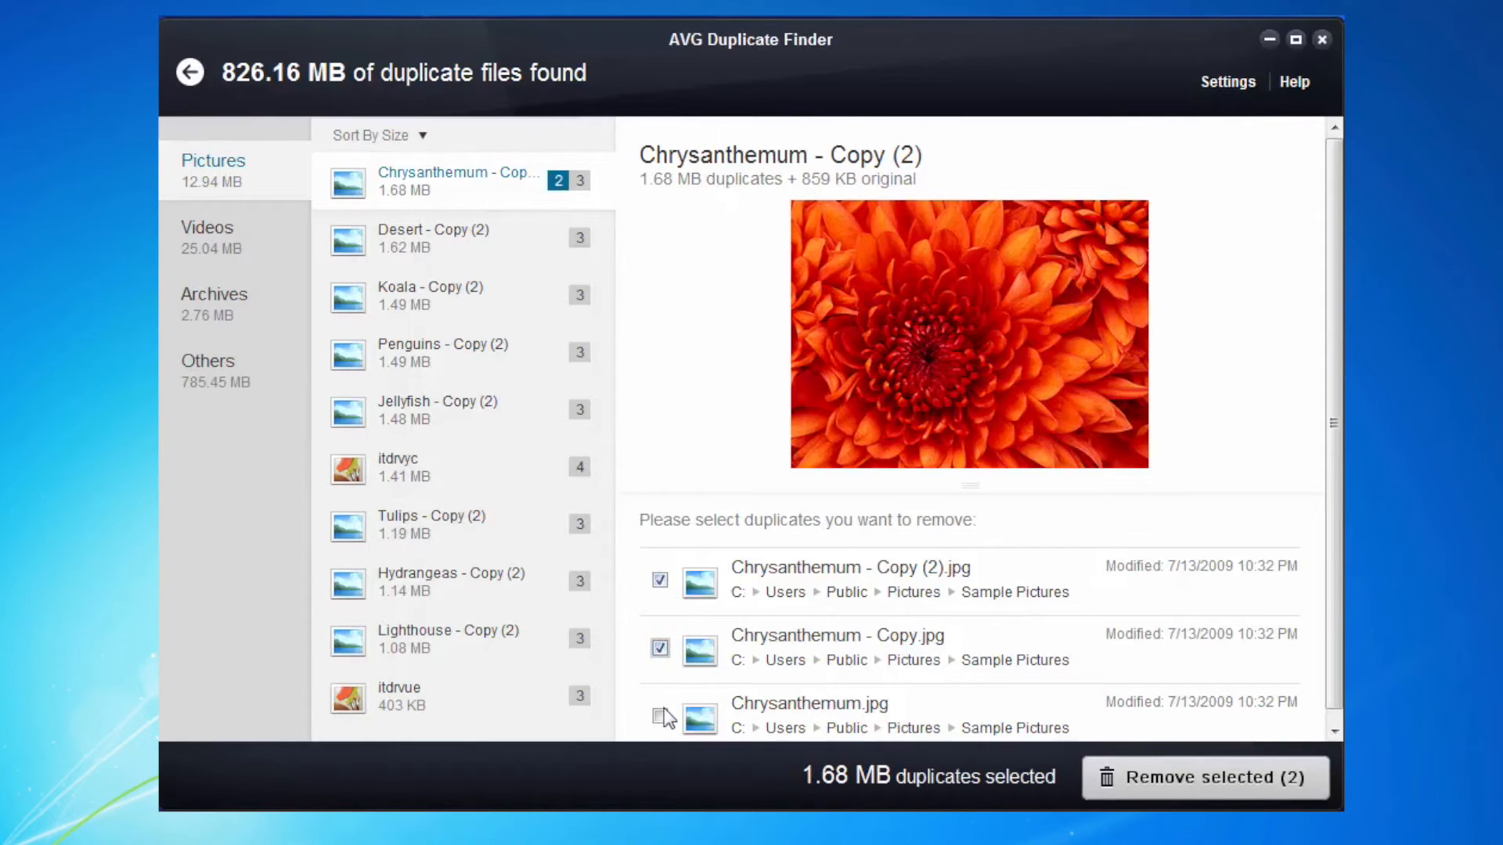
click(659, 717)
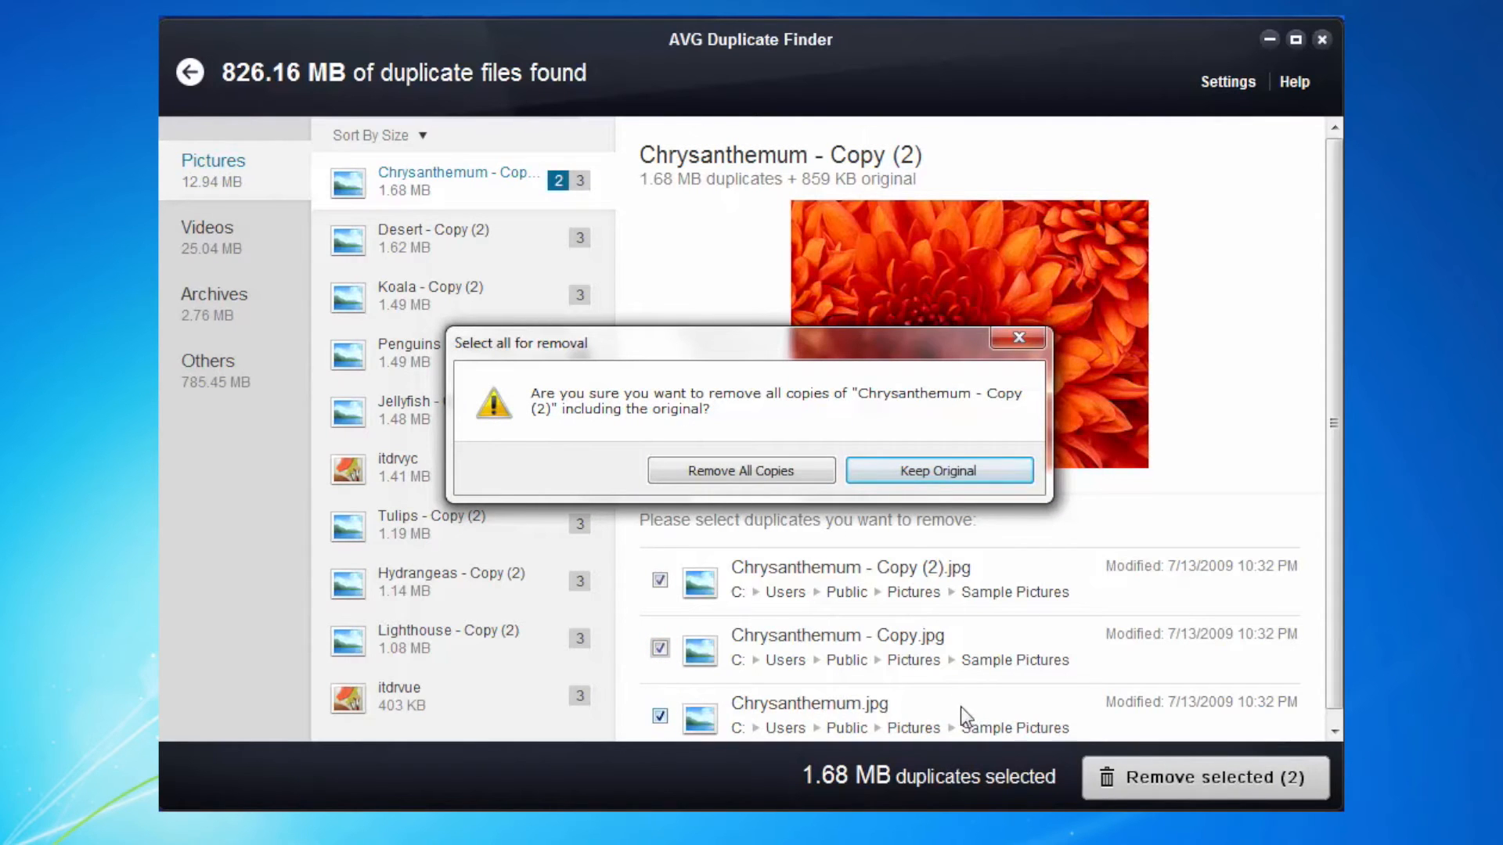
mouse_move(703, 414)
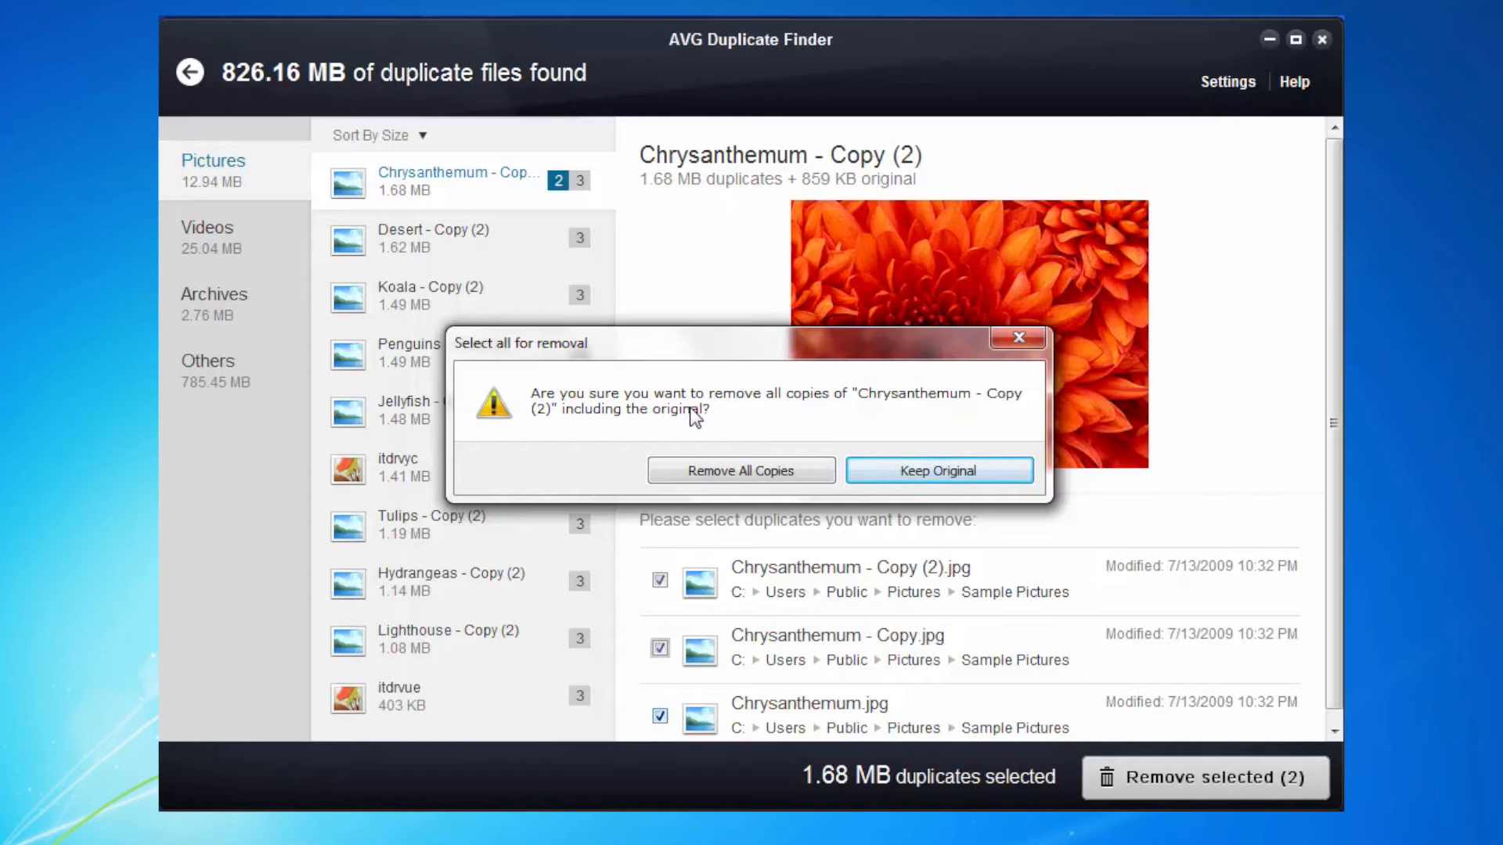
mouse_move(939, 470)
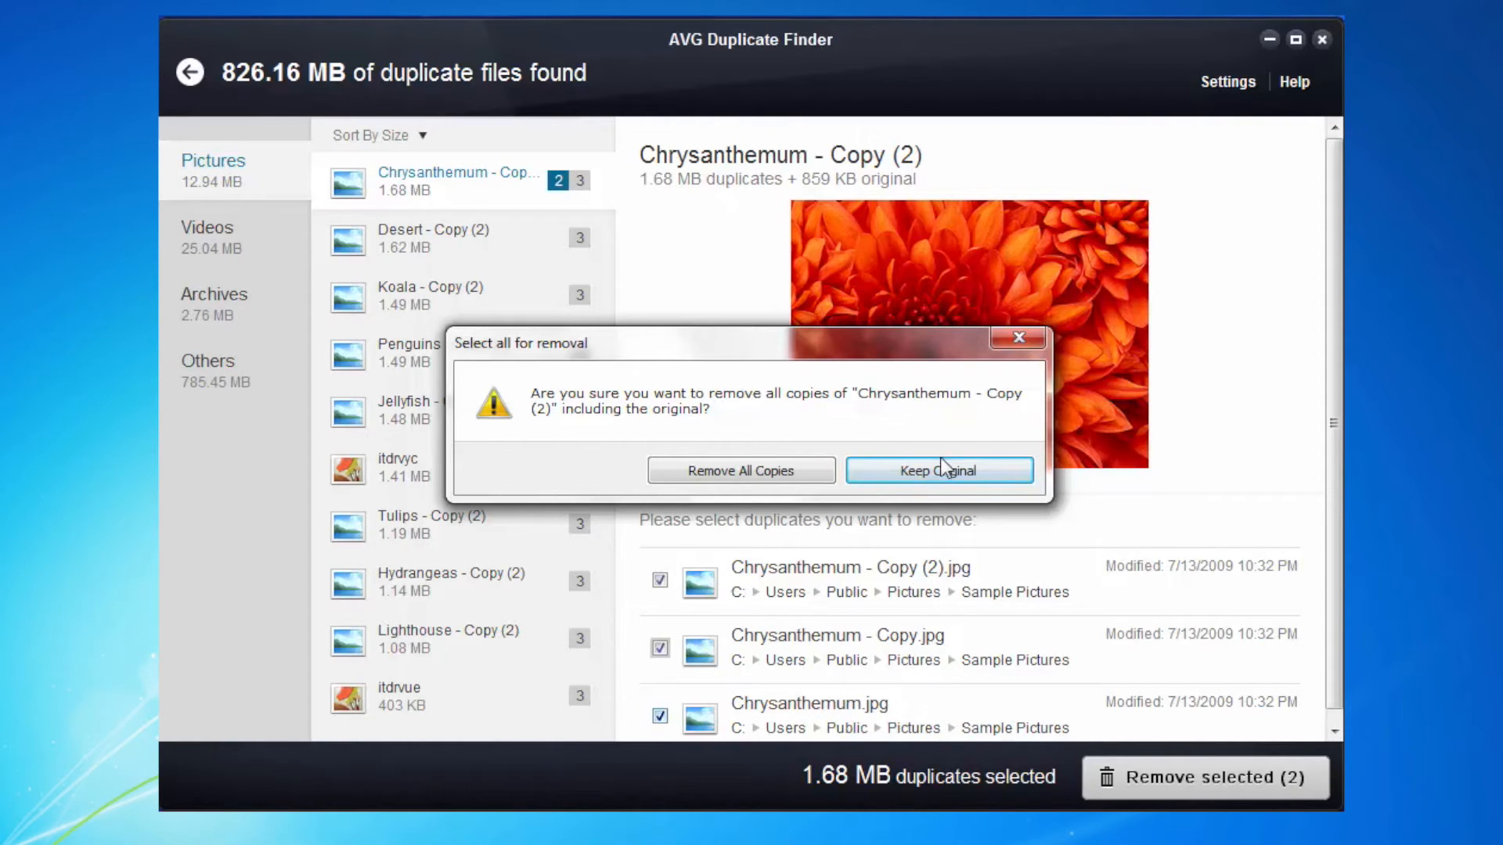
click(939, 471)
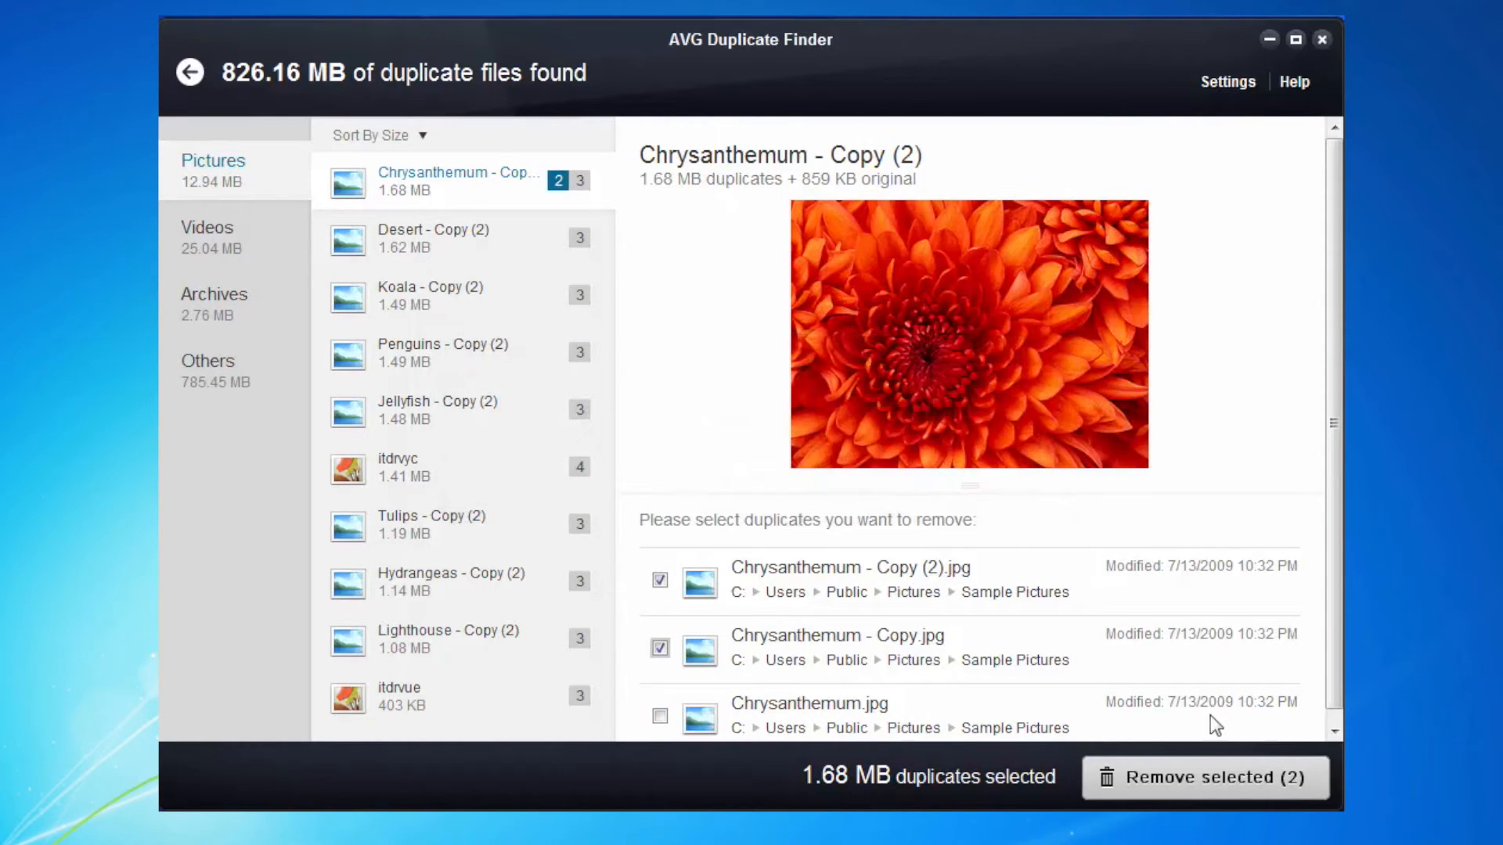
click(1205, 777)
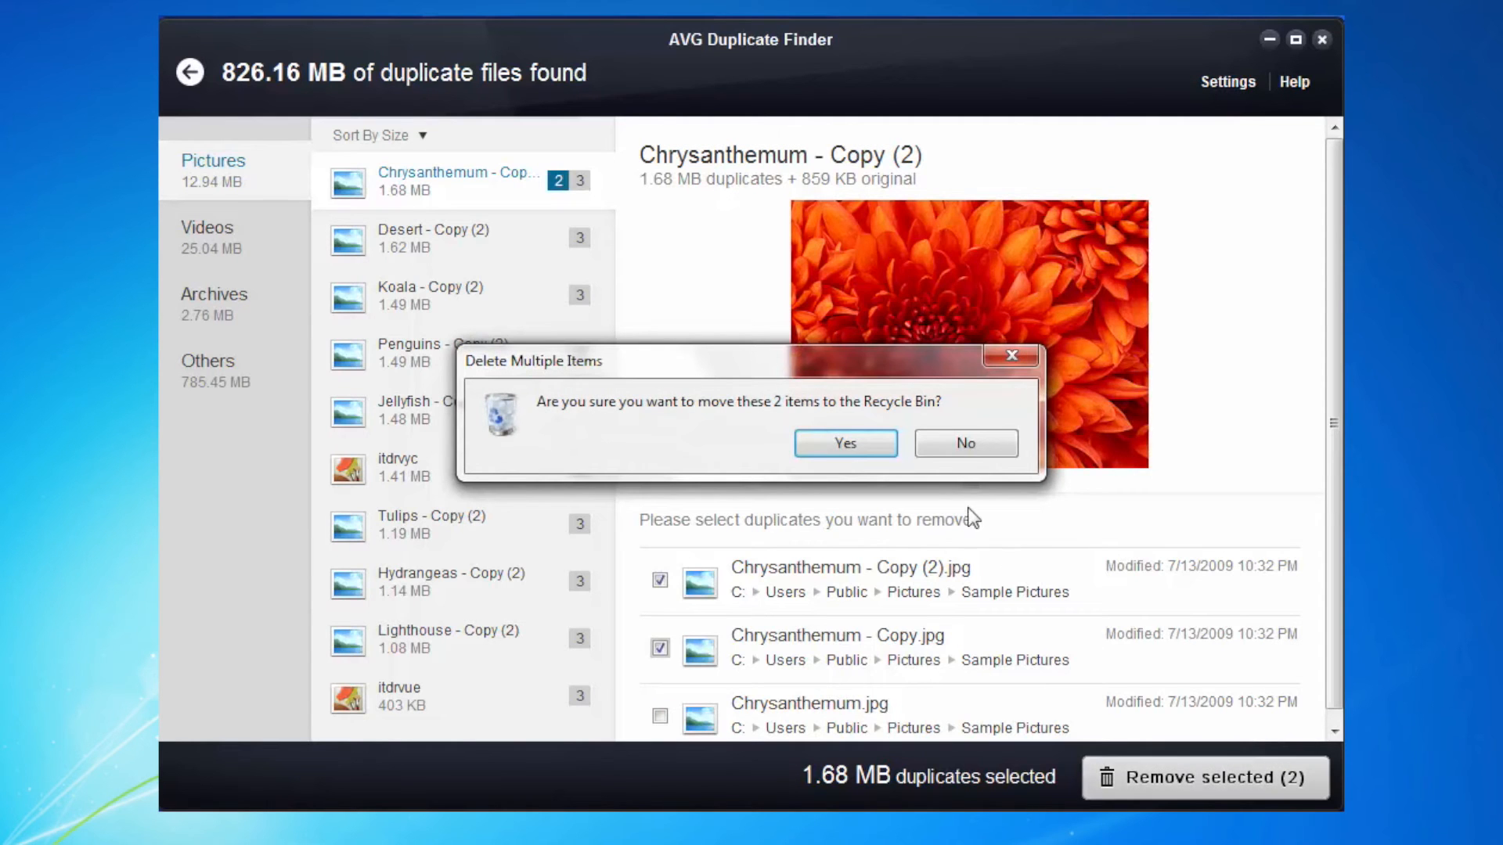
click(843, 443)
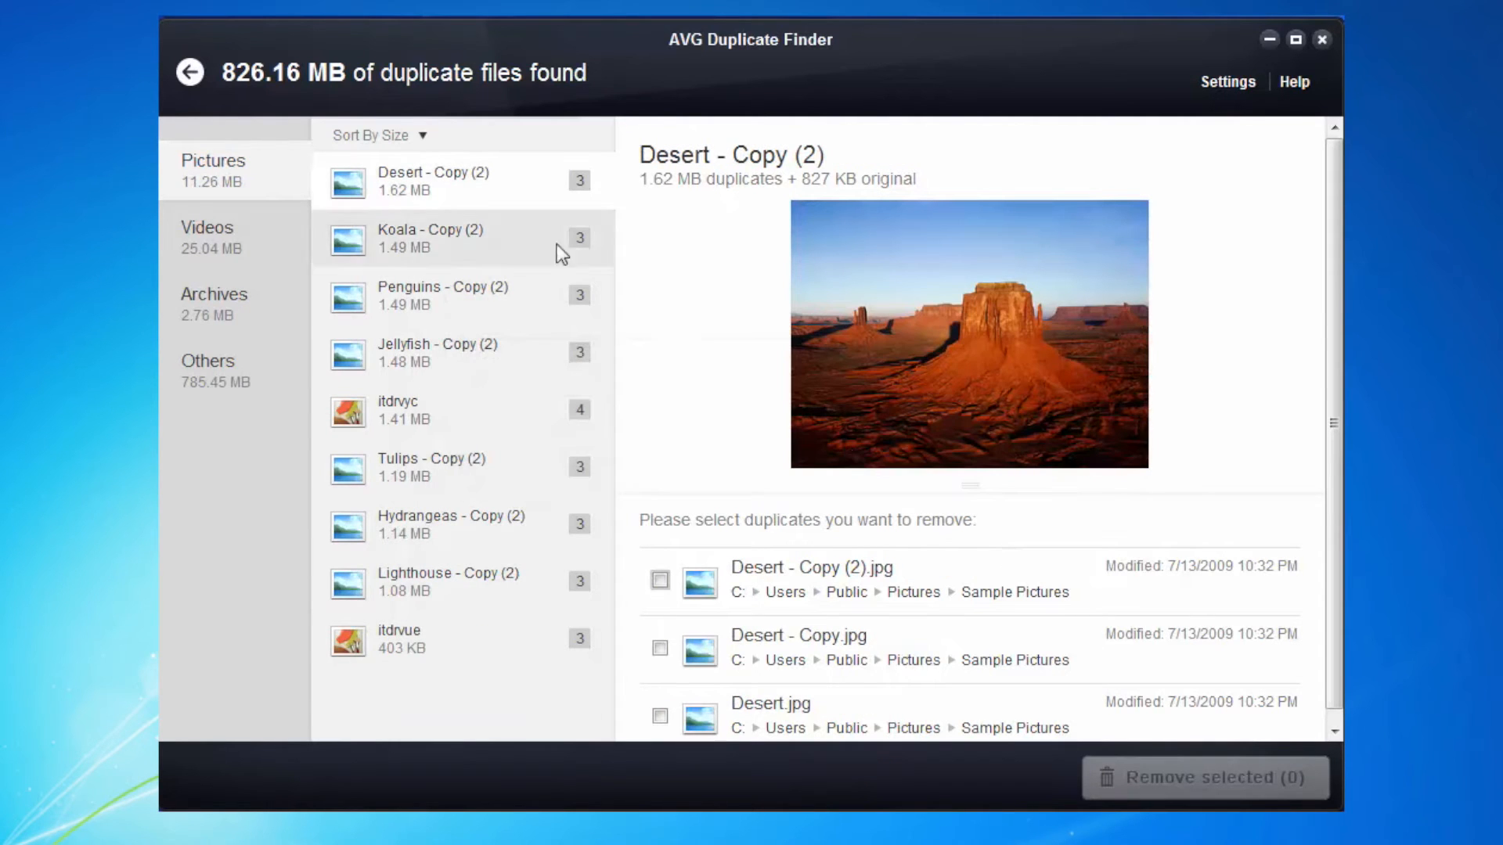
mouse_move(444, 238)
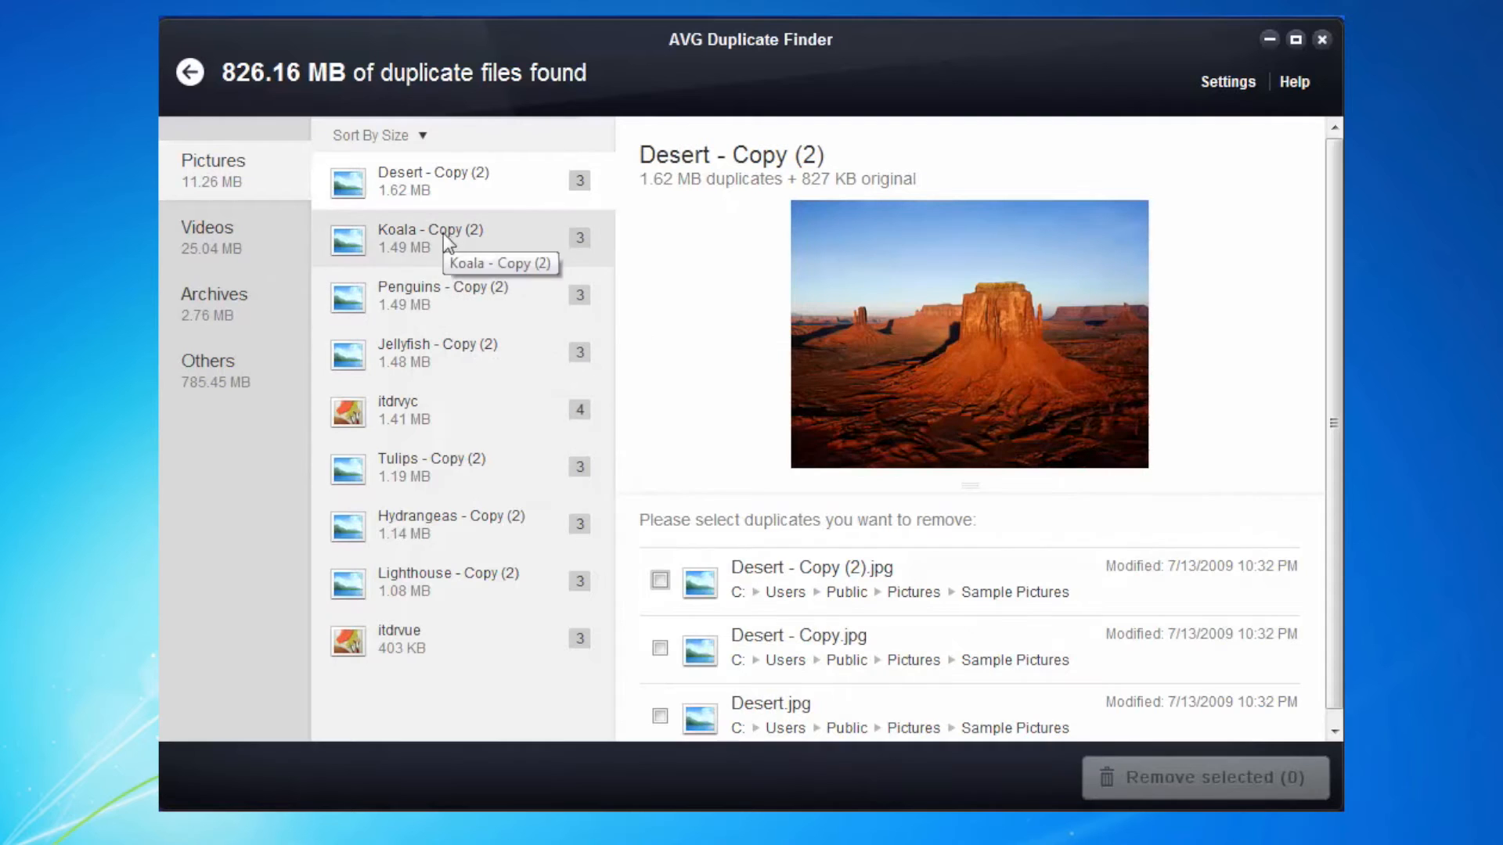
click(206, 237)
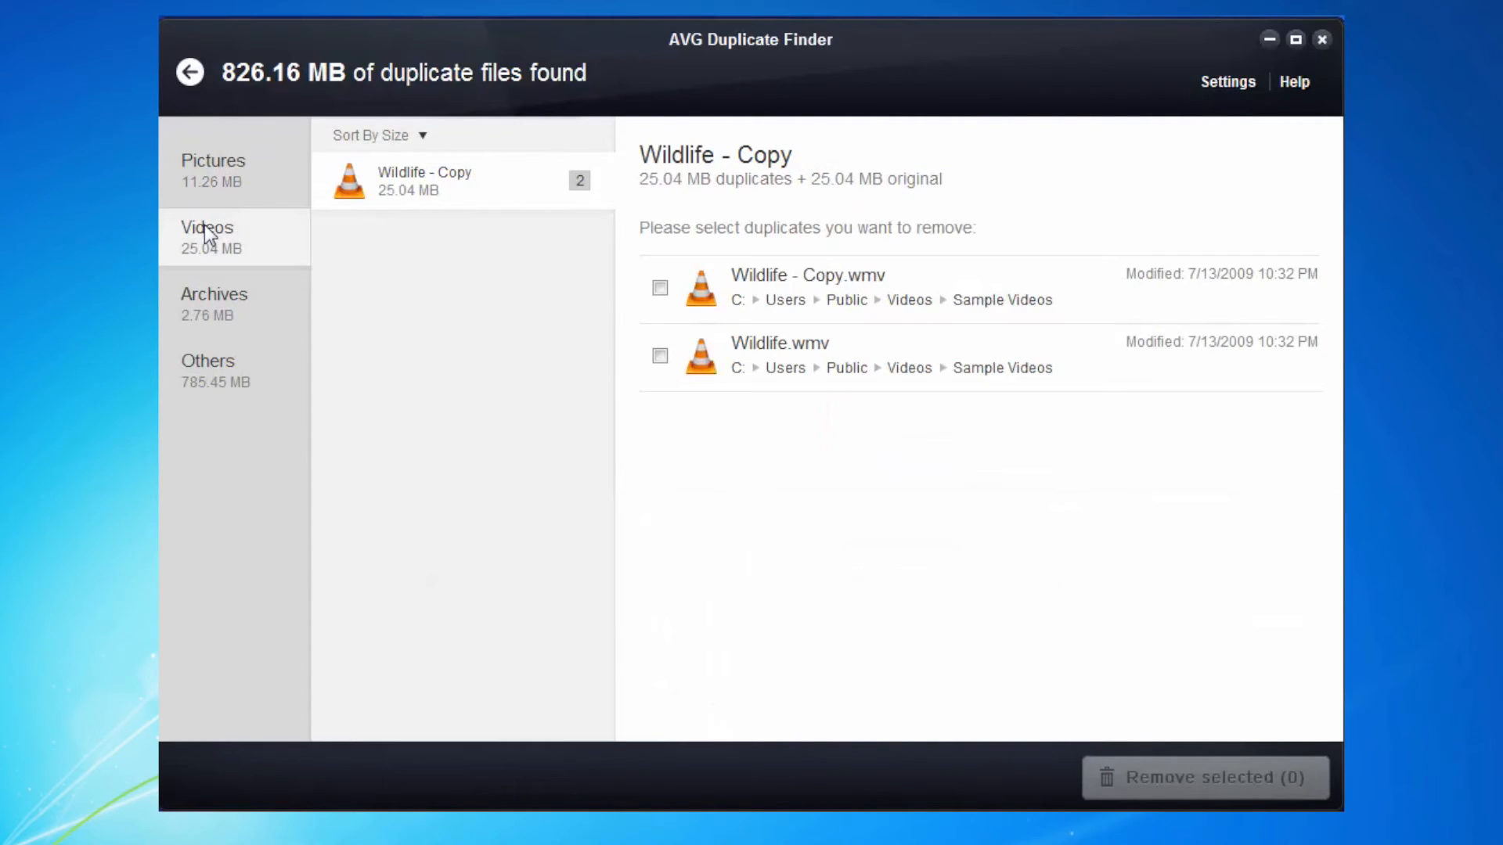
mouse_move(656, 307)
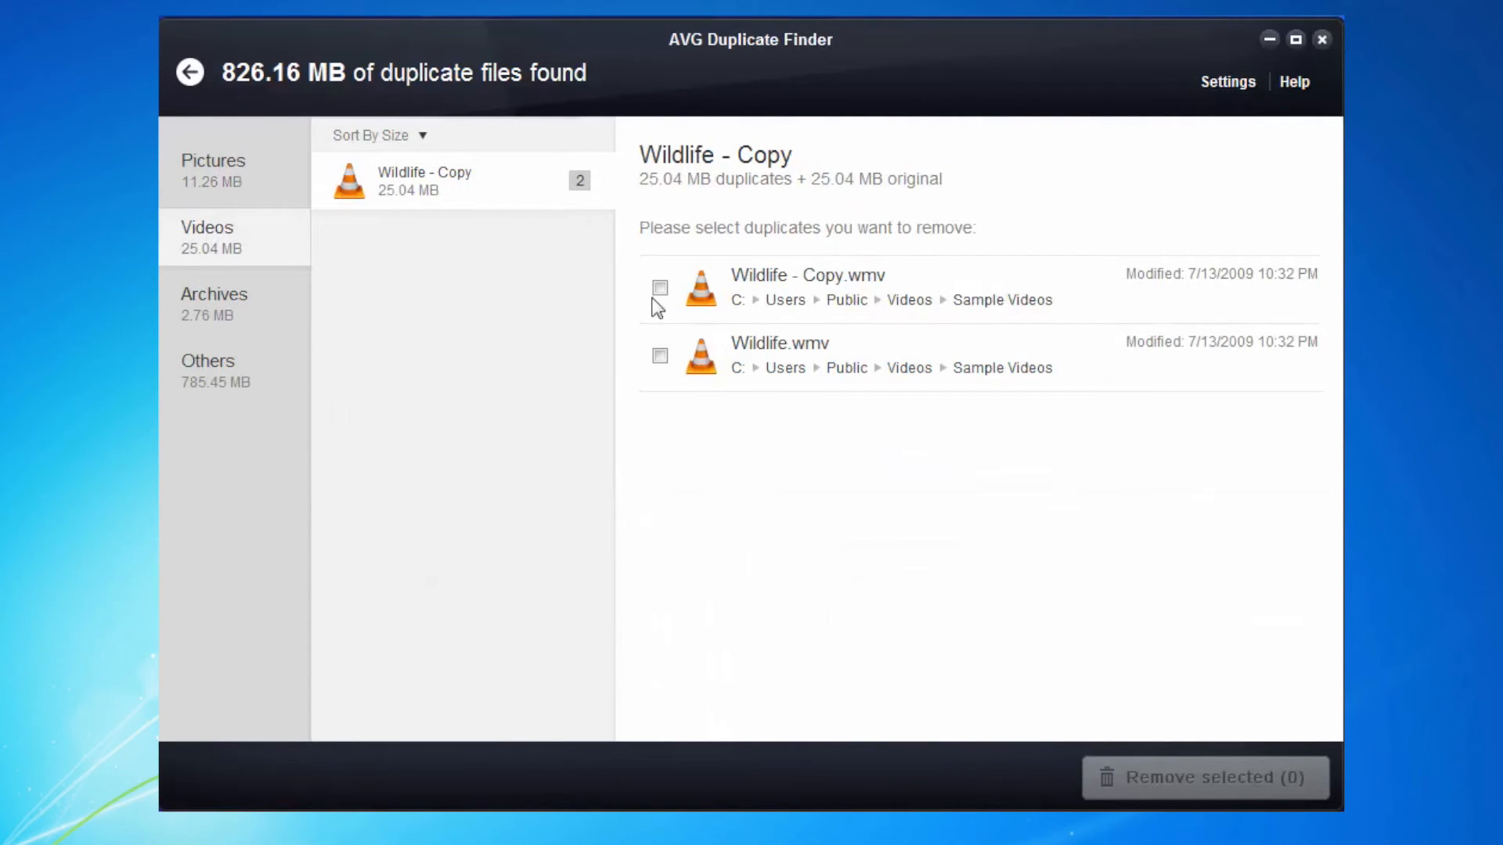
Move 'Wildlife - Copy' to the Recycle Bin, keeping the original Wildlife video
click(659, 287)
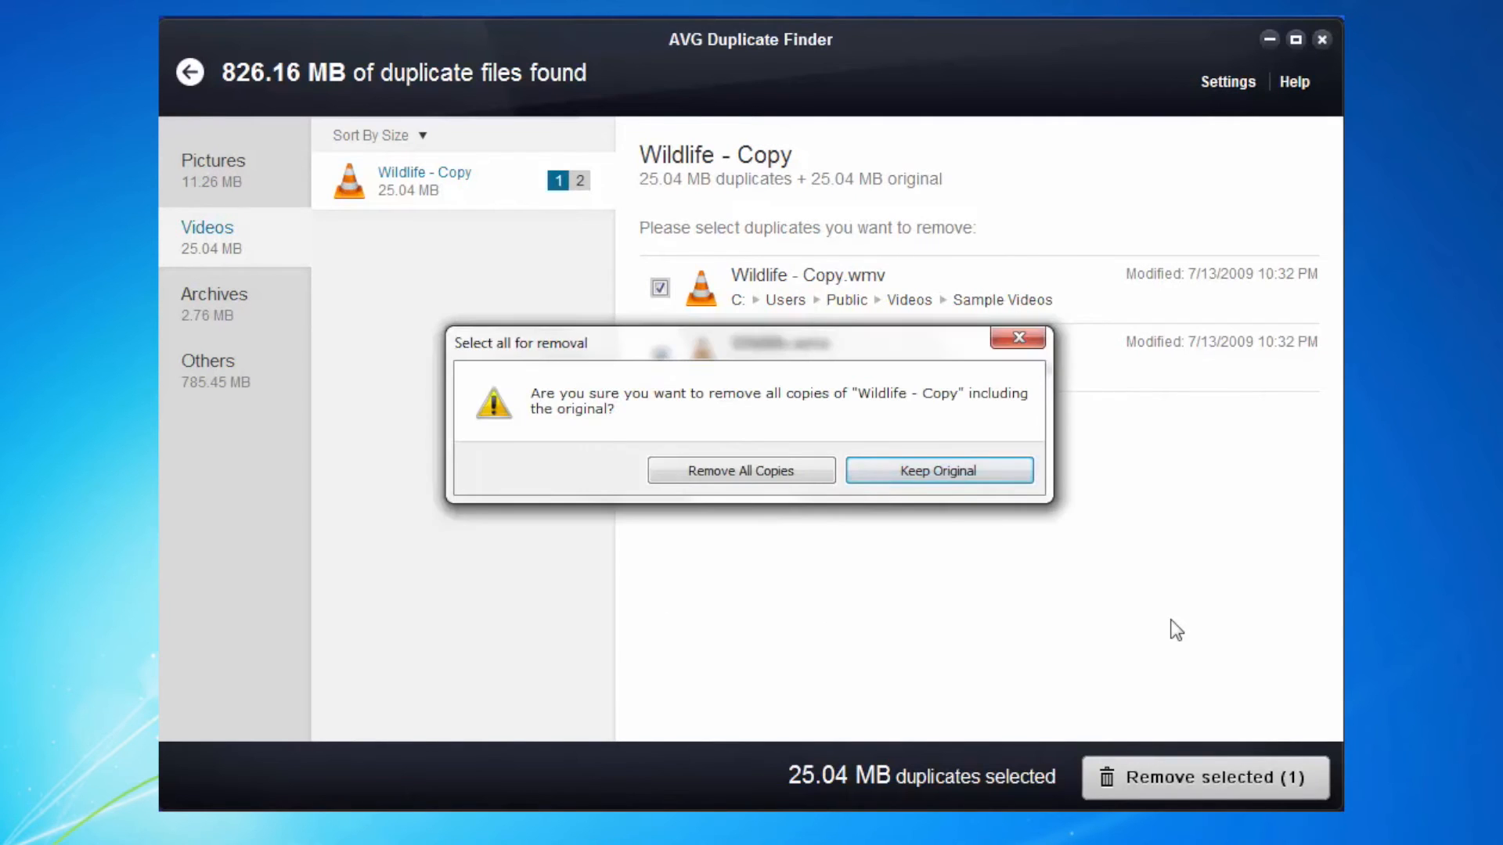
mouse_move(938, 470)
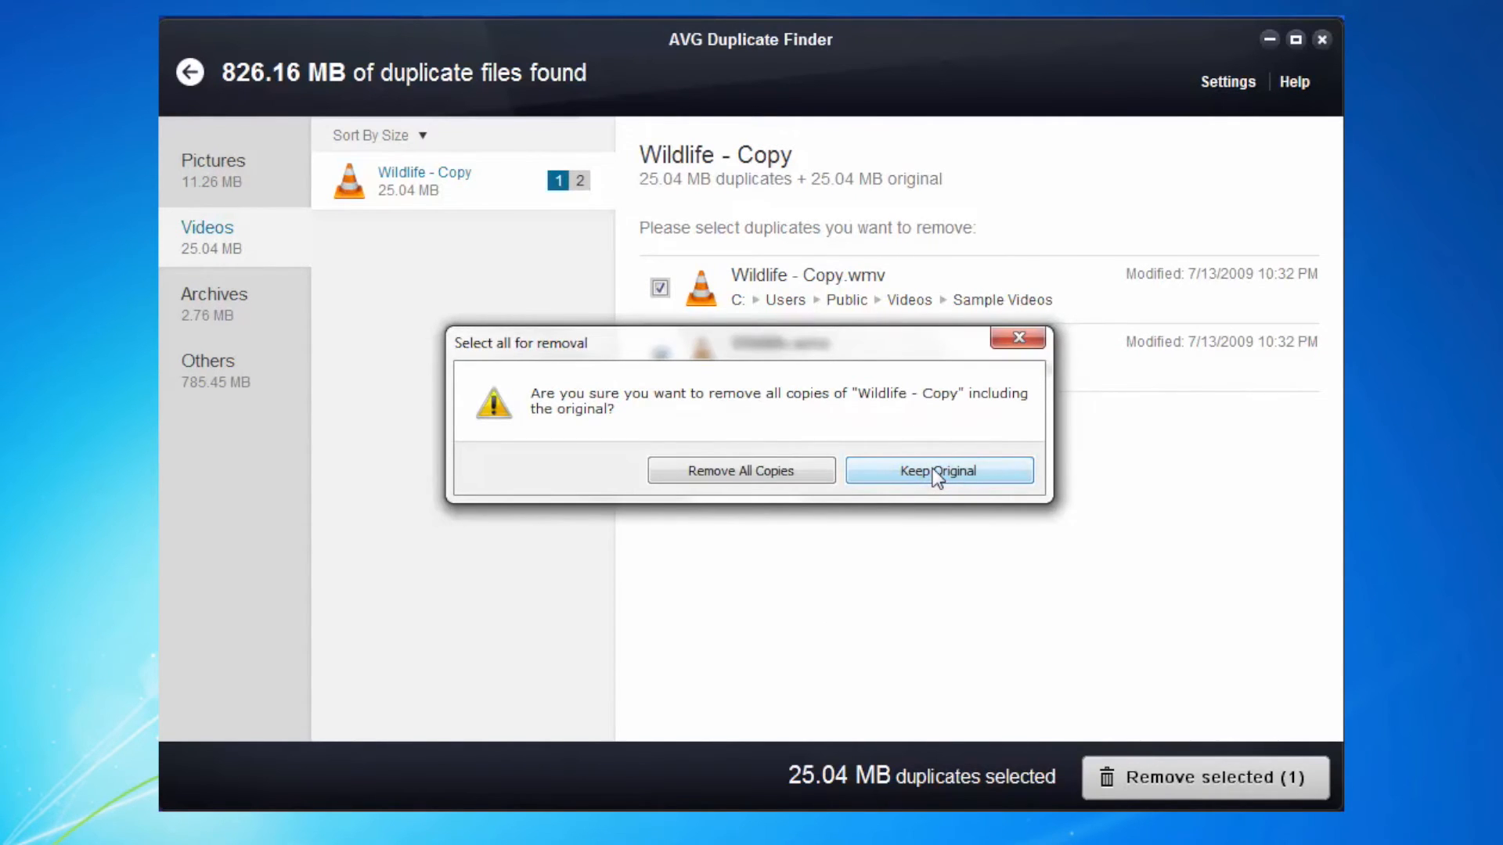
click(938, 471)
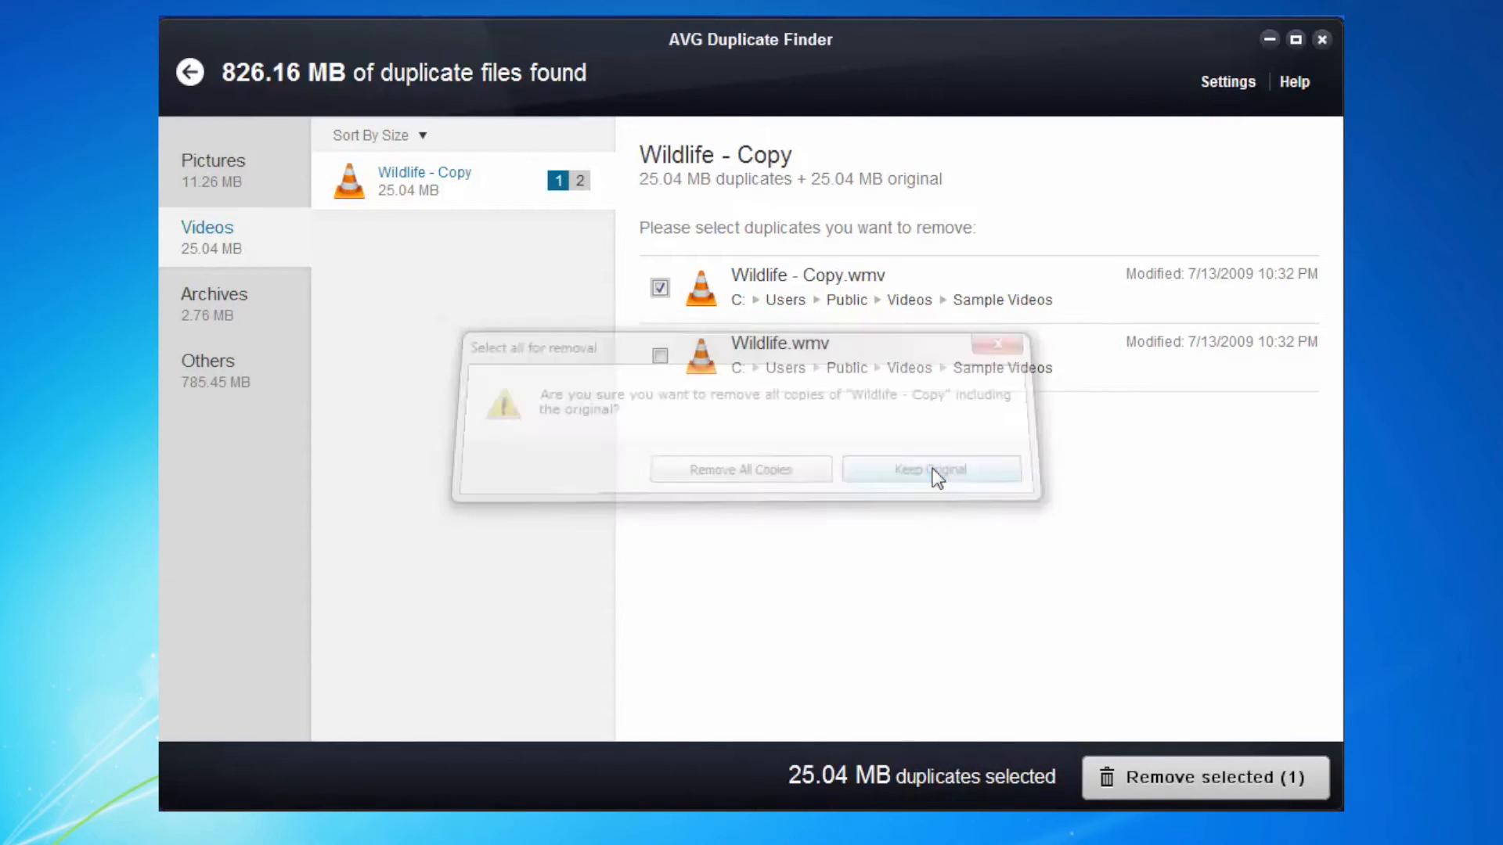
click(928, 469)
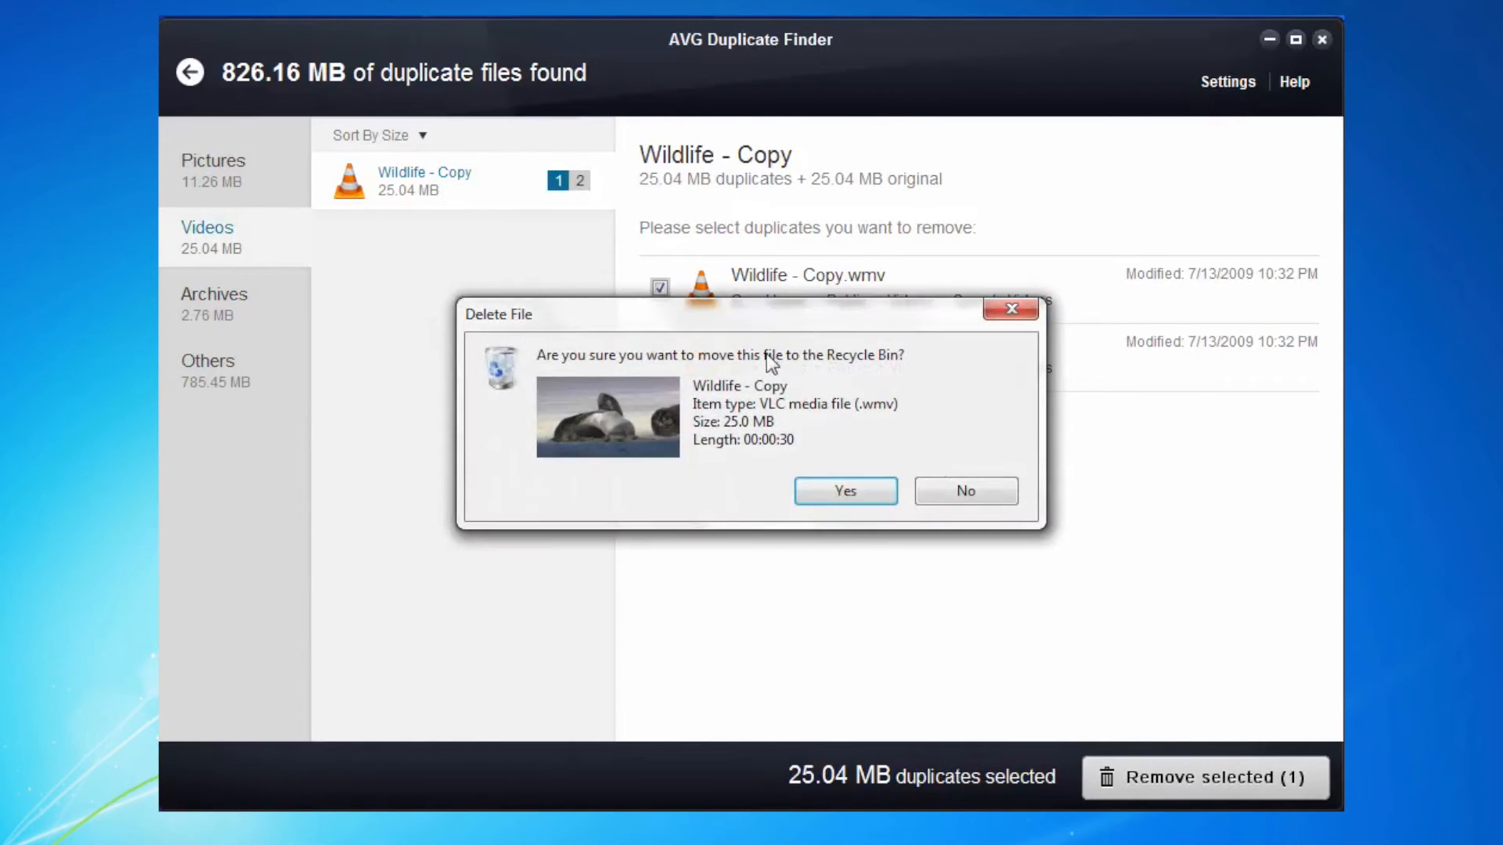
click(845, 491)
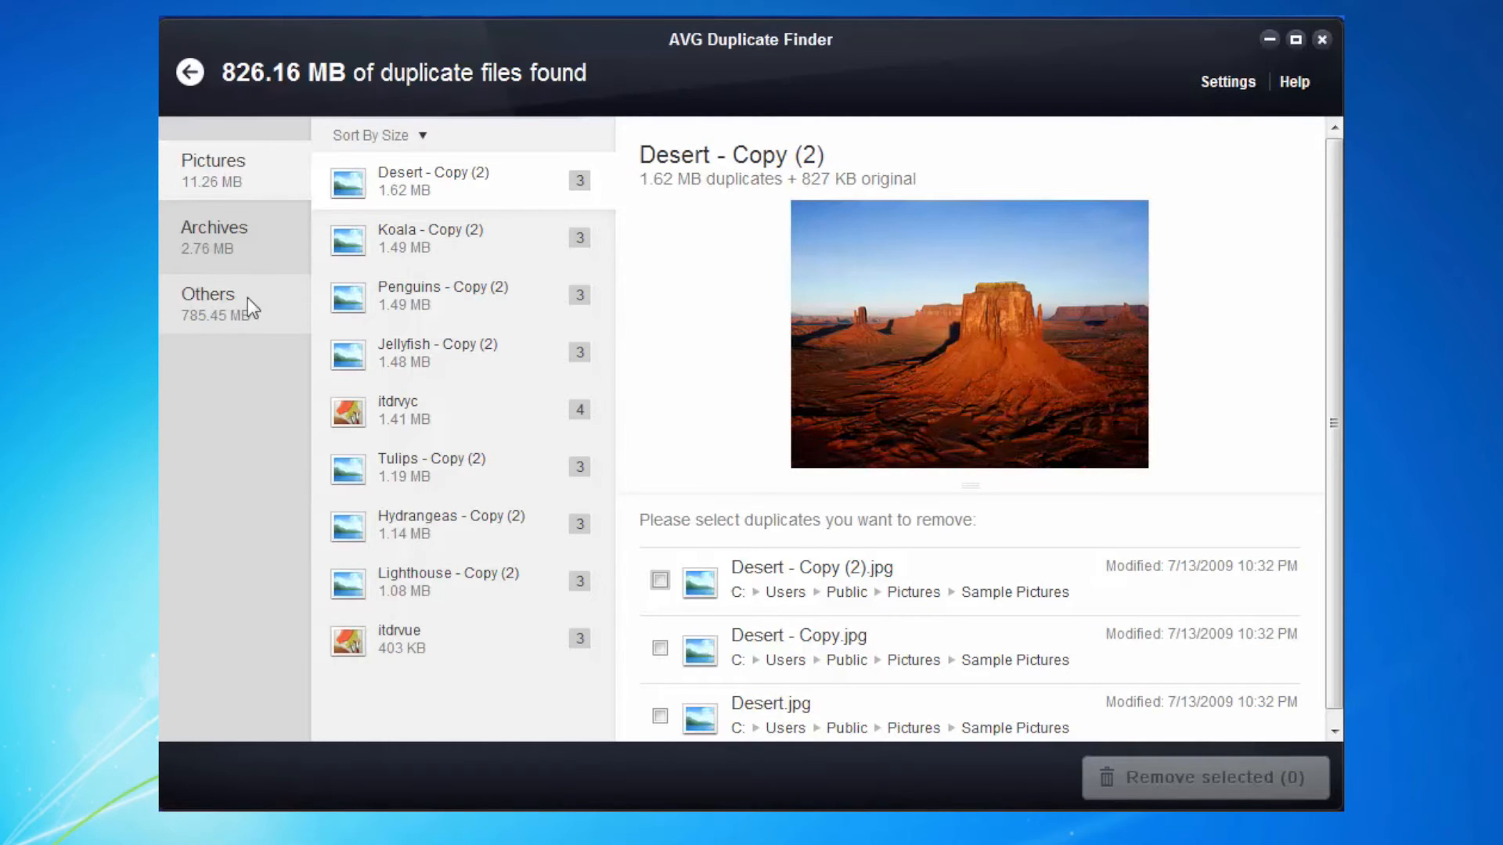
Discard the duplicate scan results and close Duplicate Finder, confirming both prompts
click(189, 73)
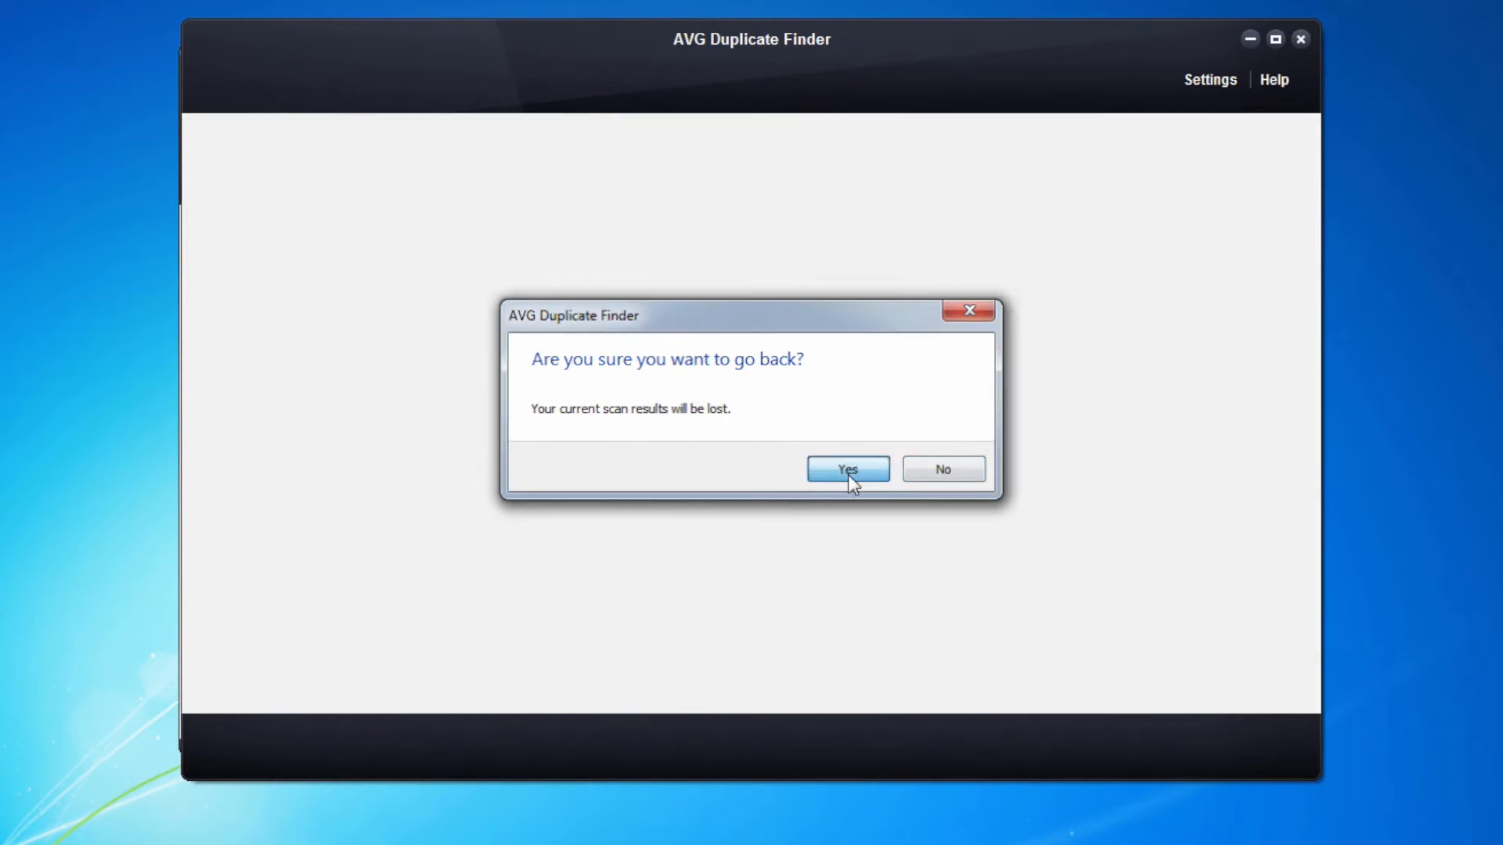
click(846, 469)
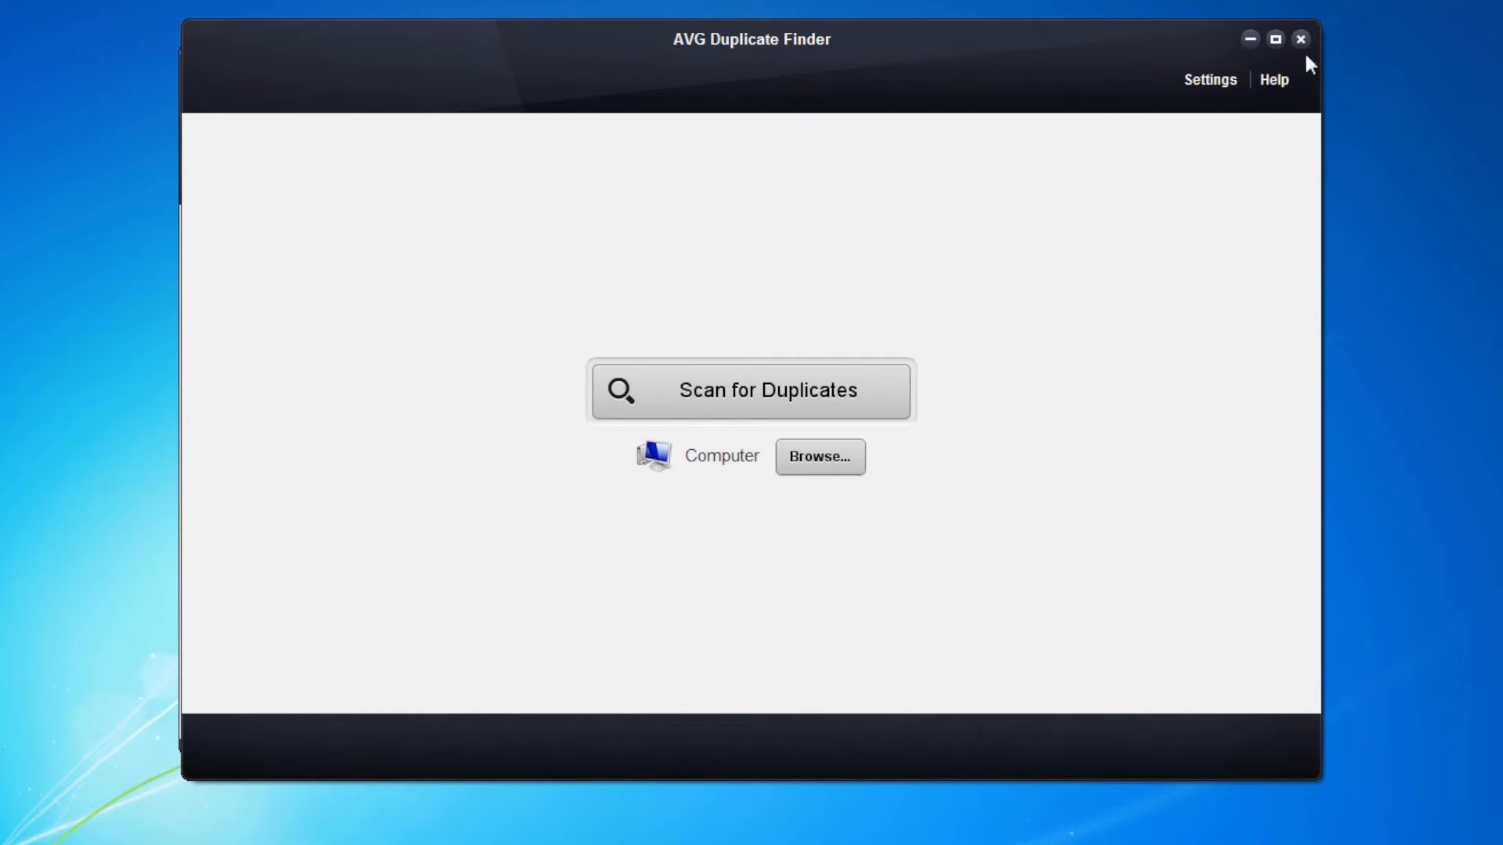
click(1301, 38)
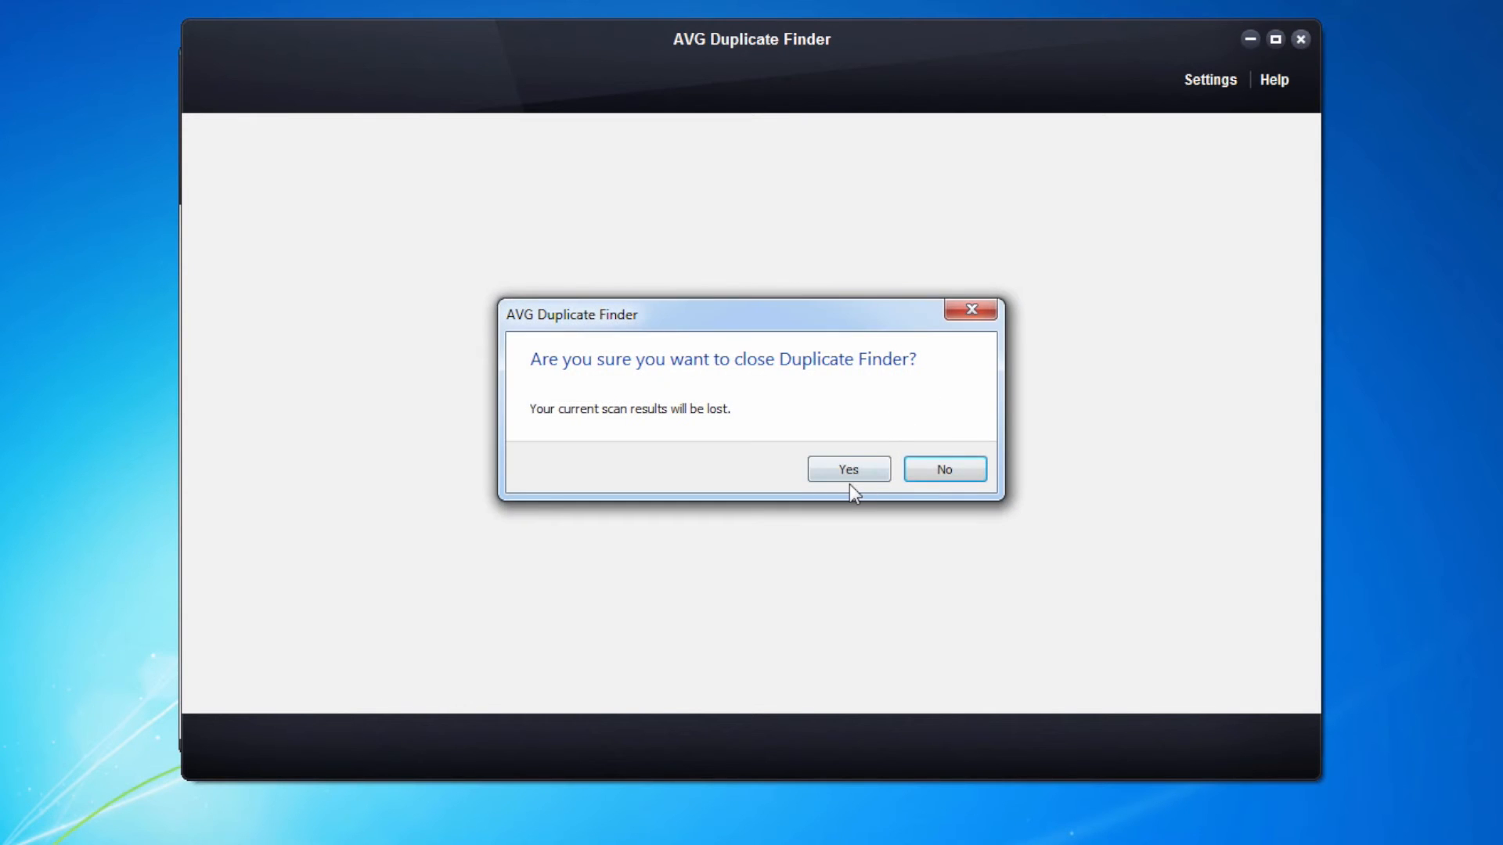
click(847, 469)
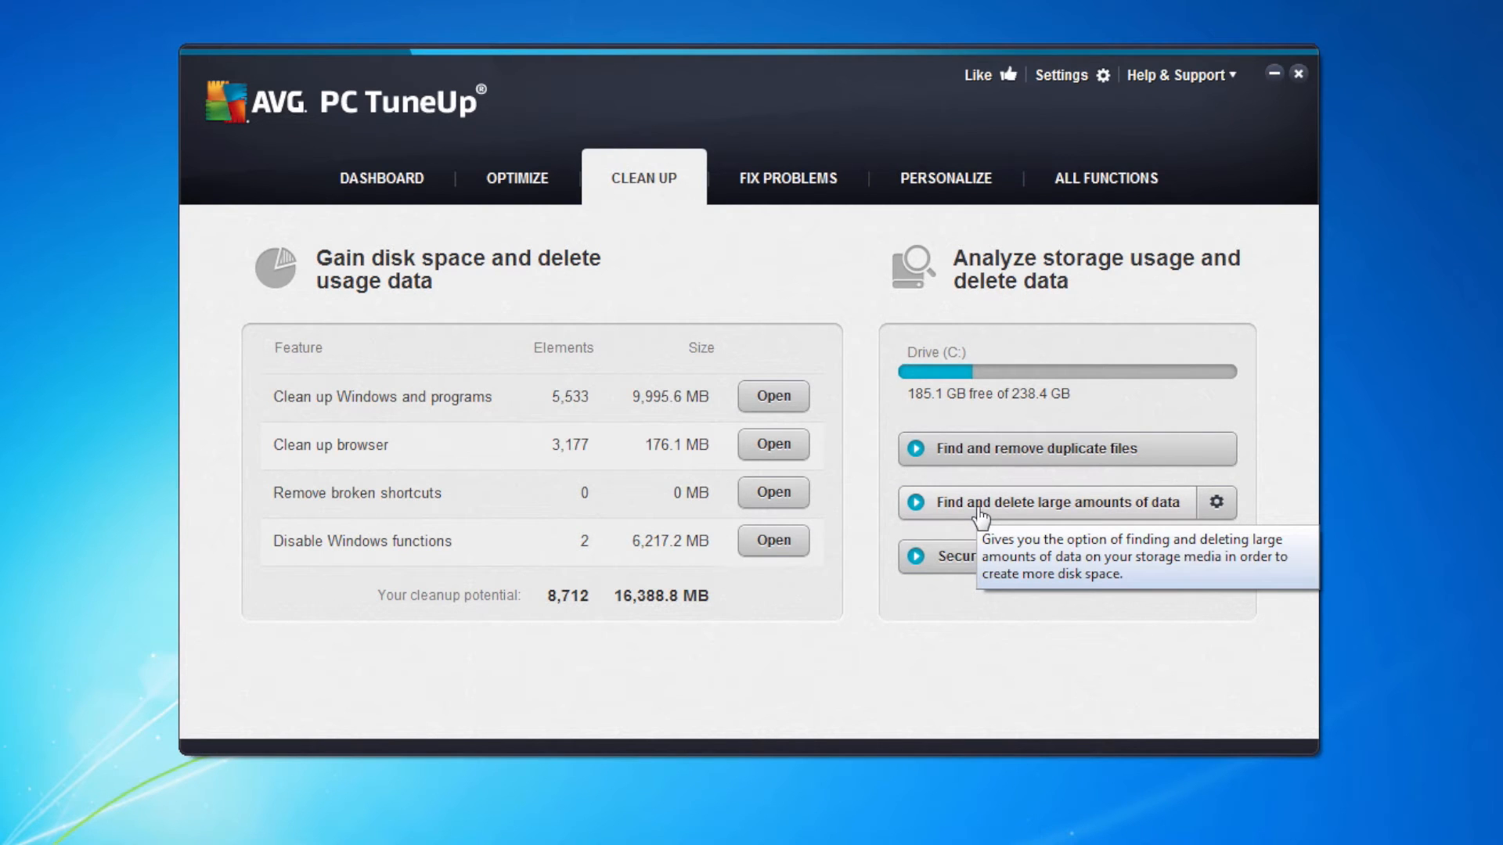
Launch Disk Space Explorer and analyze Local Disk (C:) for large data
click(1050, 502)
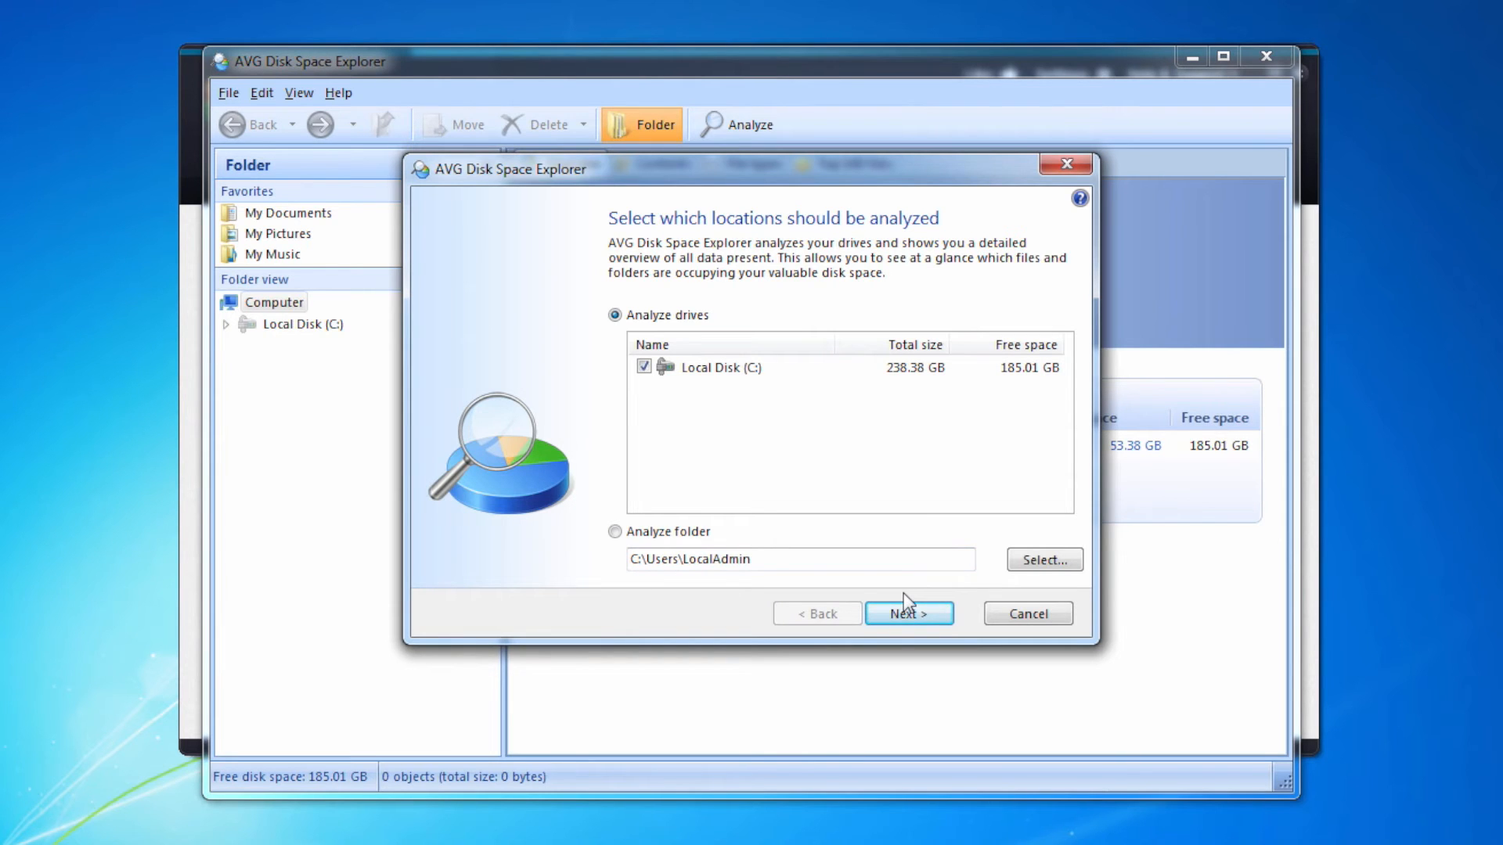
click(908, 614)
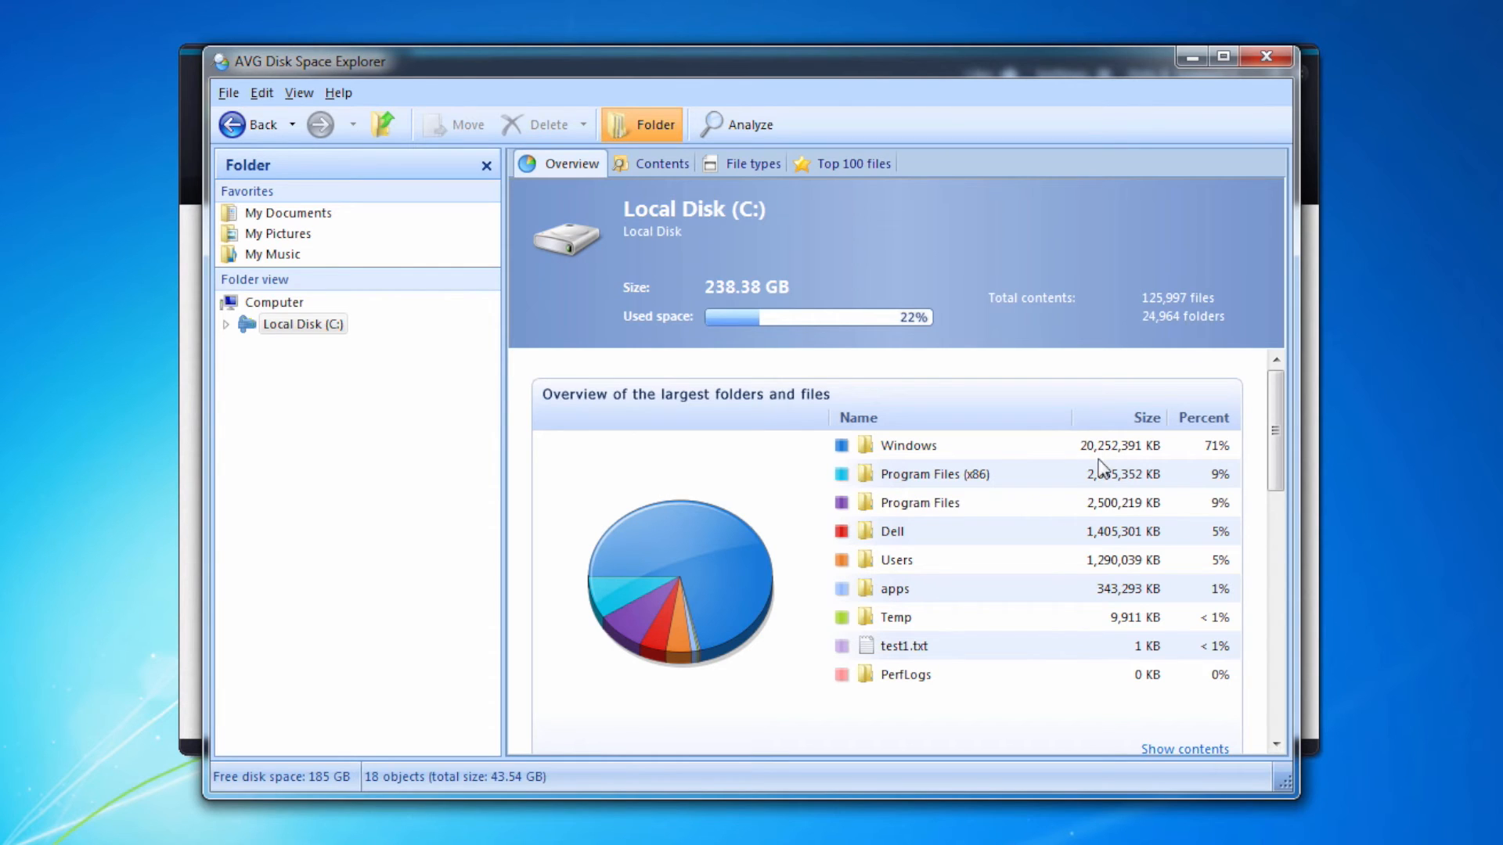
mouse_move(1126, 494)
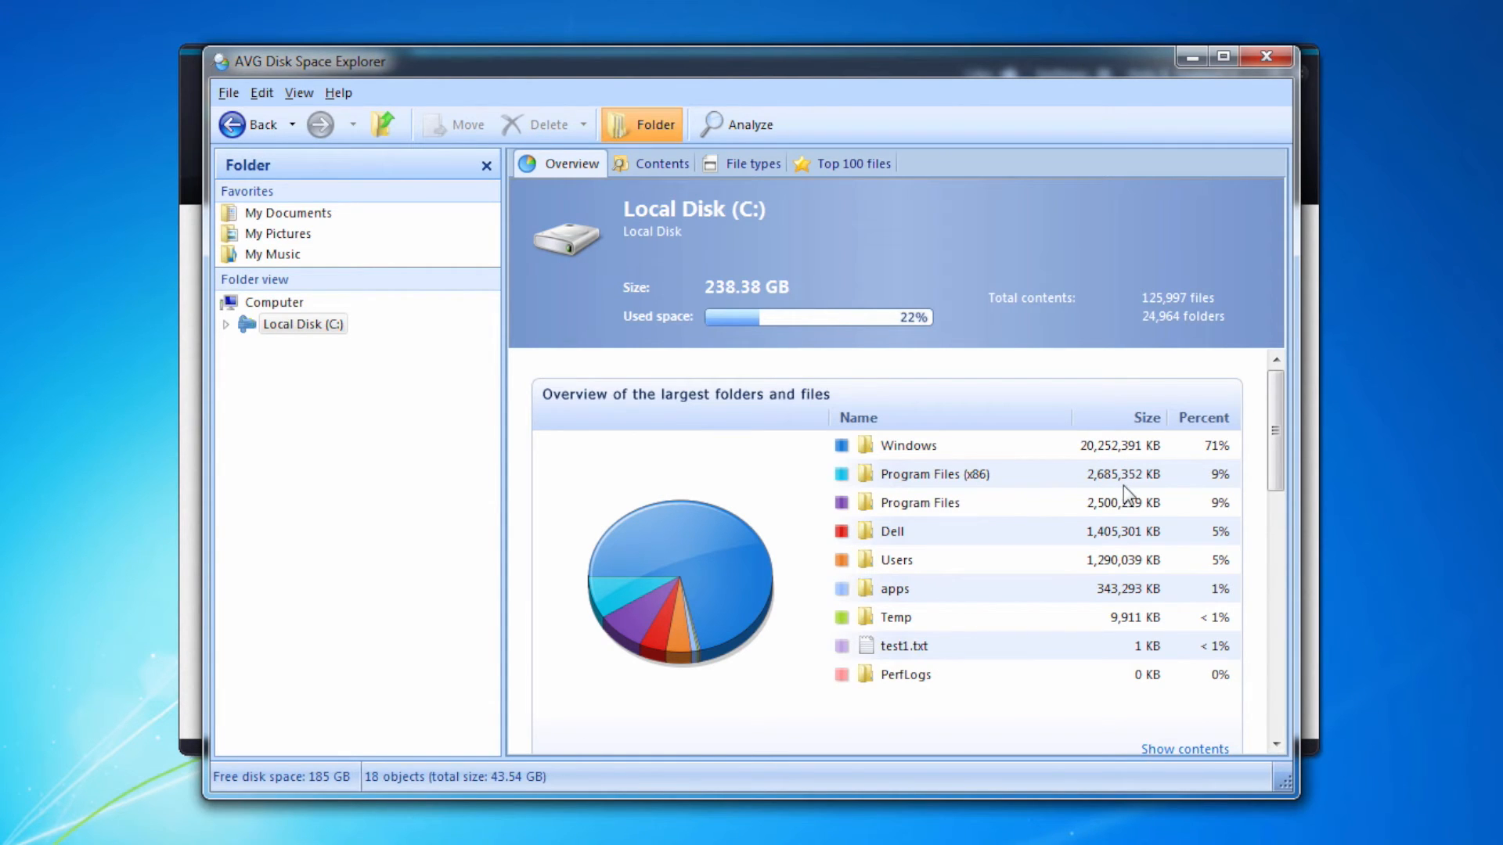
Review the Contents and Overview tabs for drive C:, then close Disk Space Explorer
click(661, 163)
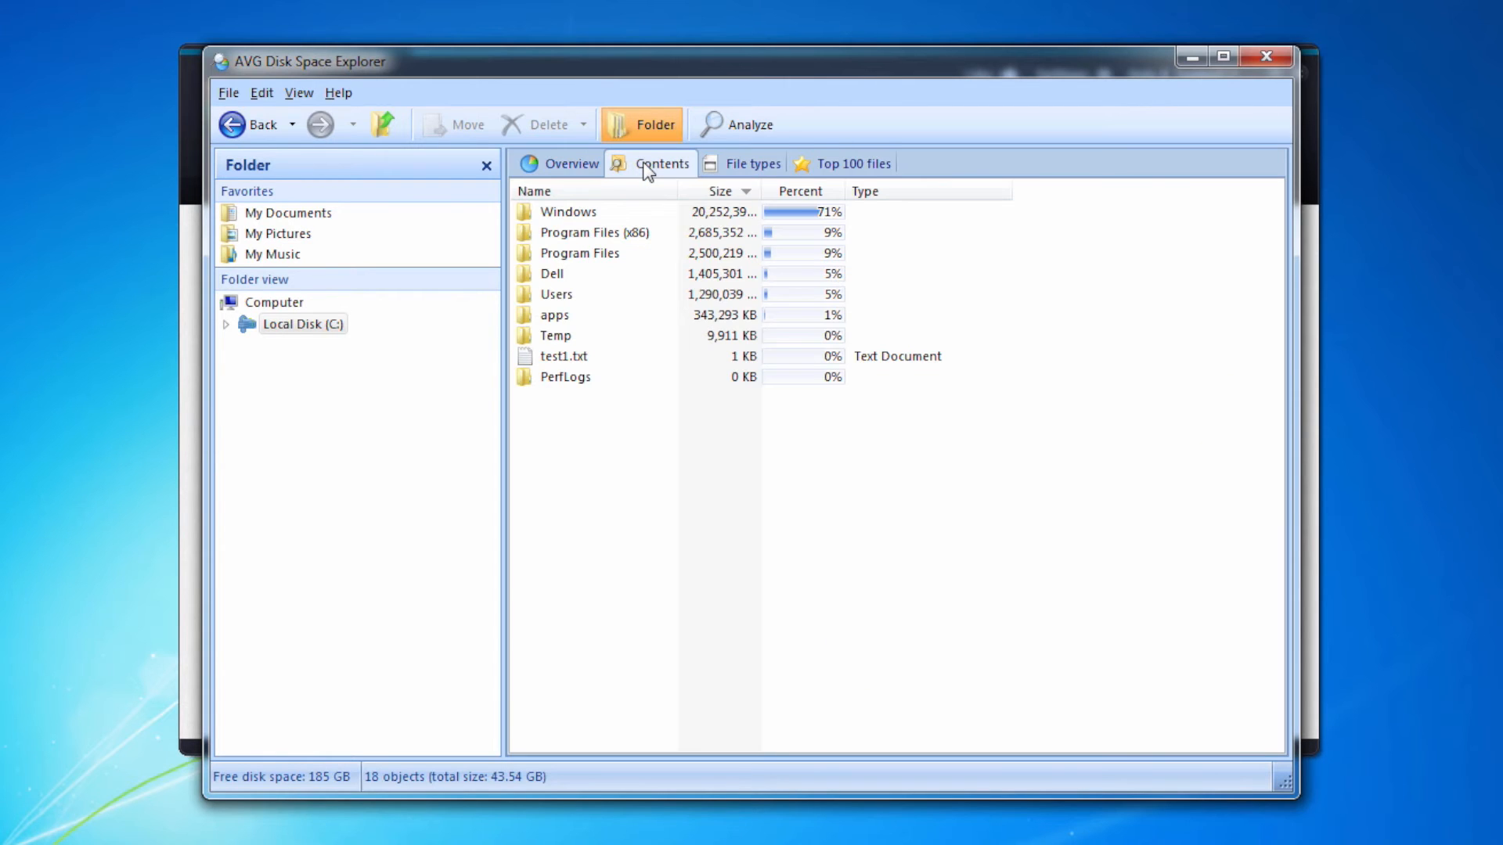
click(570, 163)
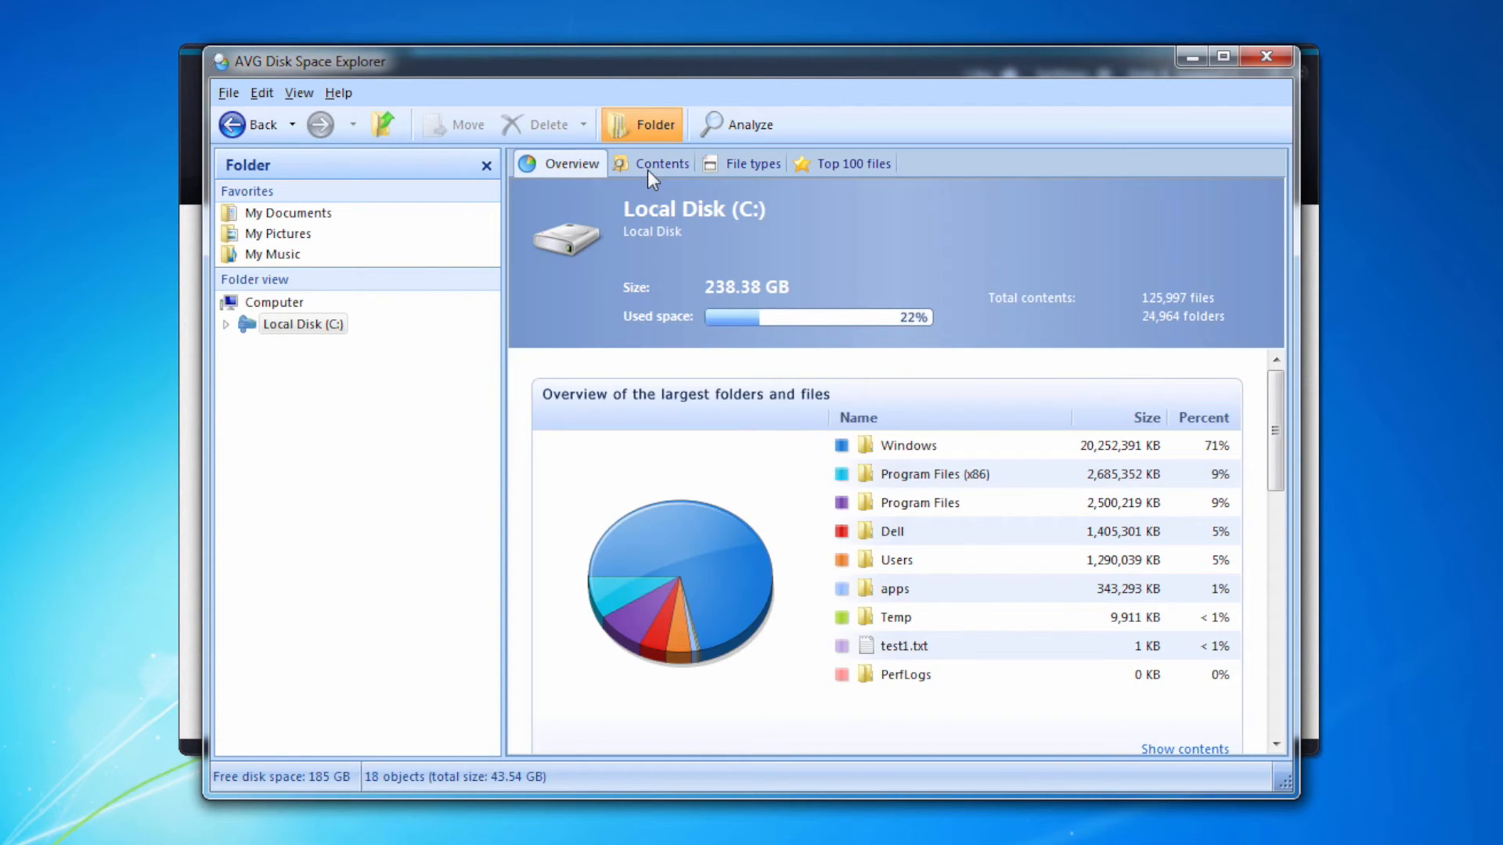
click(752, 162)
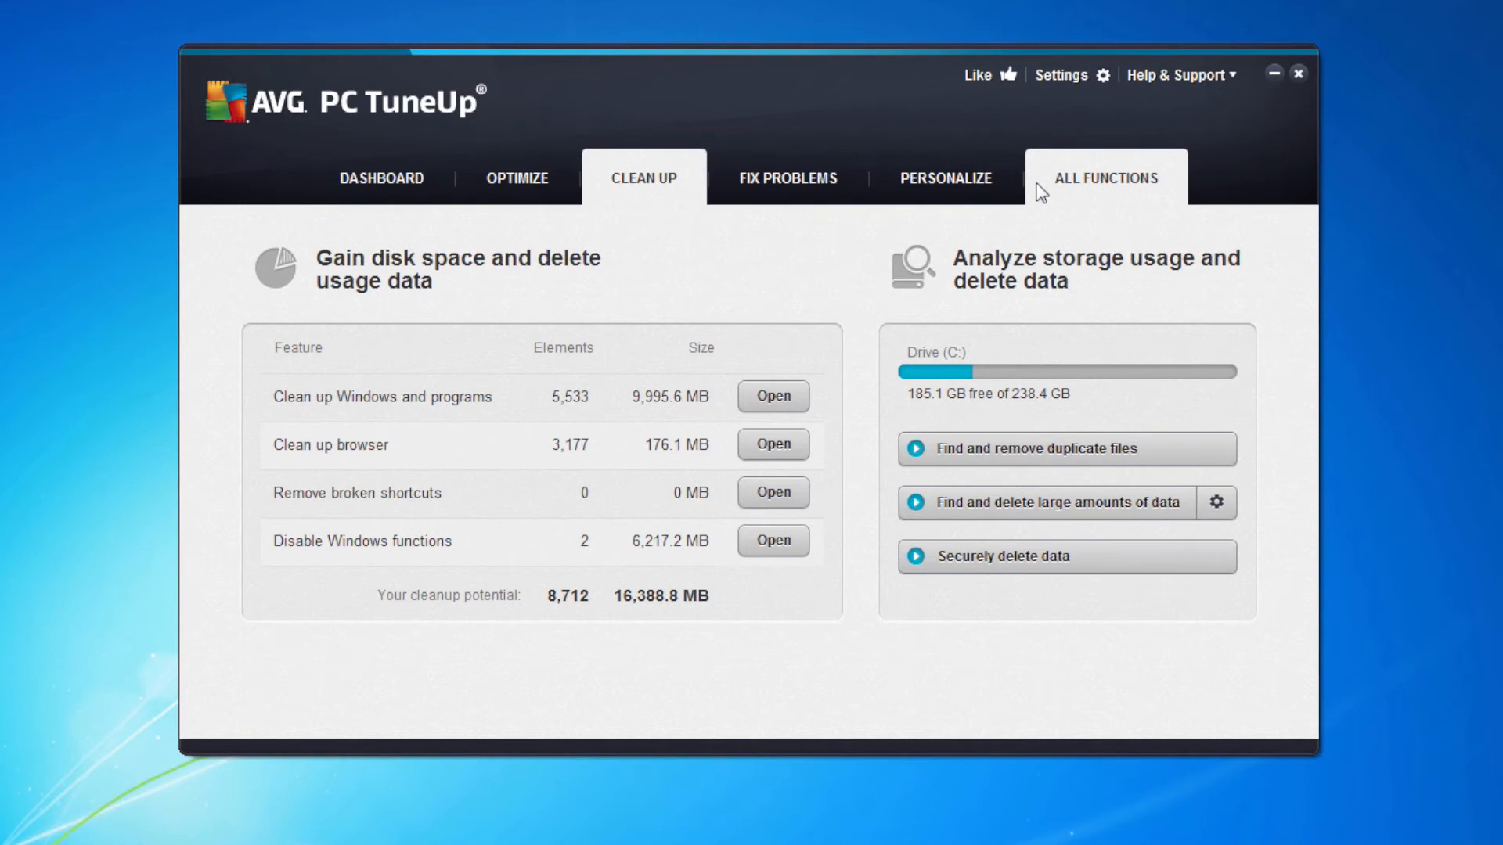
mouse_move(944, 486)
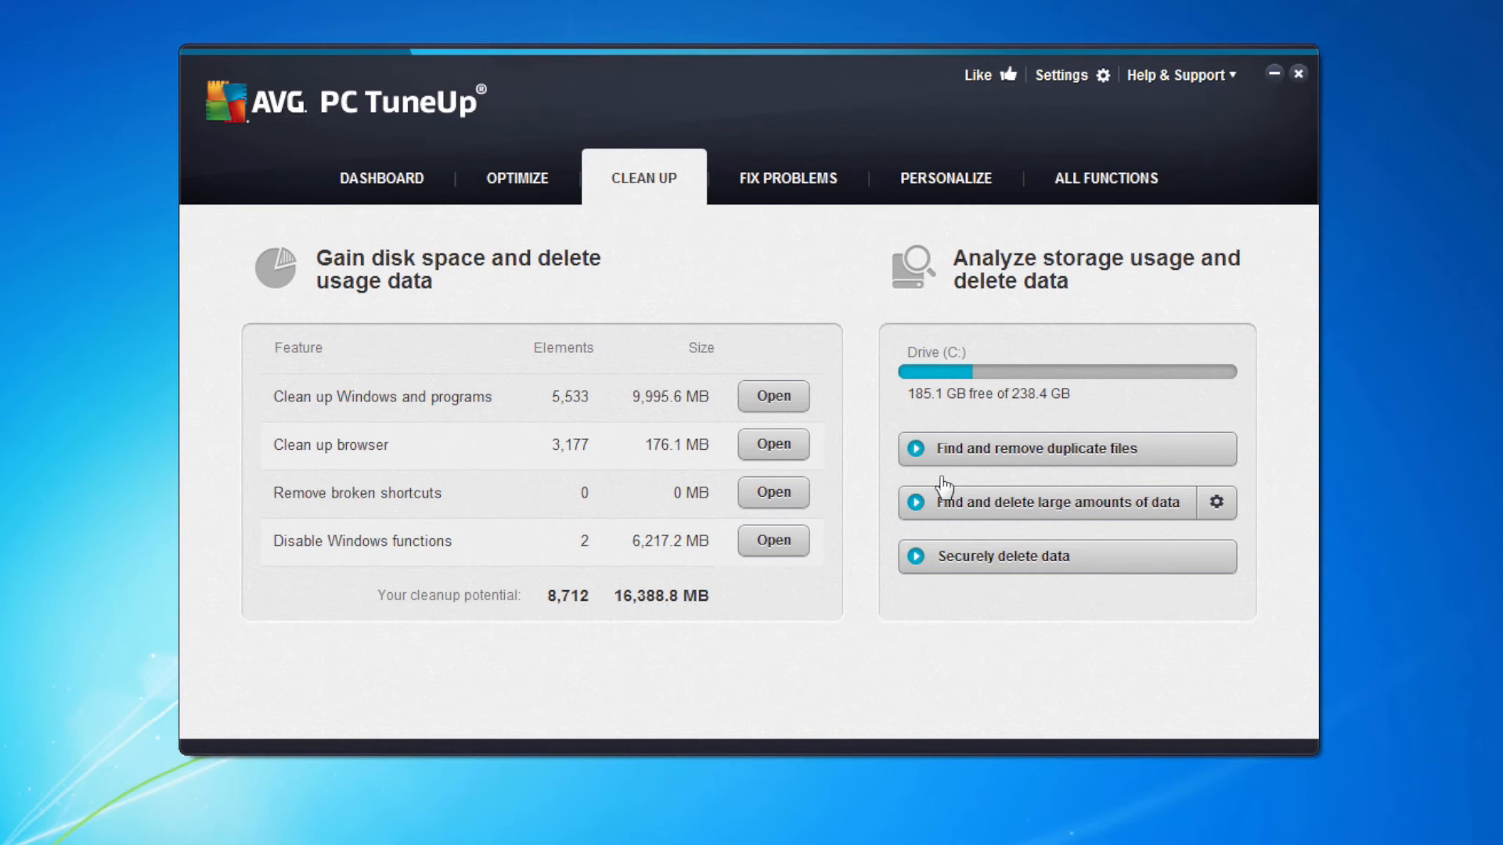
mouse_move(953, 556)
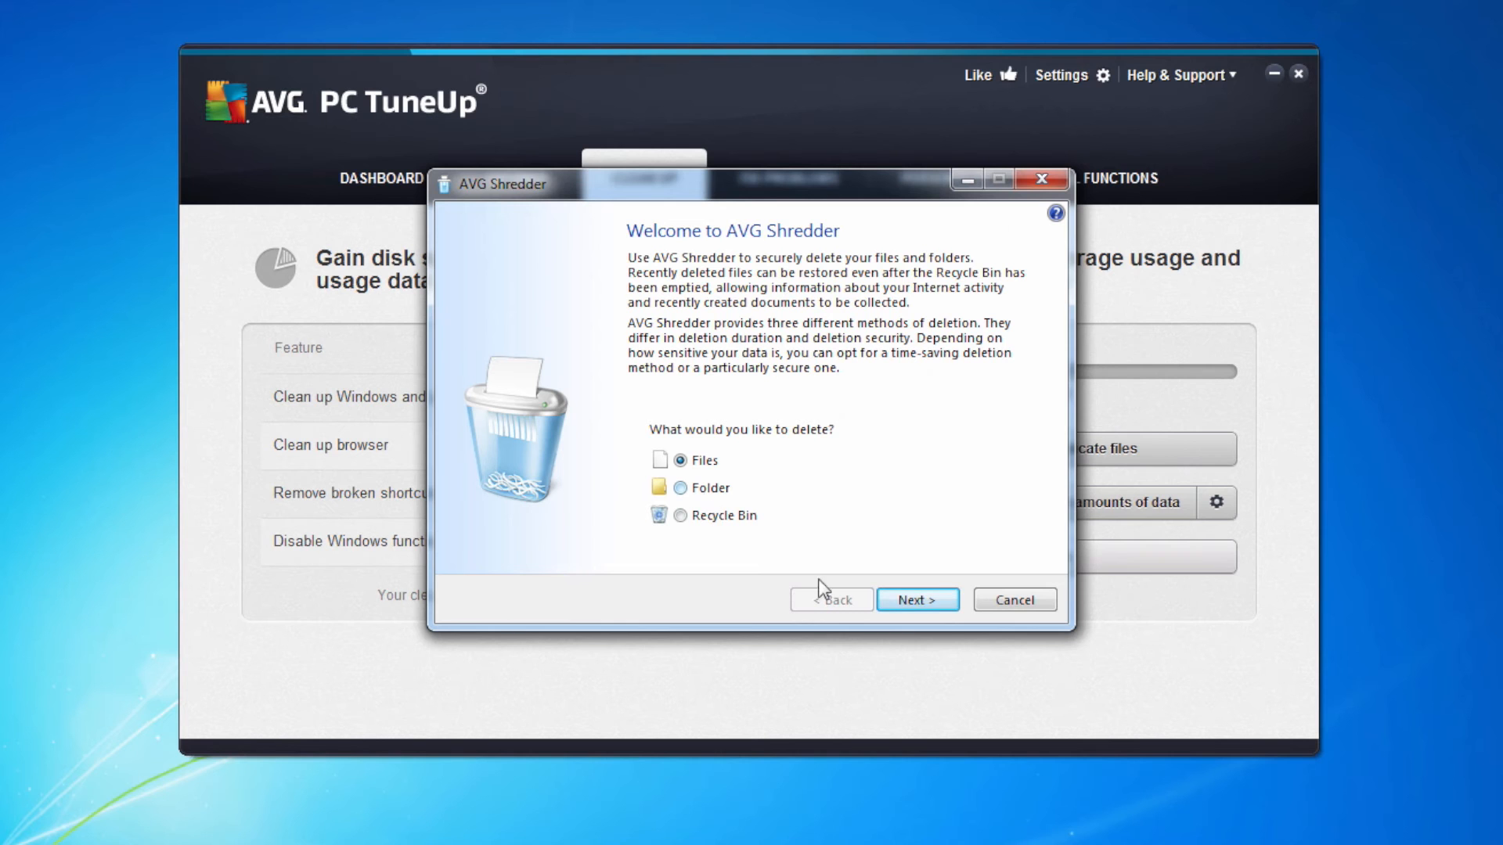
Add avguiru.log from the Desktop to AVG Shredder's file list
click(915, 598)
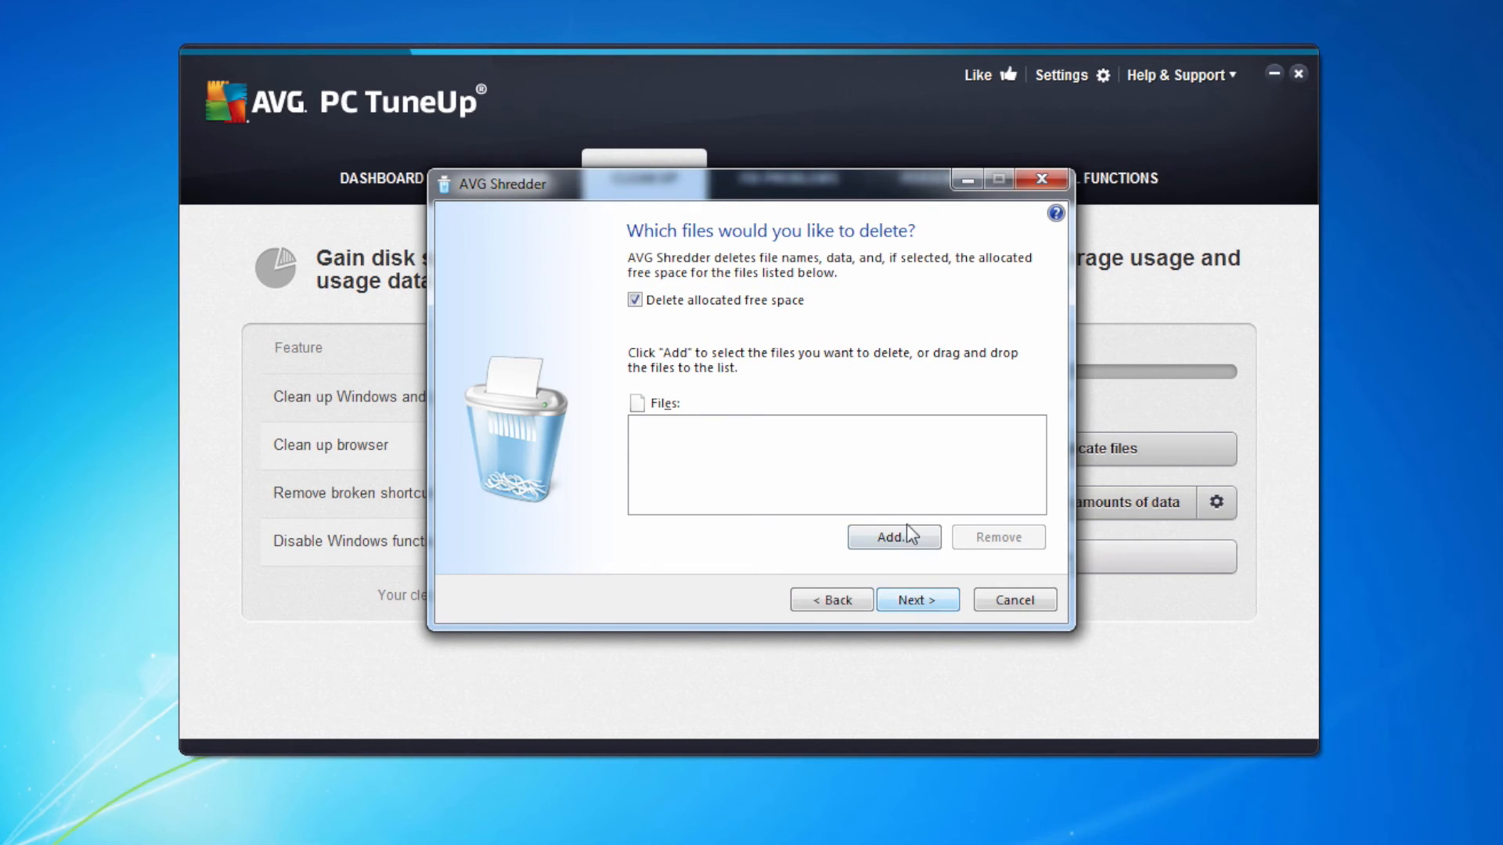
click(892, 537)
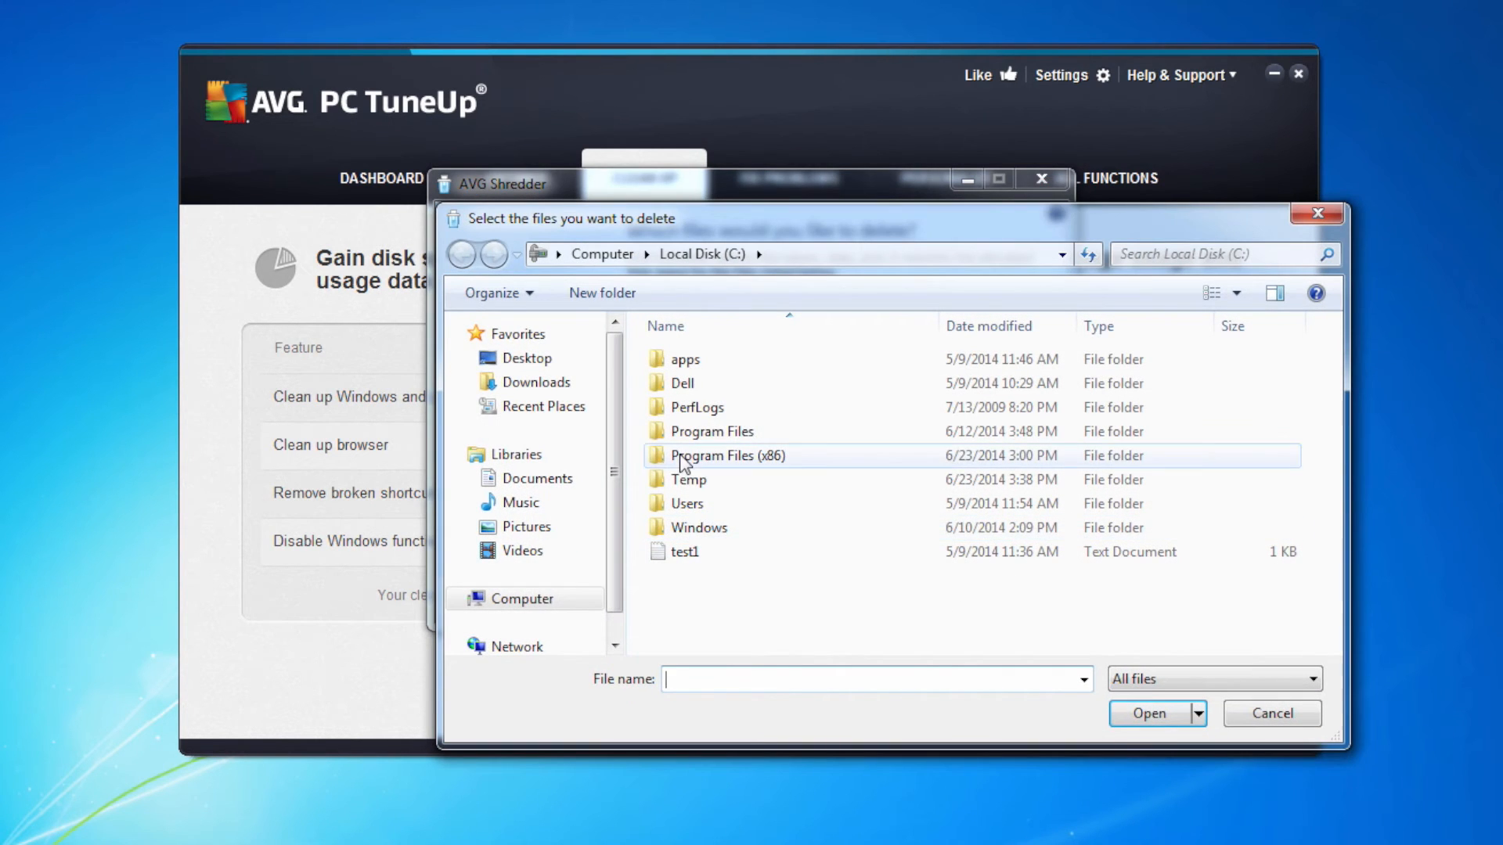
click(526, 358)
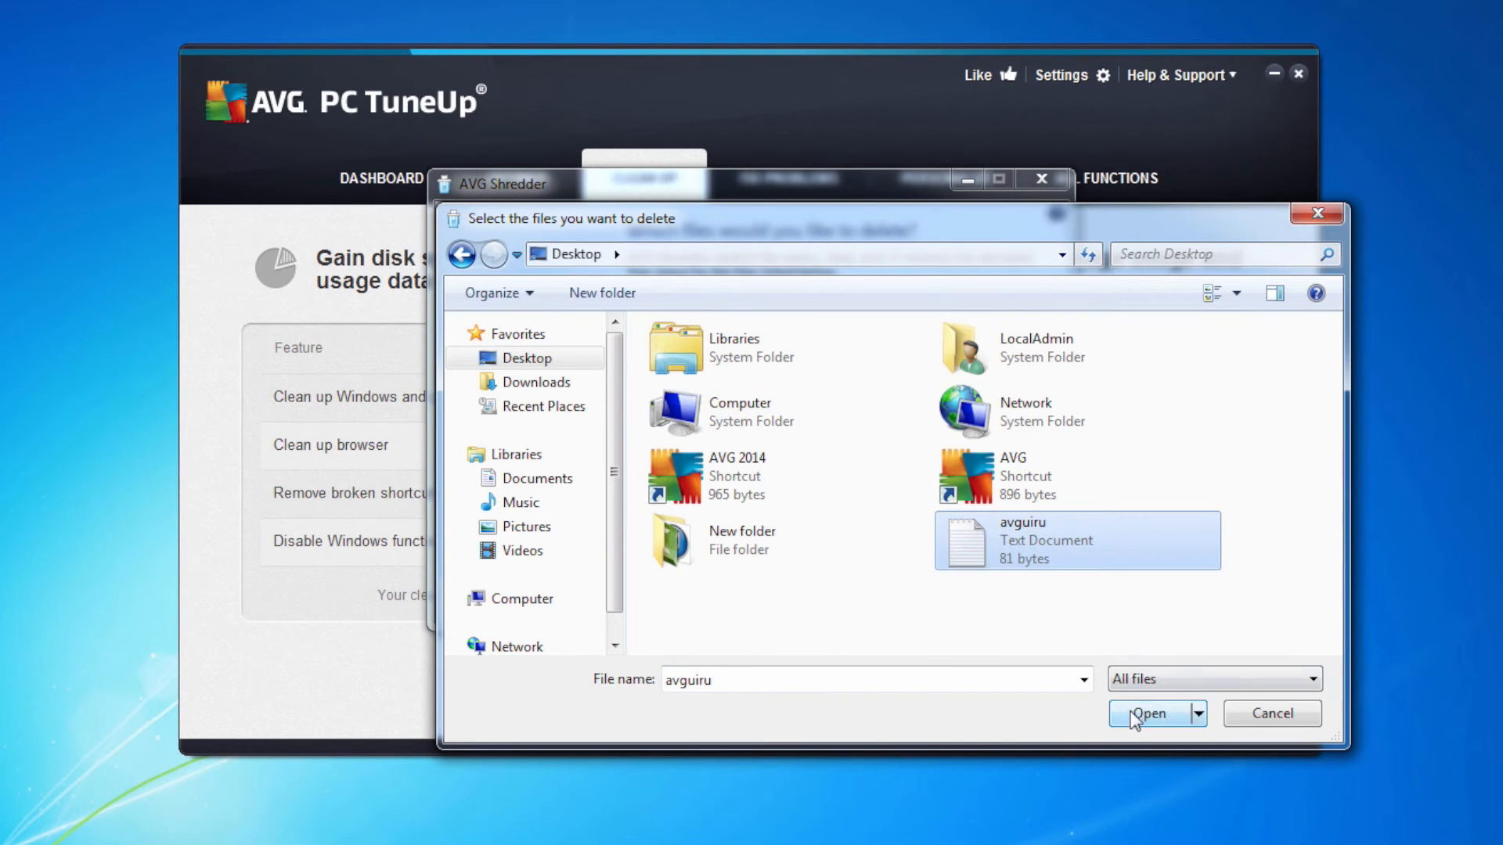
click(1147, 713)
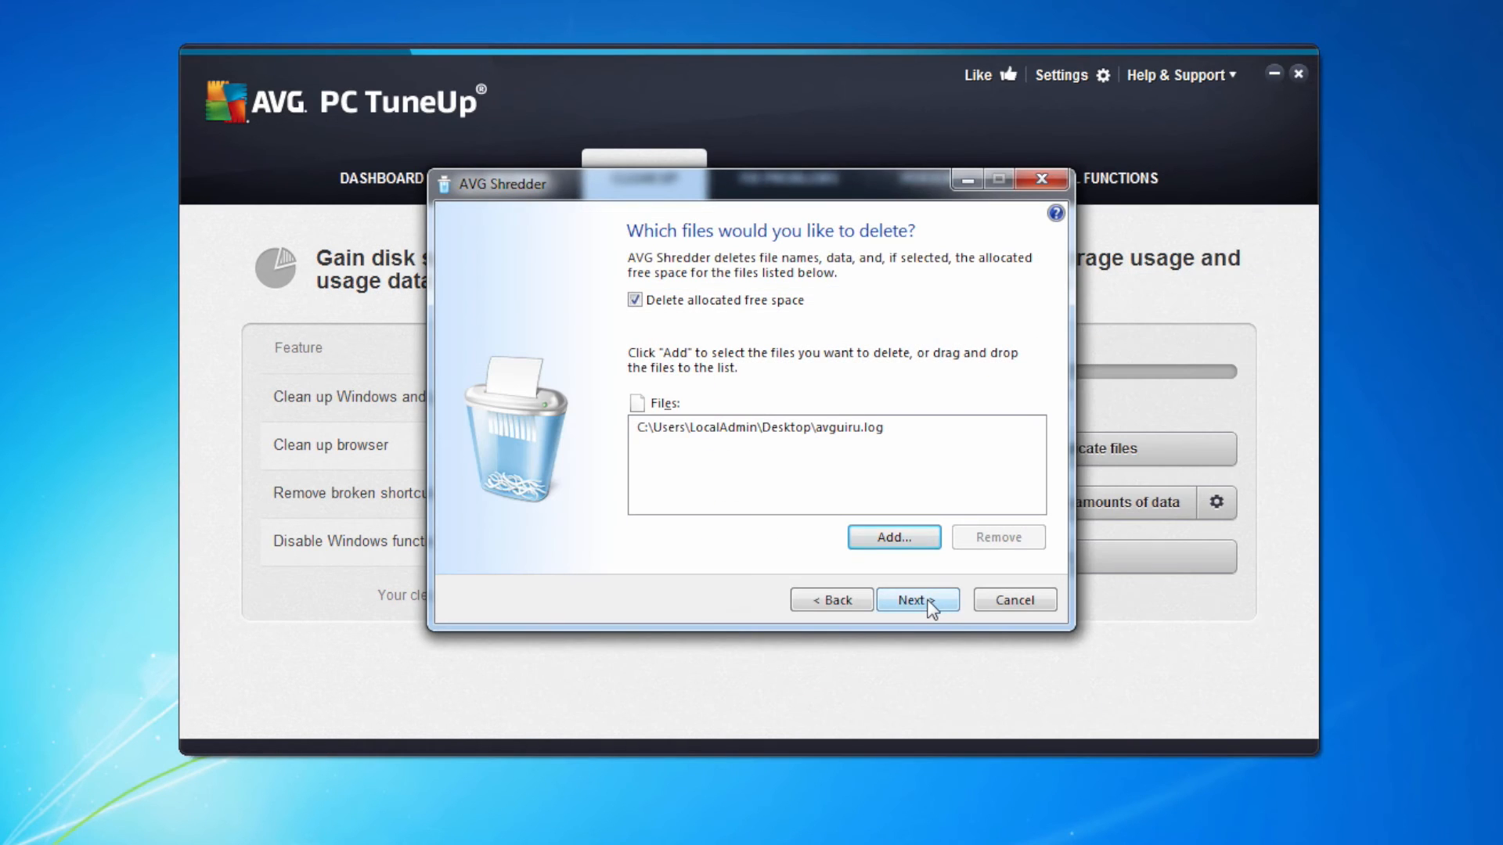
Shred avguiru.log using DoD 5220.22-M with 2 repetitions, then finish
click(915, 598)
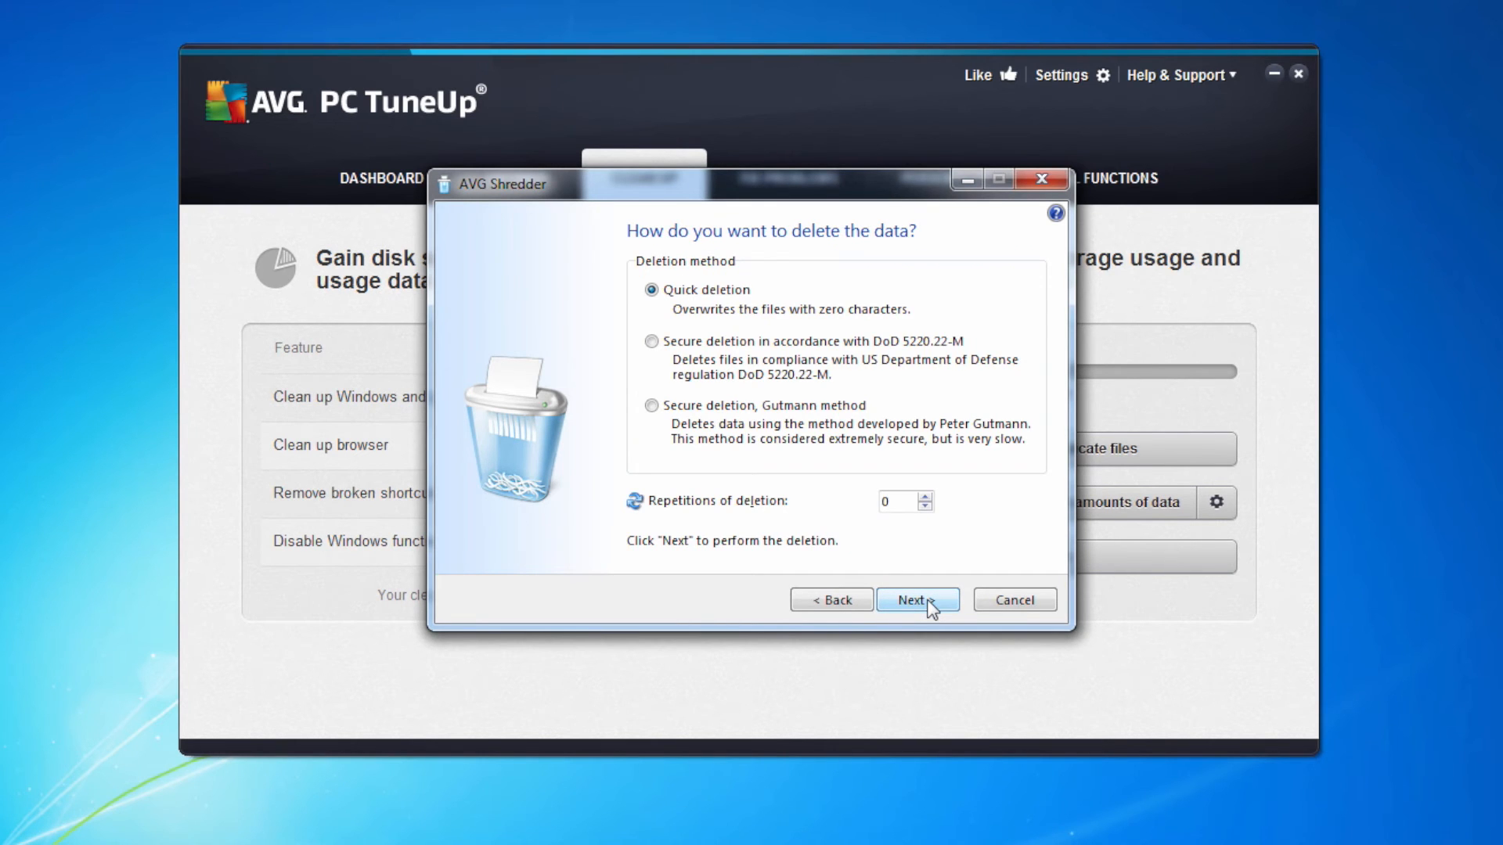
mouse_move(676, 337)
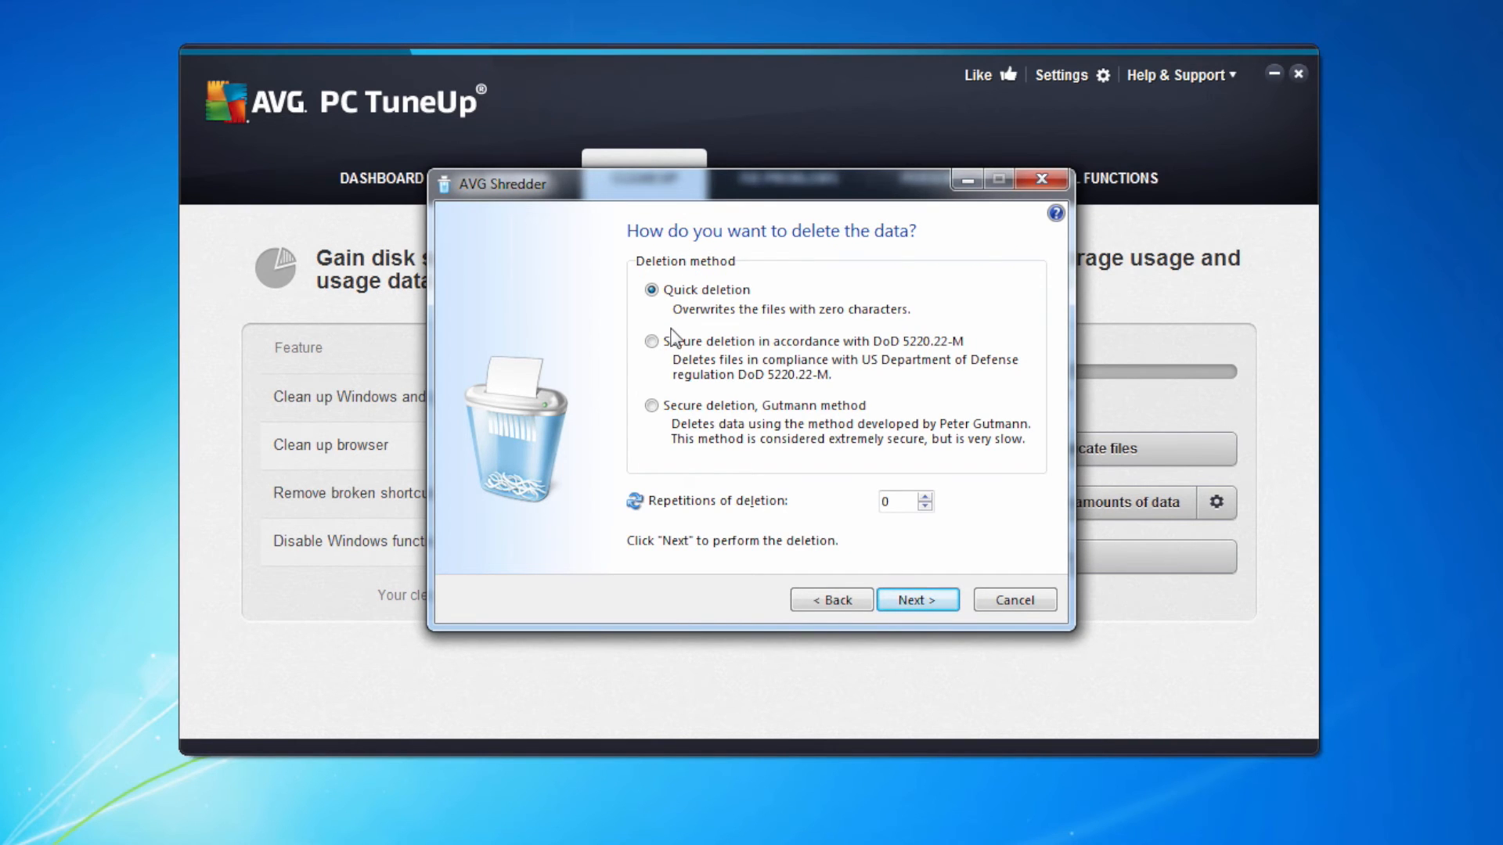
click(652, 342)
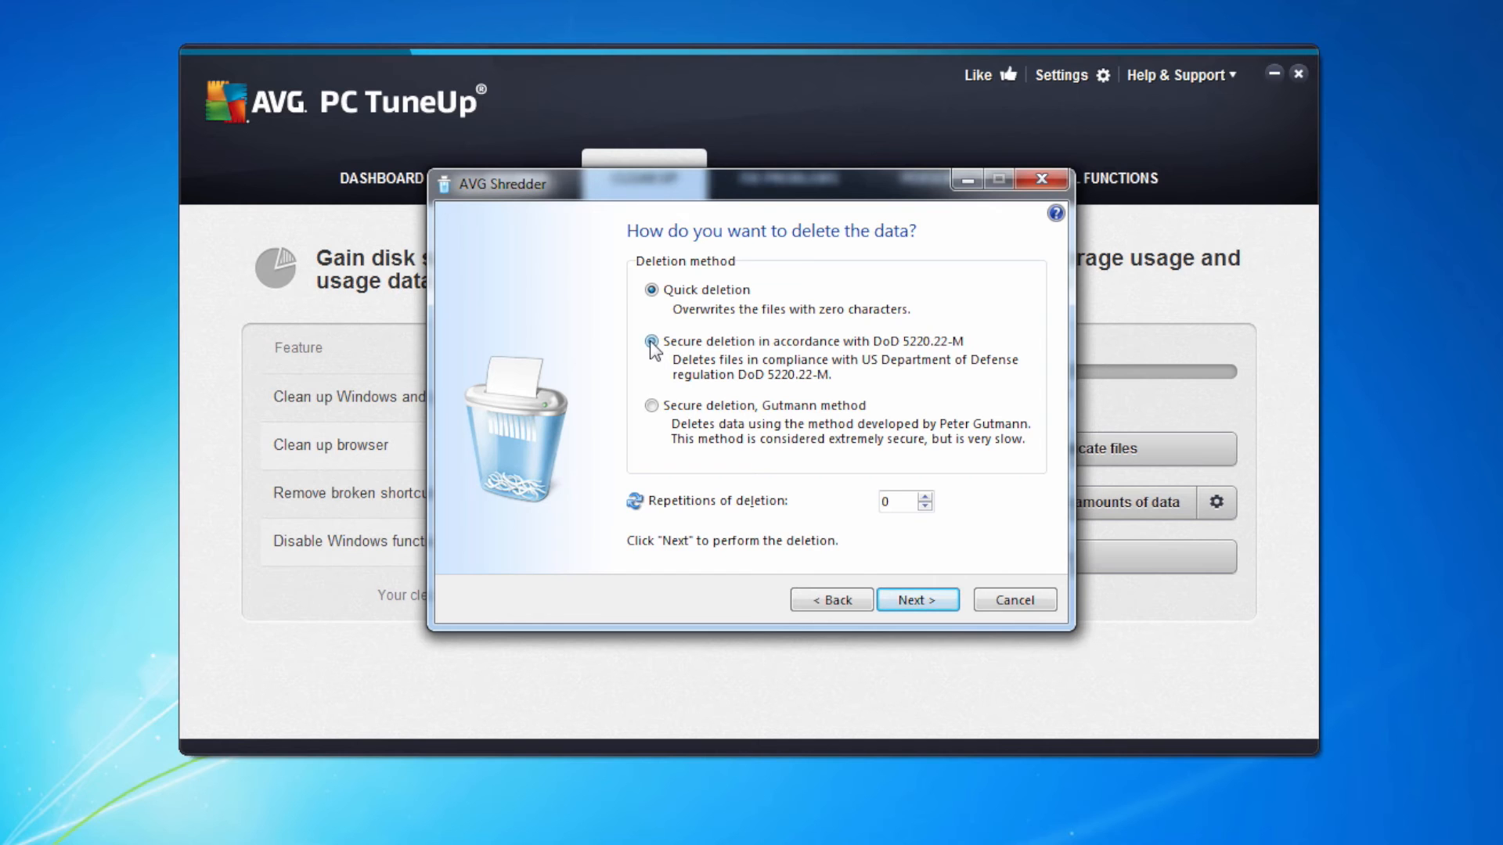
click(650, 341)
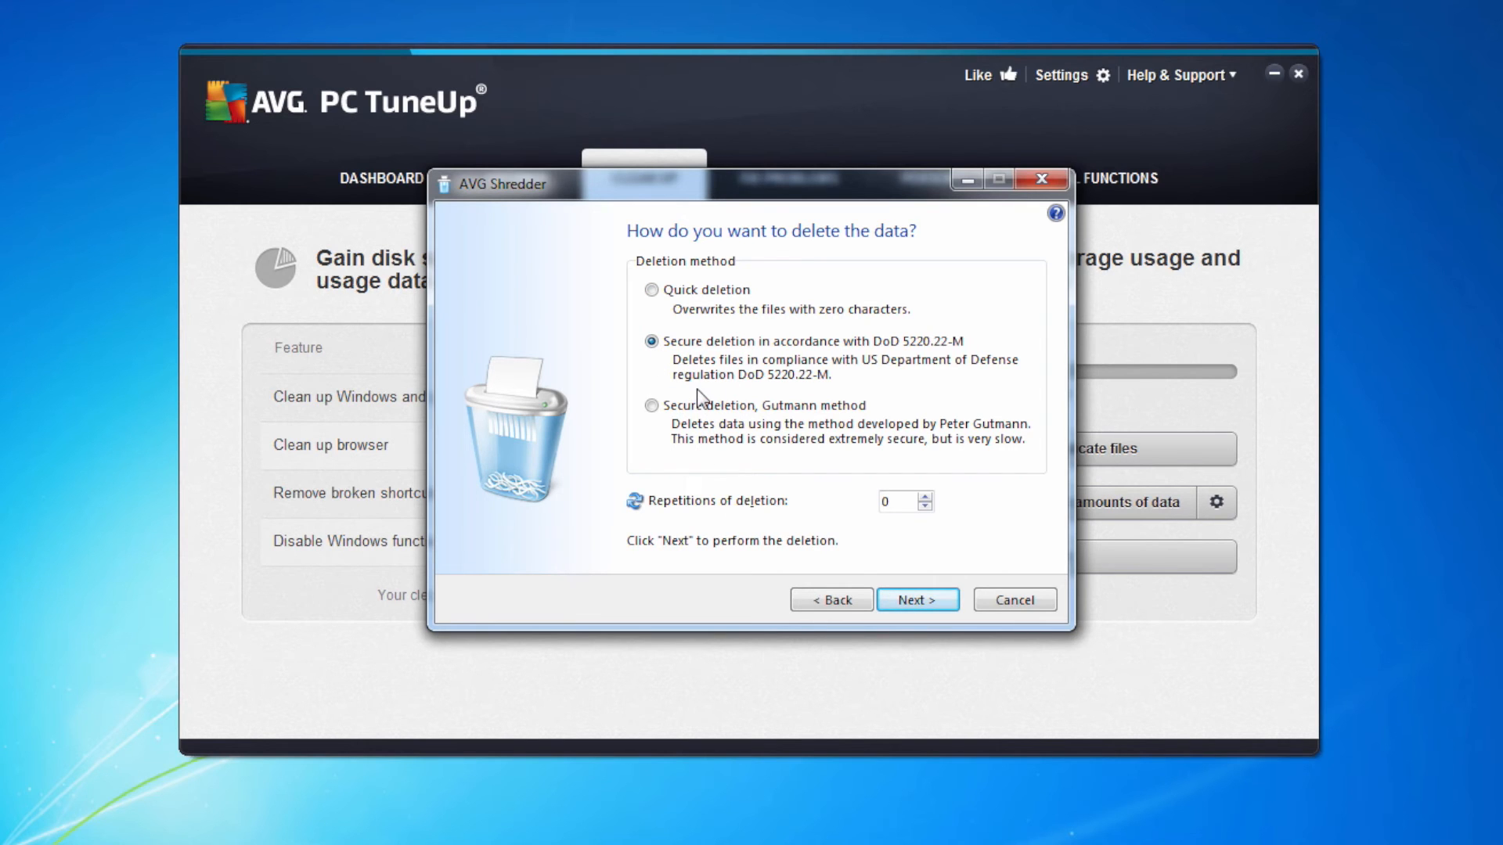
mouse_move(939, 486)
text(2)
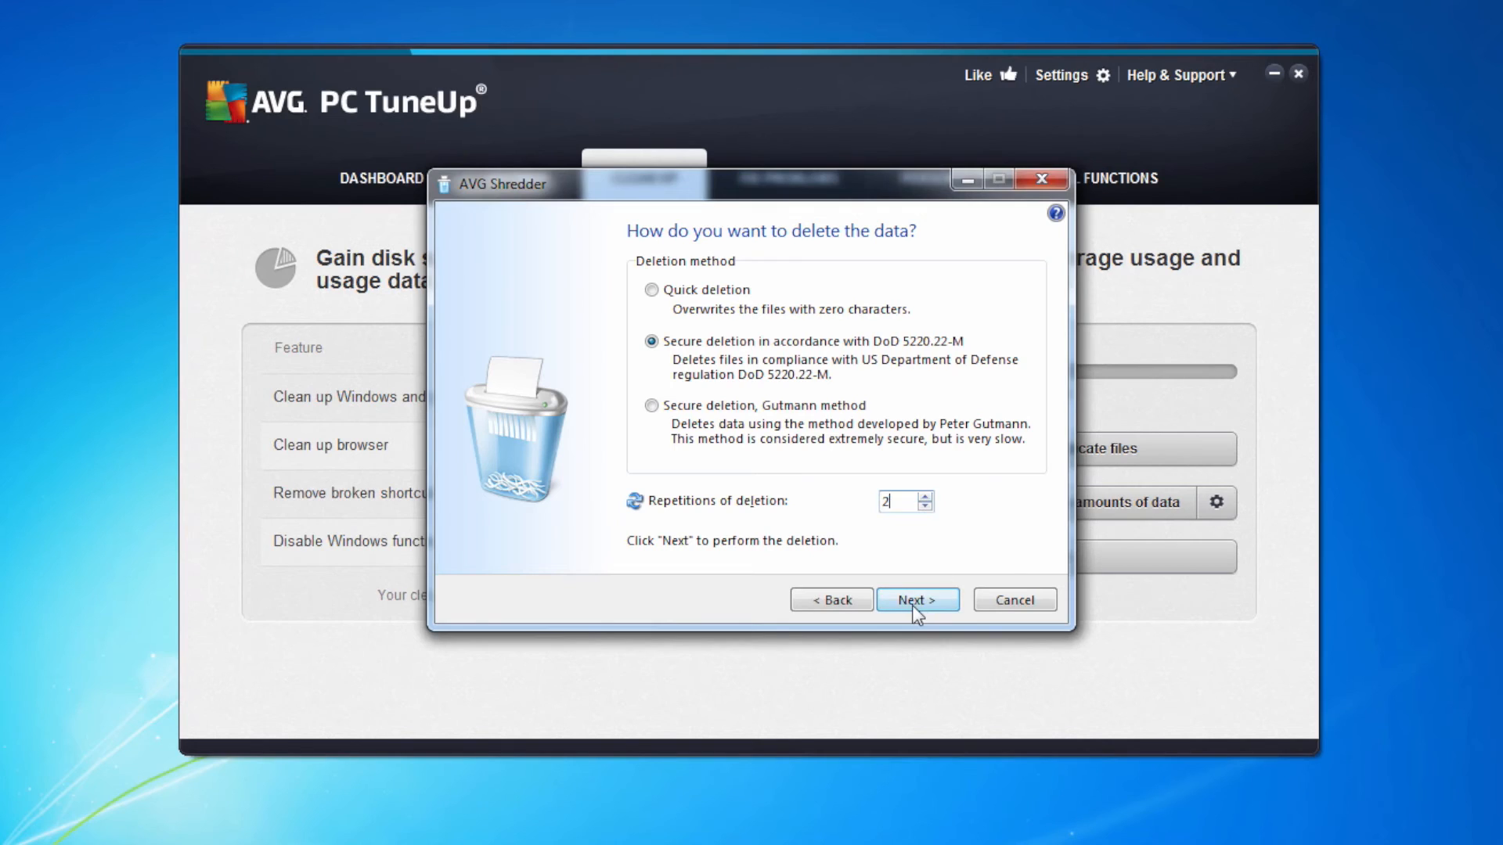
click(915, 598)
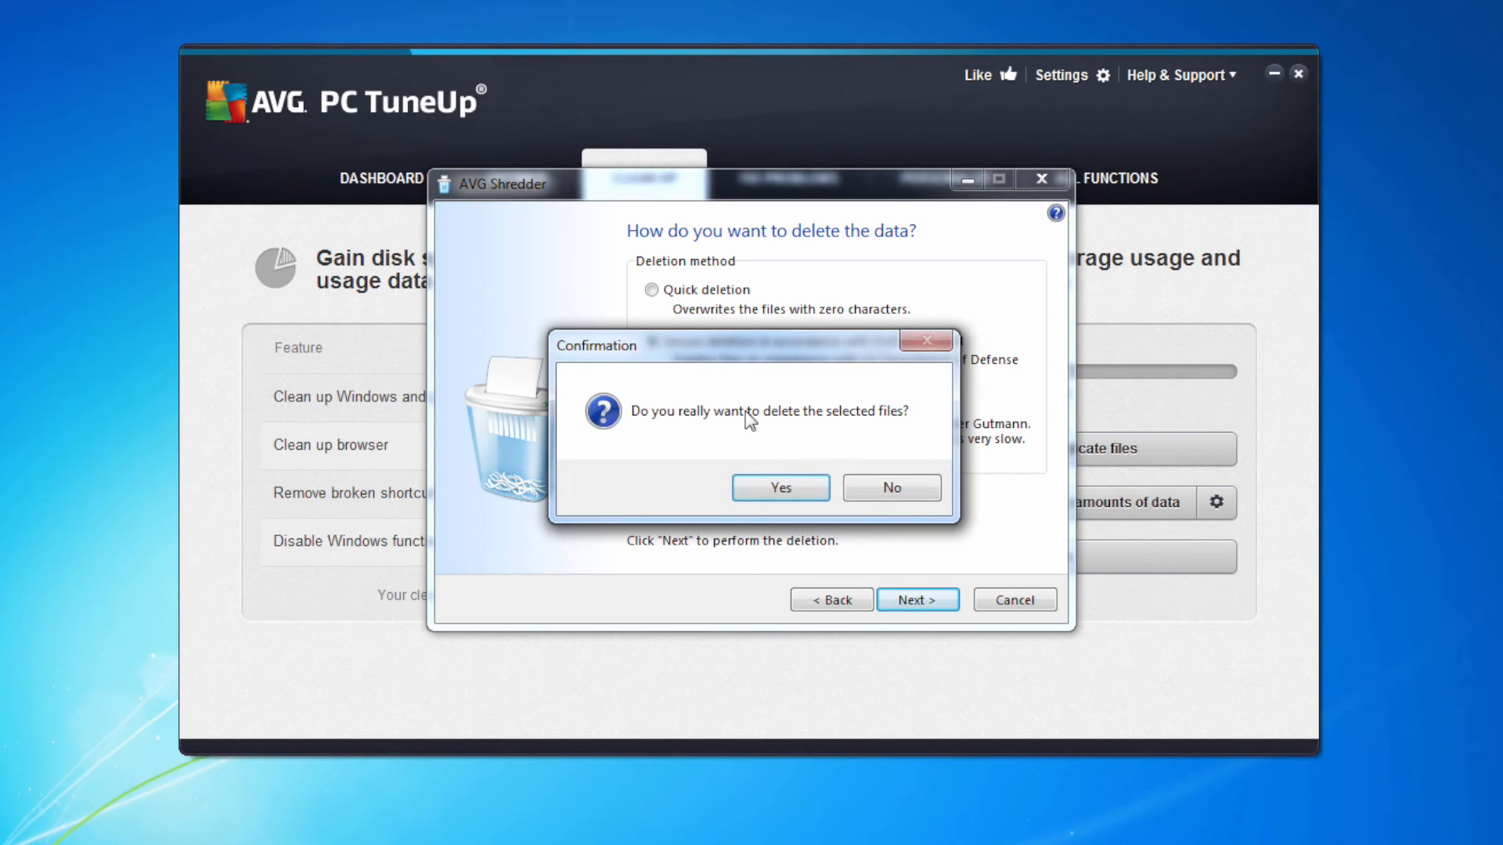
click(779, 486)
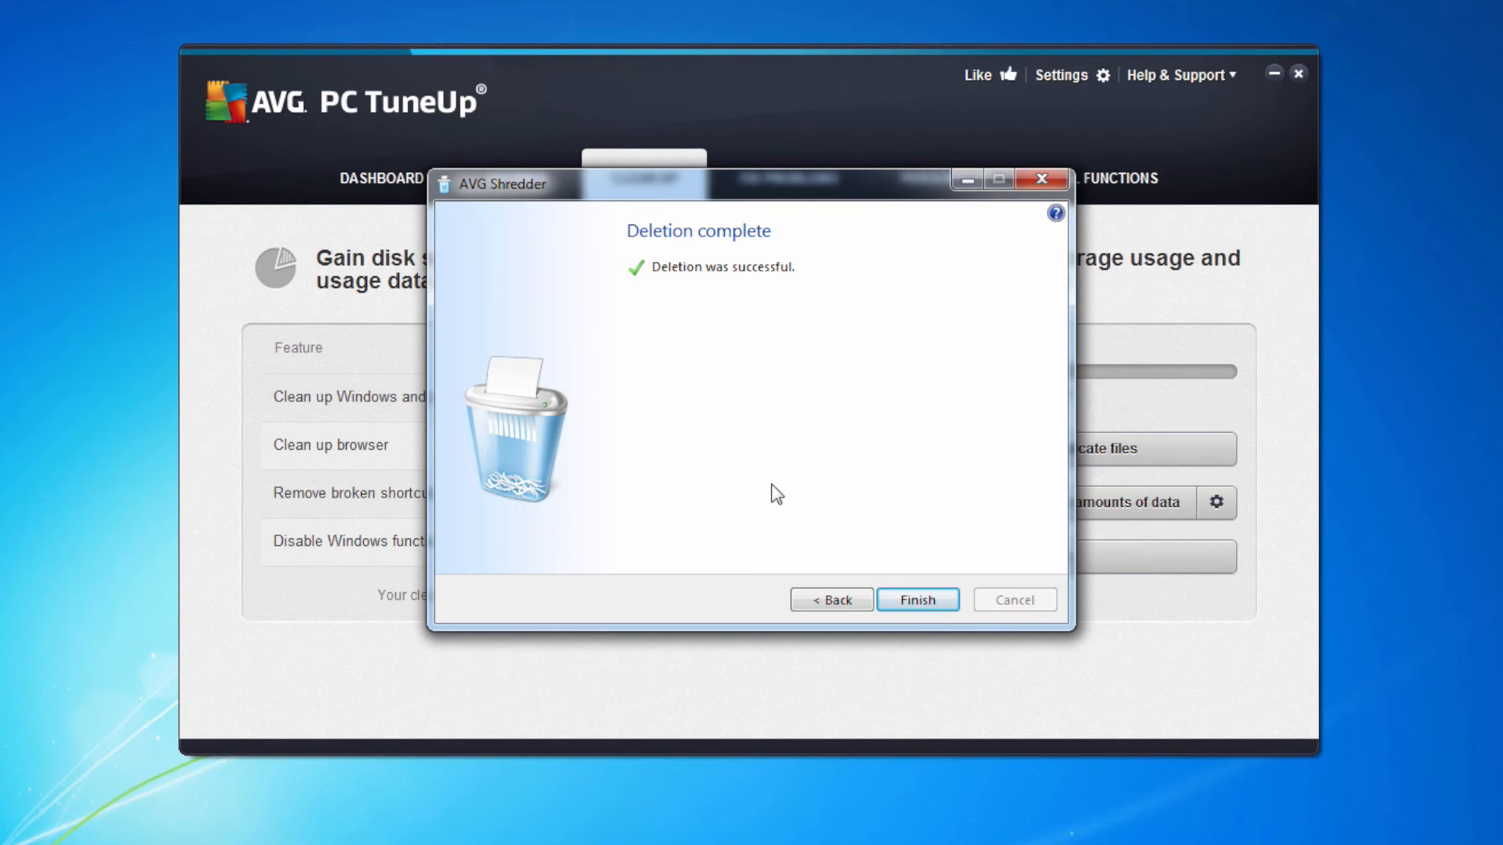
mouse_move(799, 555)
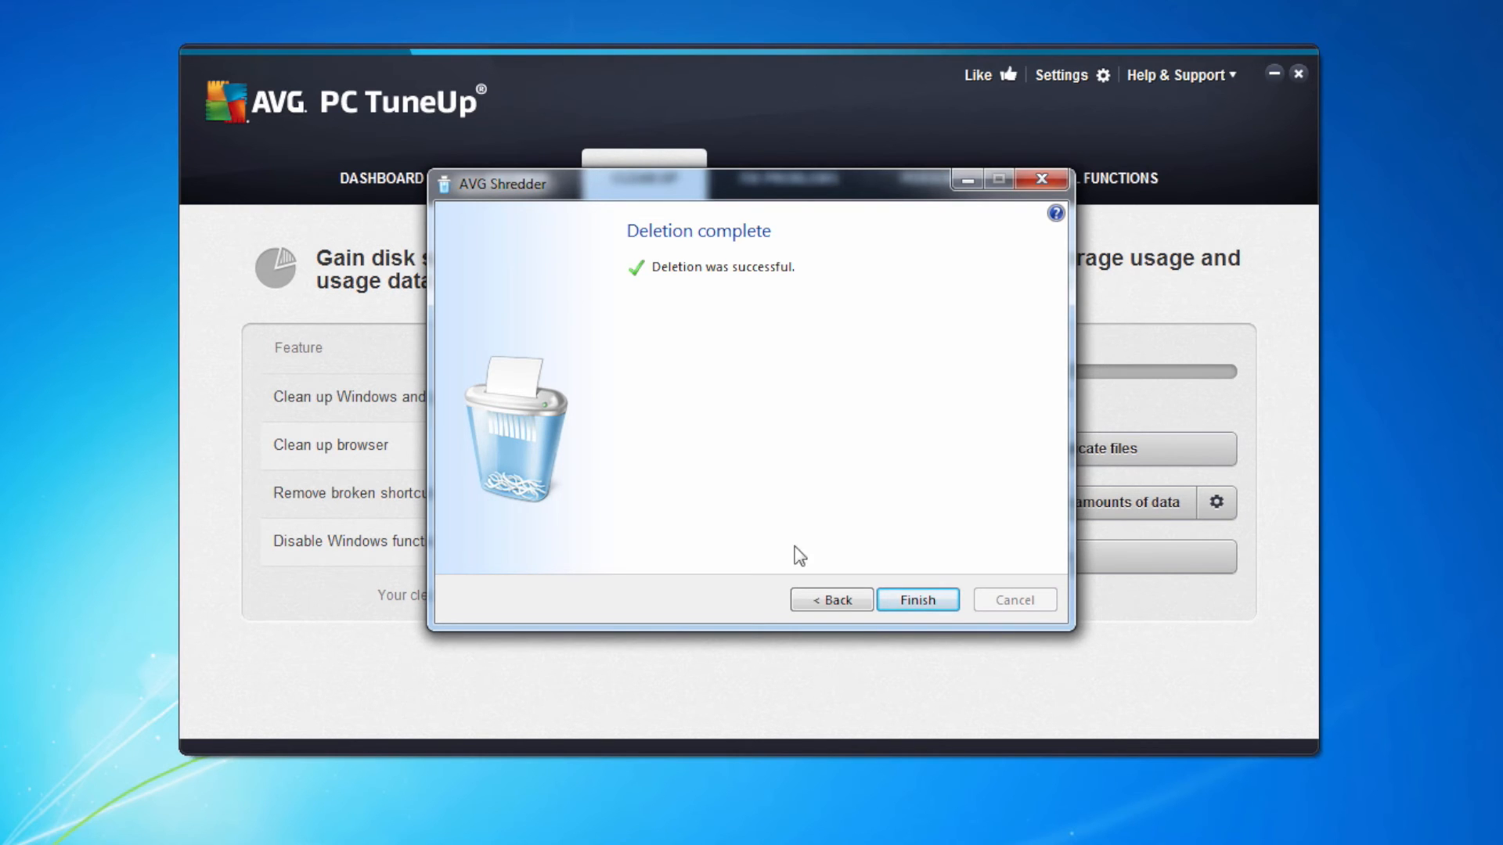
click(916, 598)
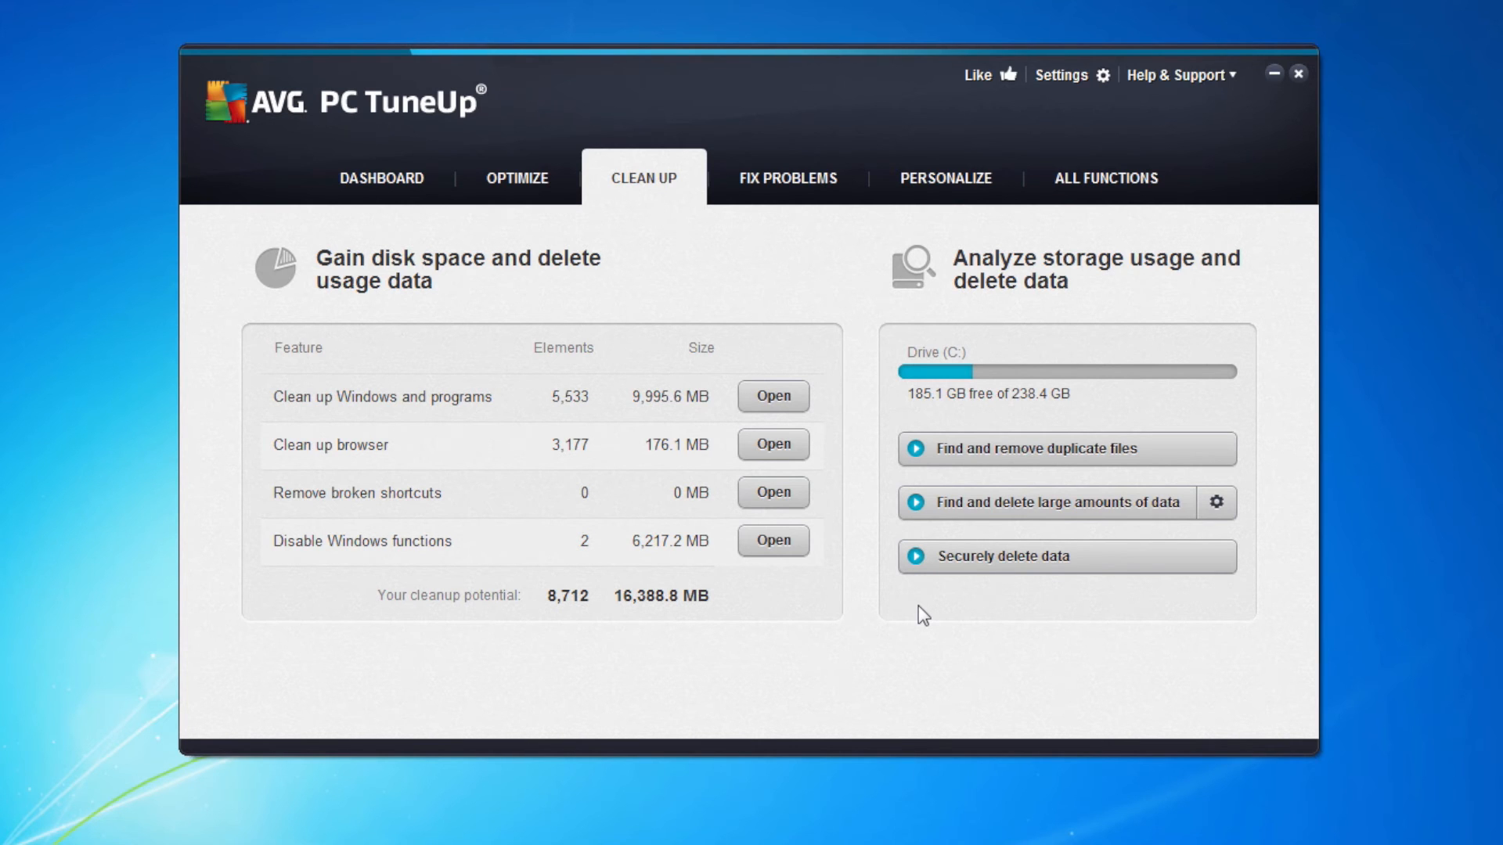
mouse_move(788, 178)
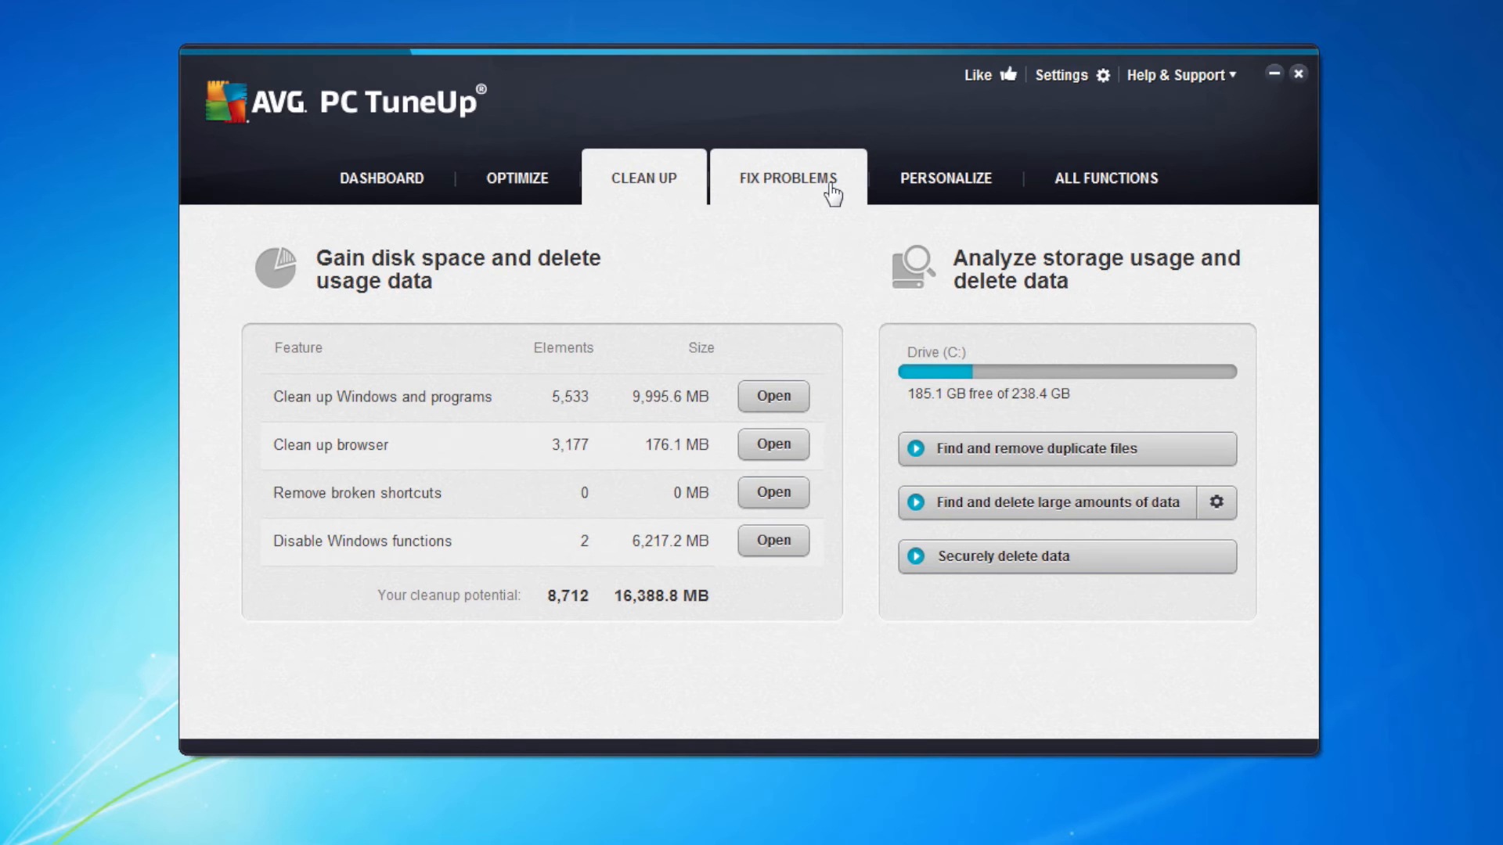
Browse the Repair Wizard's common Windows problems list and cancel without fixing anything
click(787, 178)
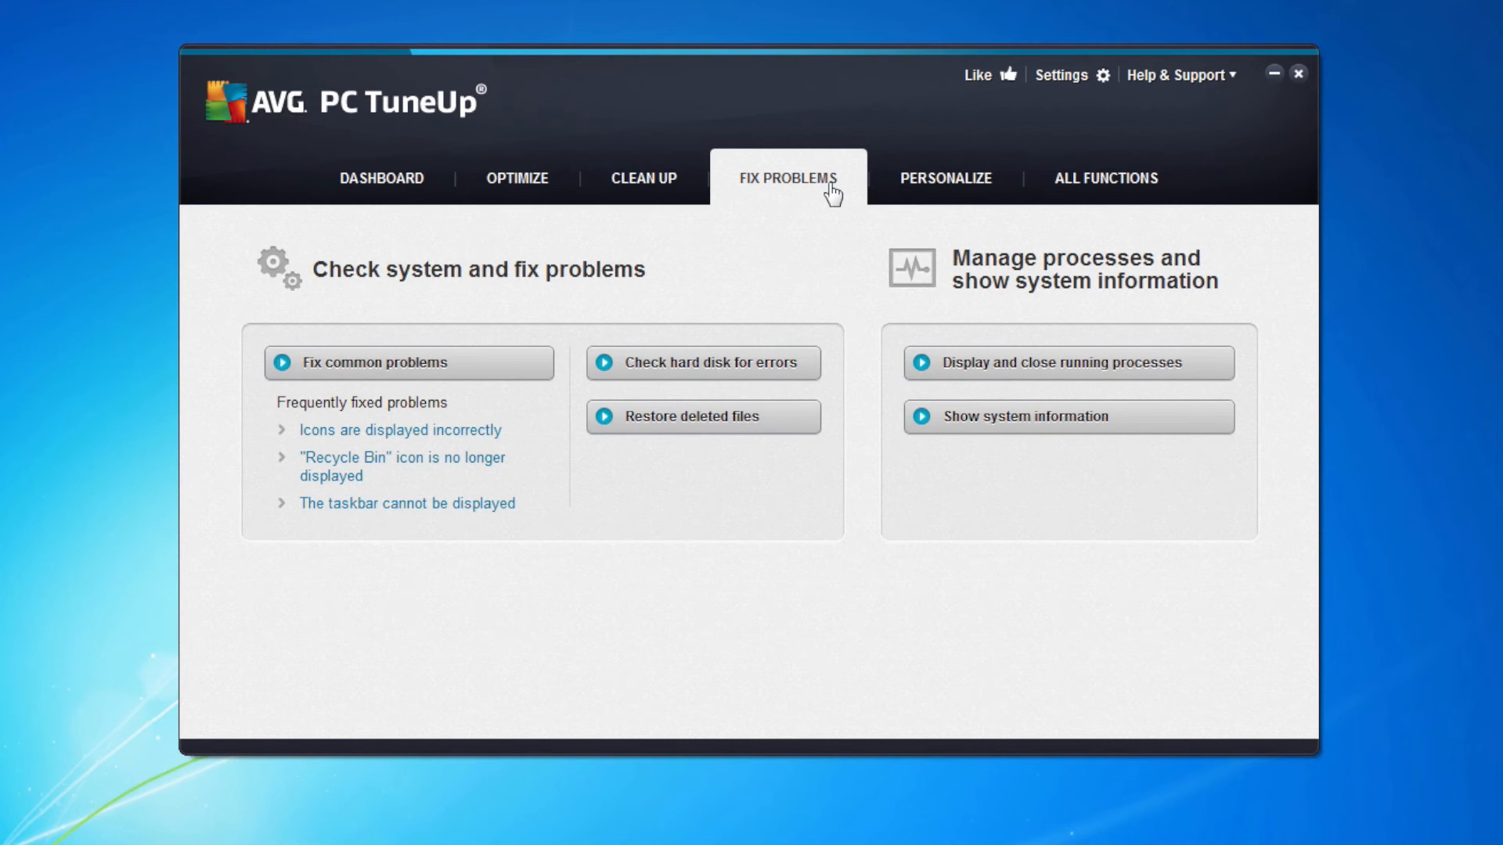
mouse_move(359, 362)
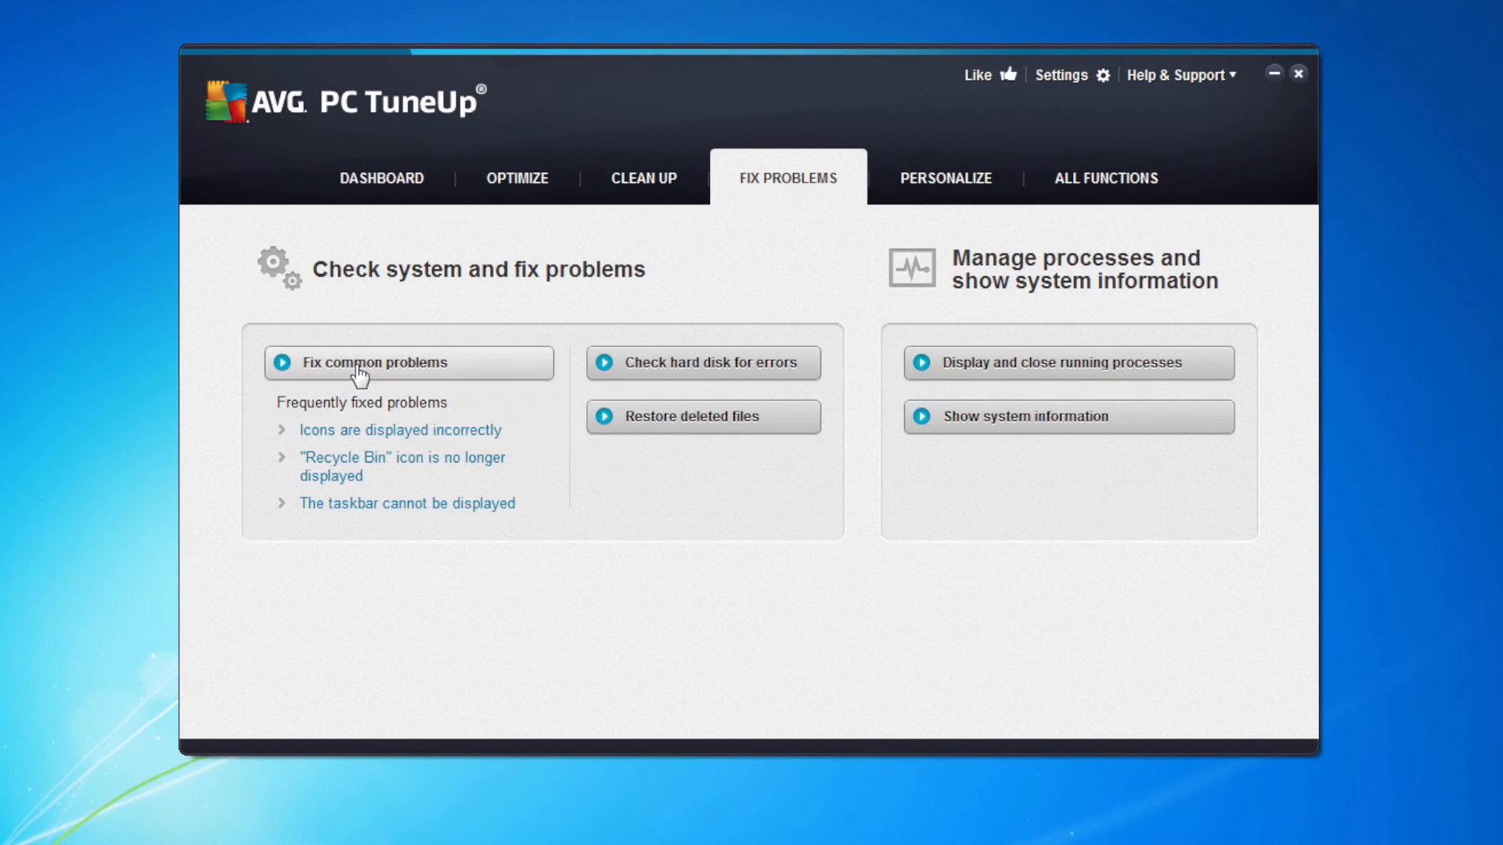
click(376, 363)
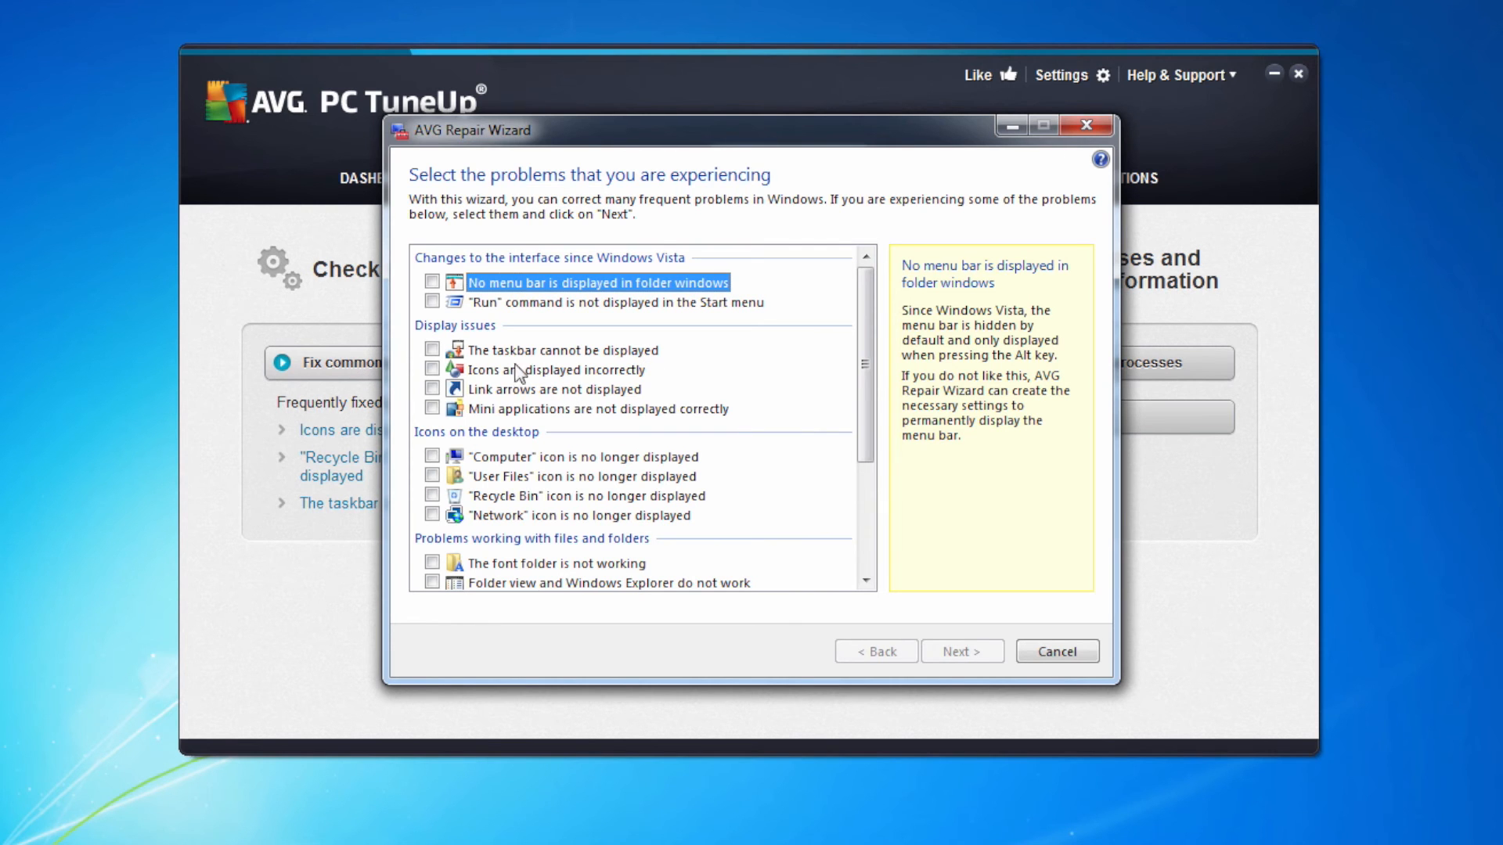
mouse_move(554, 303)
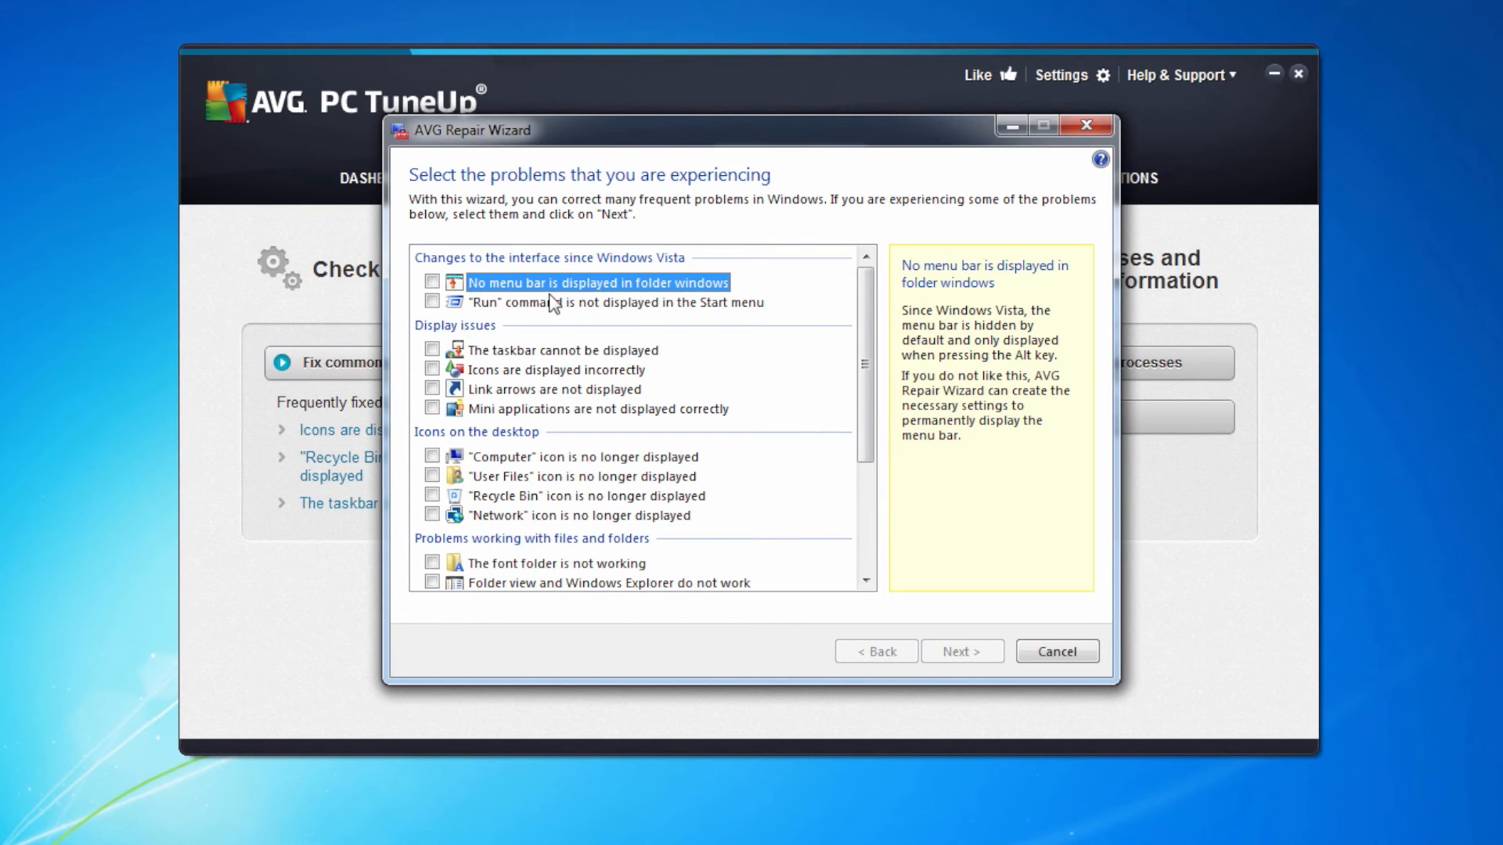
scroll(down, 3)
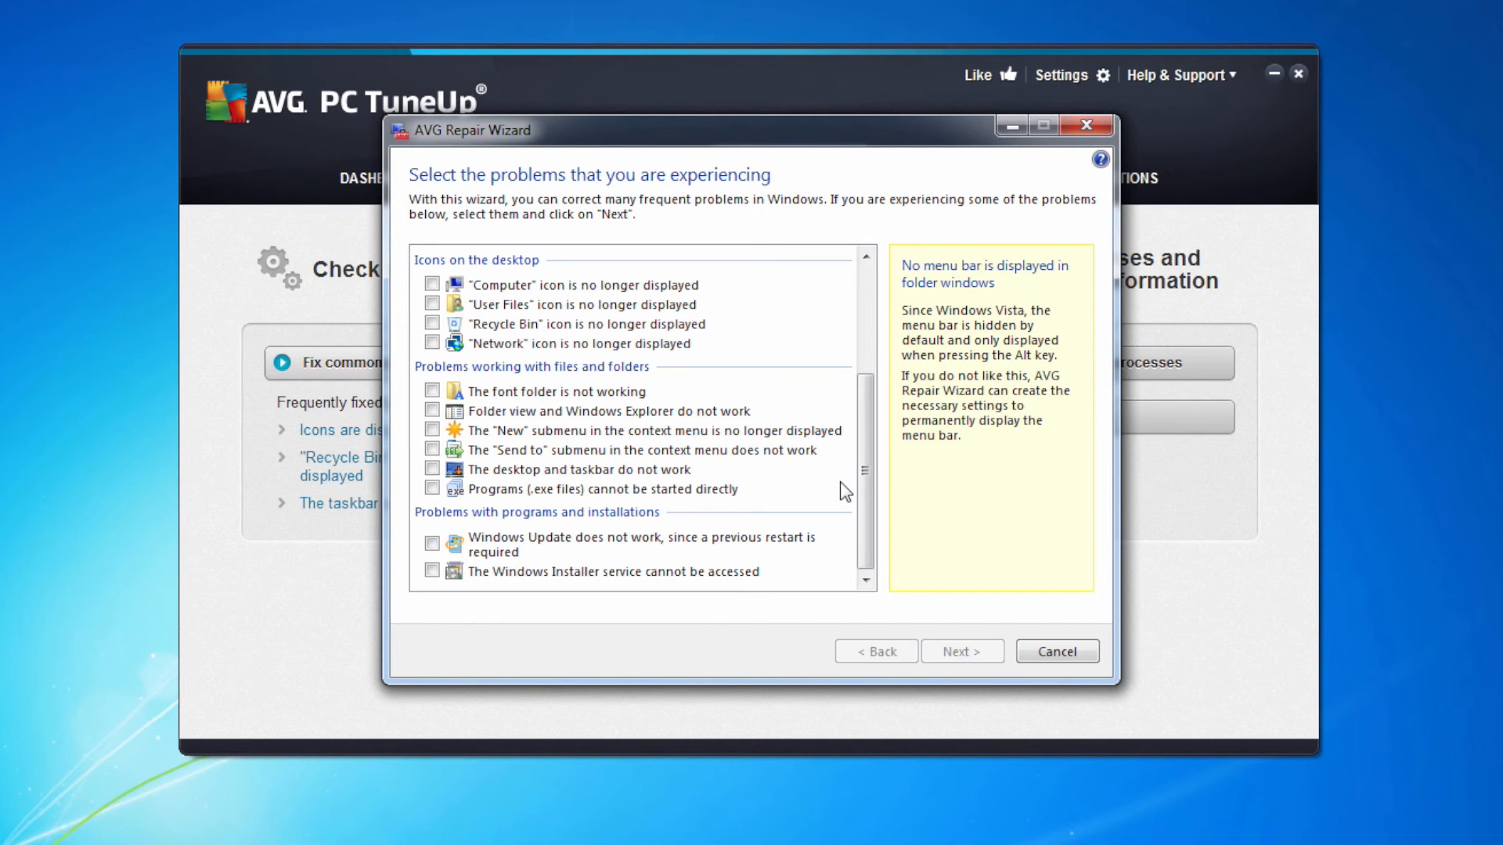
click(1055, 652)
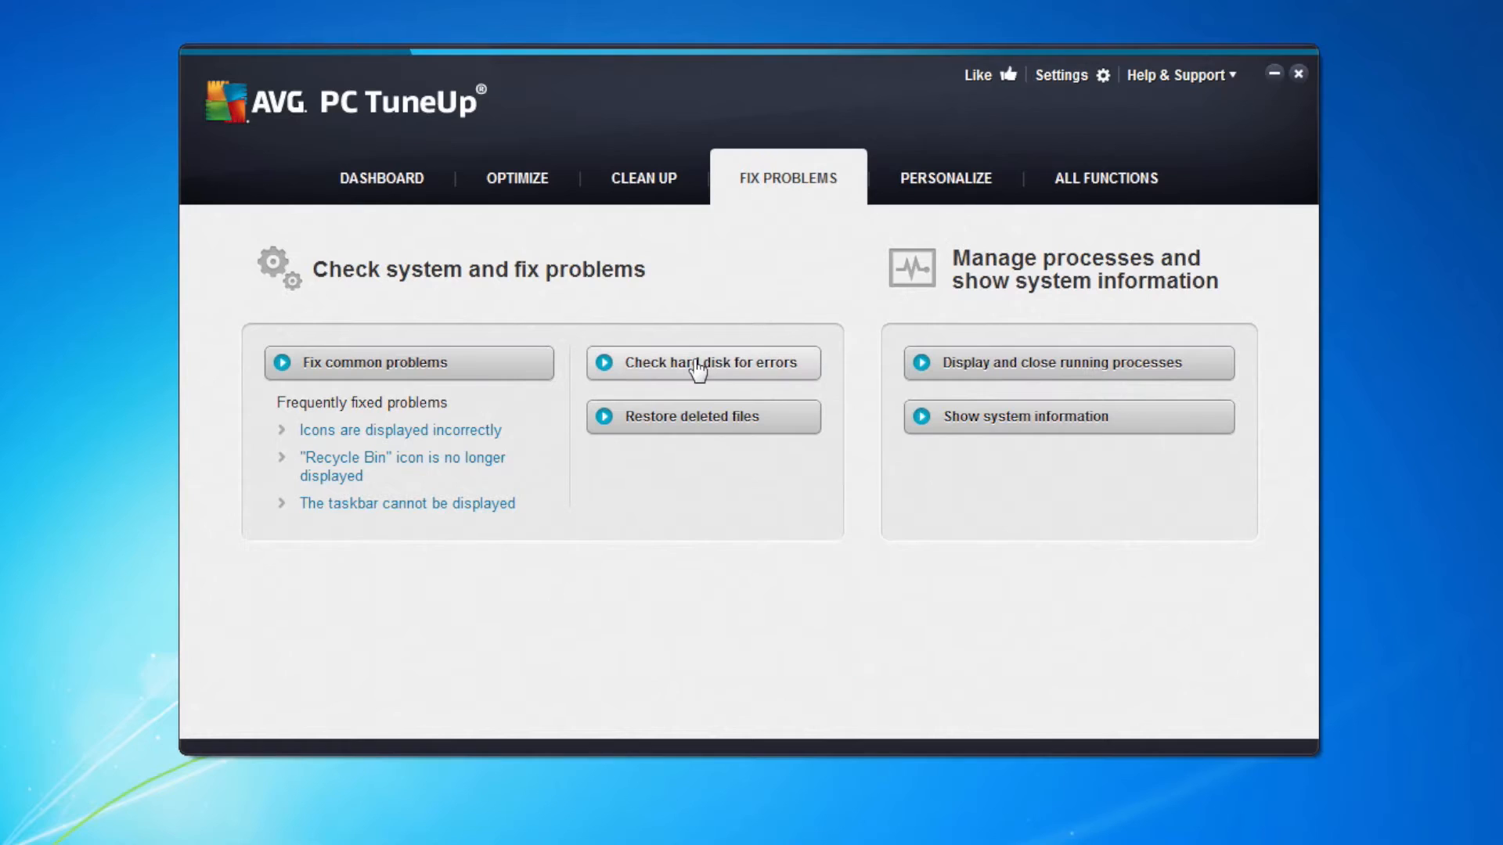
Run a Normal Disk Doctor analysis of Local Disk (C:), which finds no errors
click(701, 362)
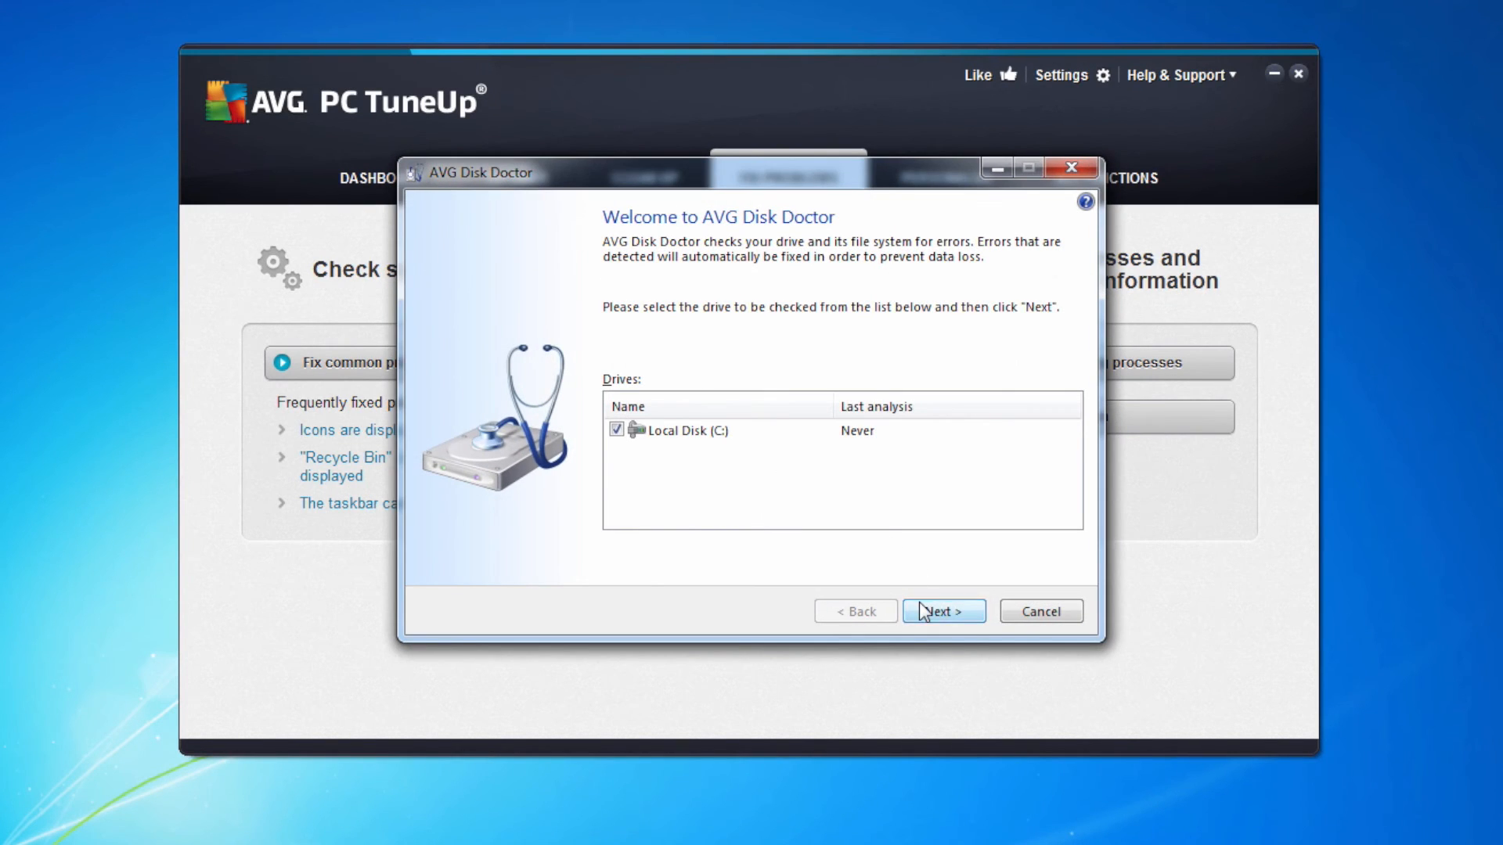
click(942, 610)
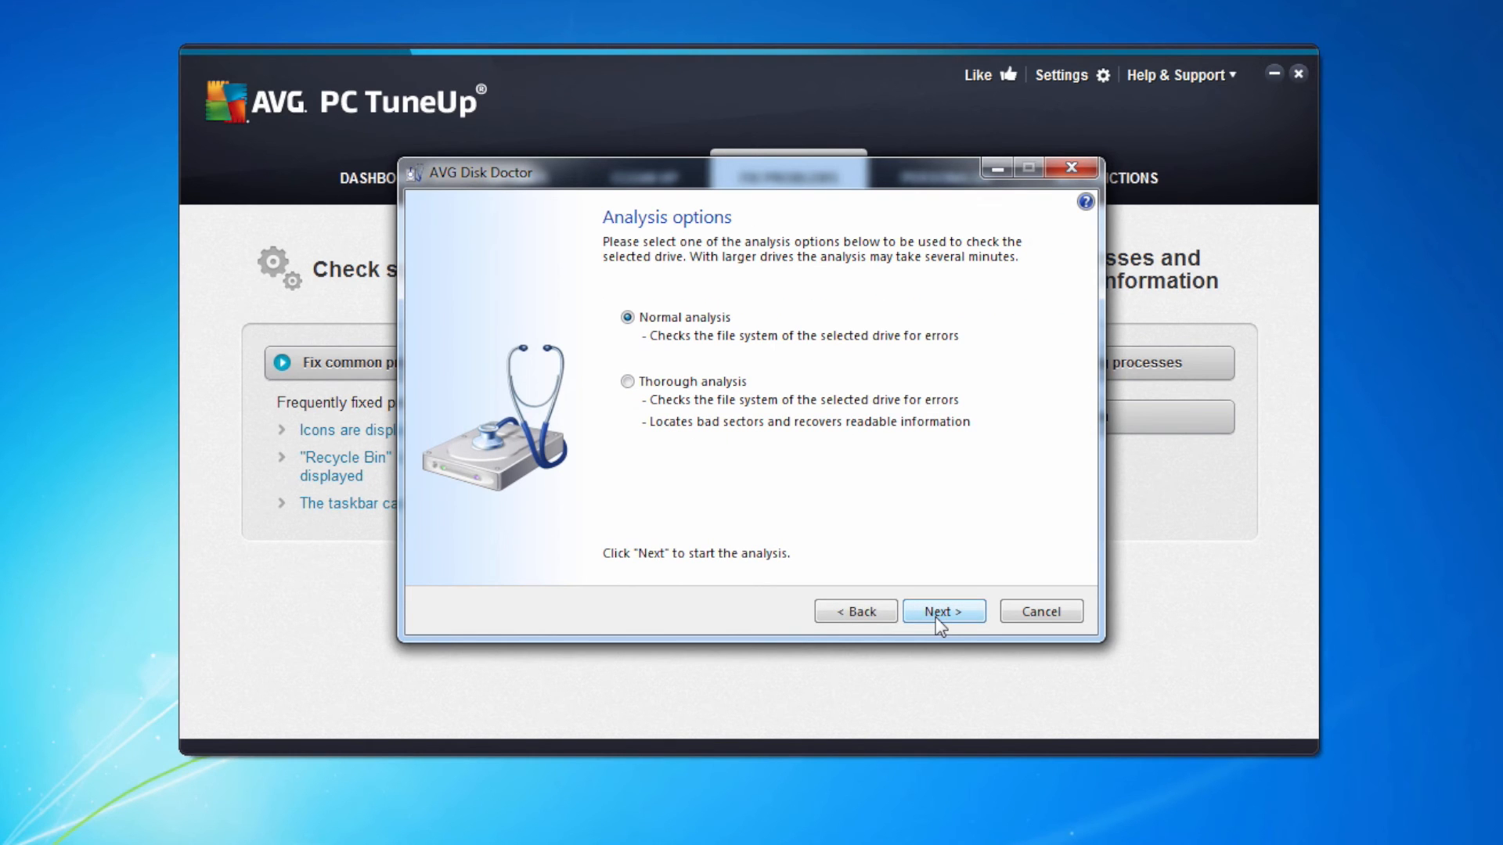
click(942, 611)
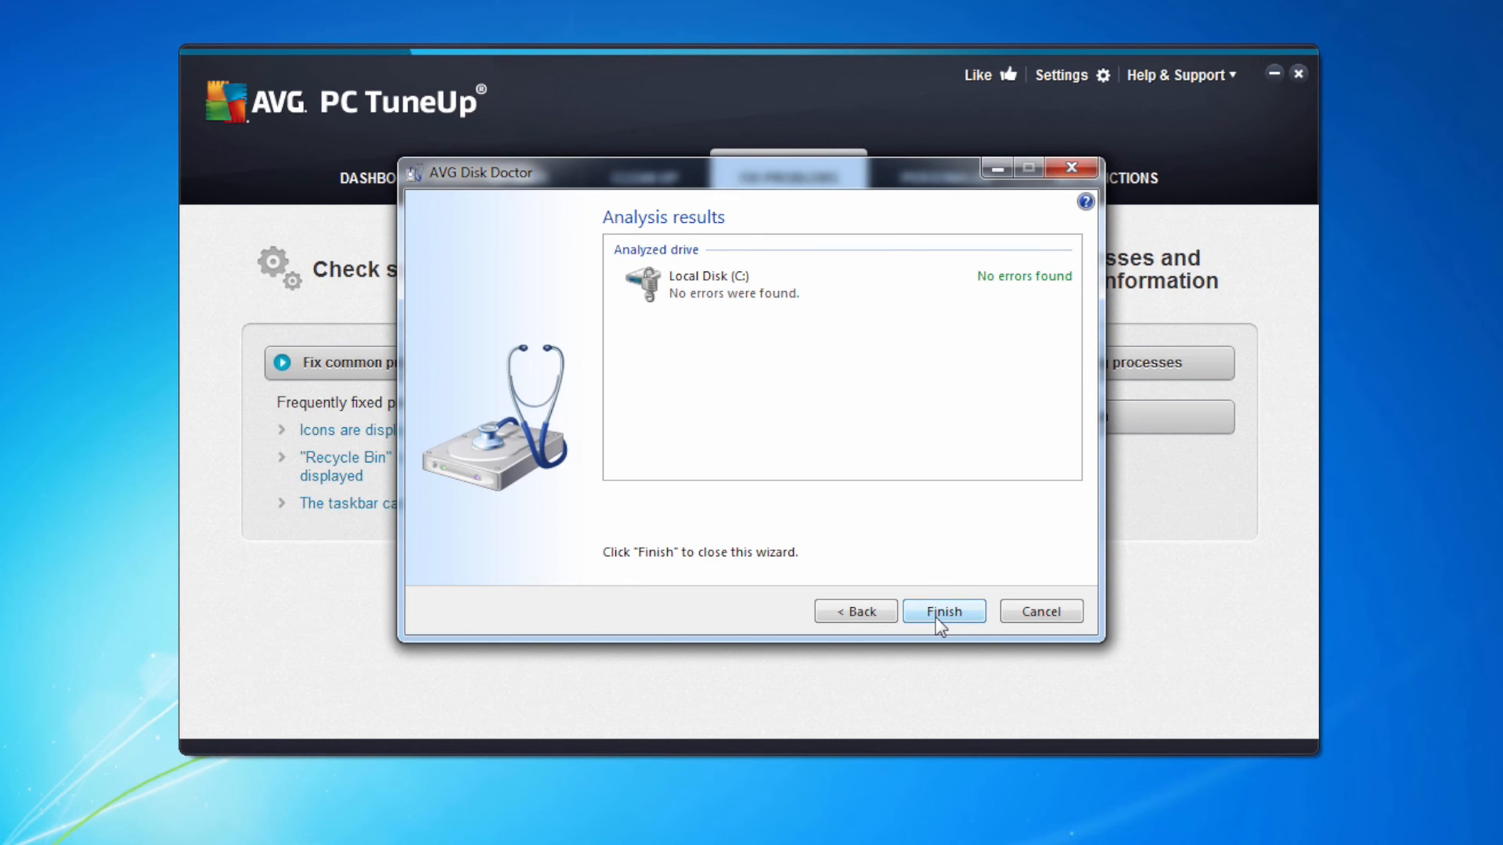
mouse_move(855, 611)
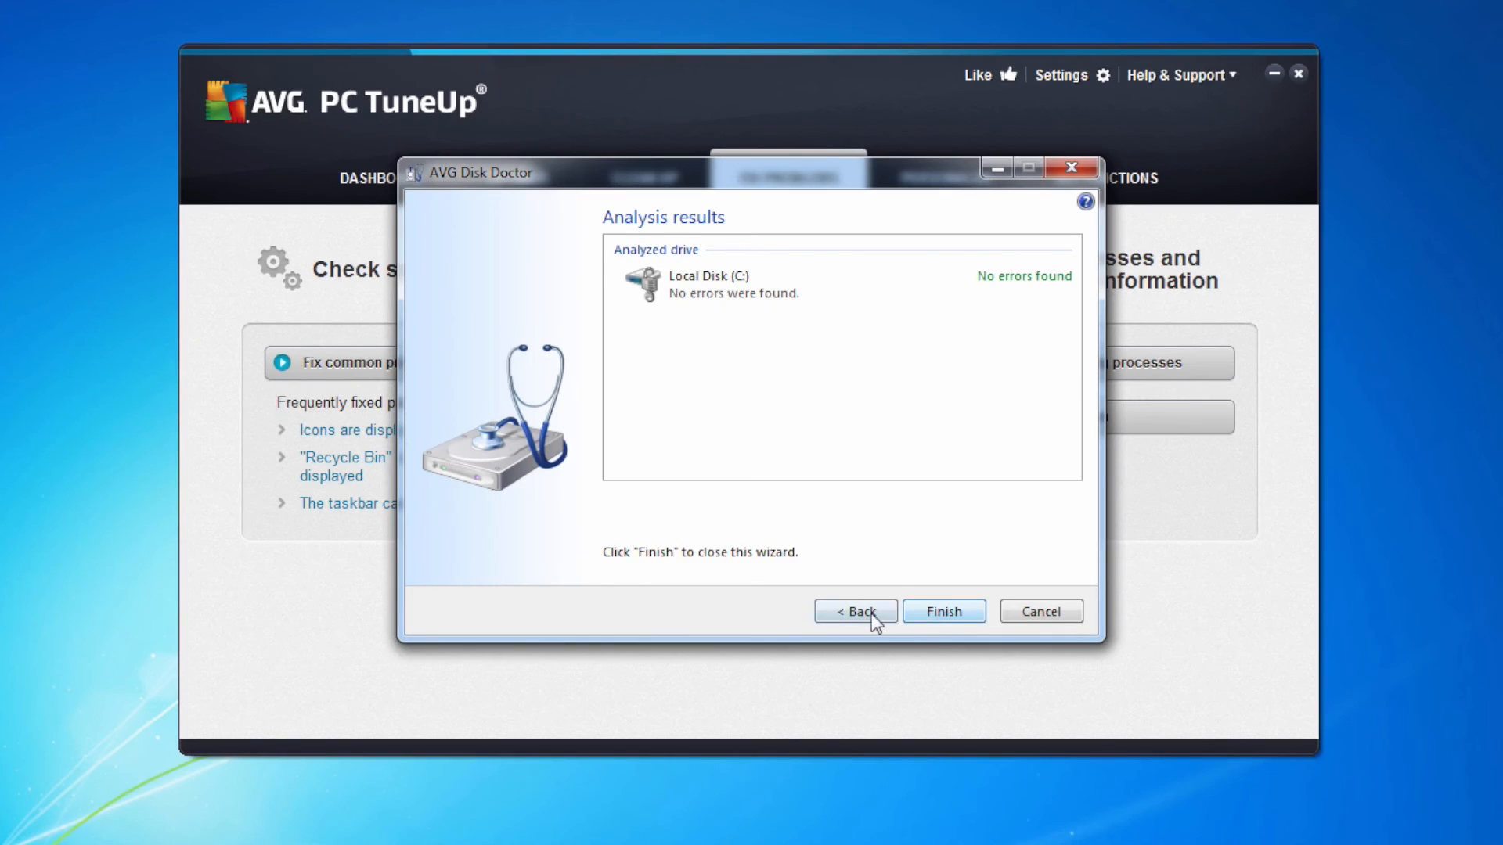
click(853, 611)
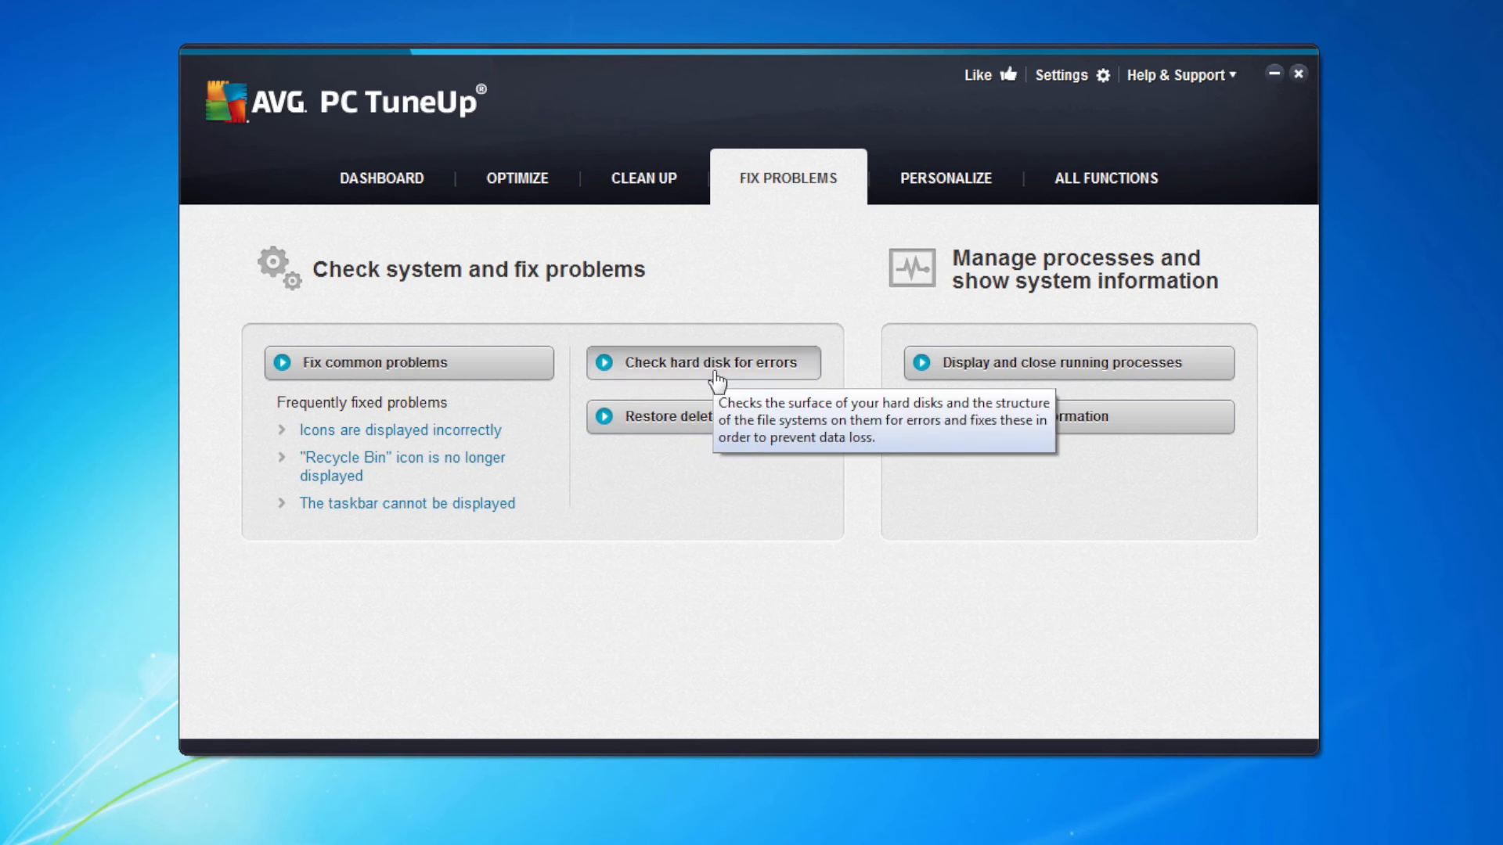
Reopen Disk Doctor and close it without analysing
click(705, 362)
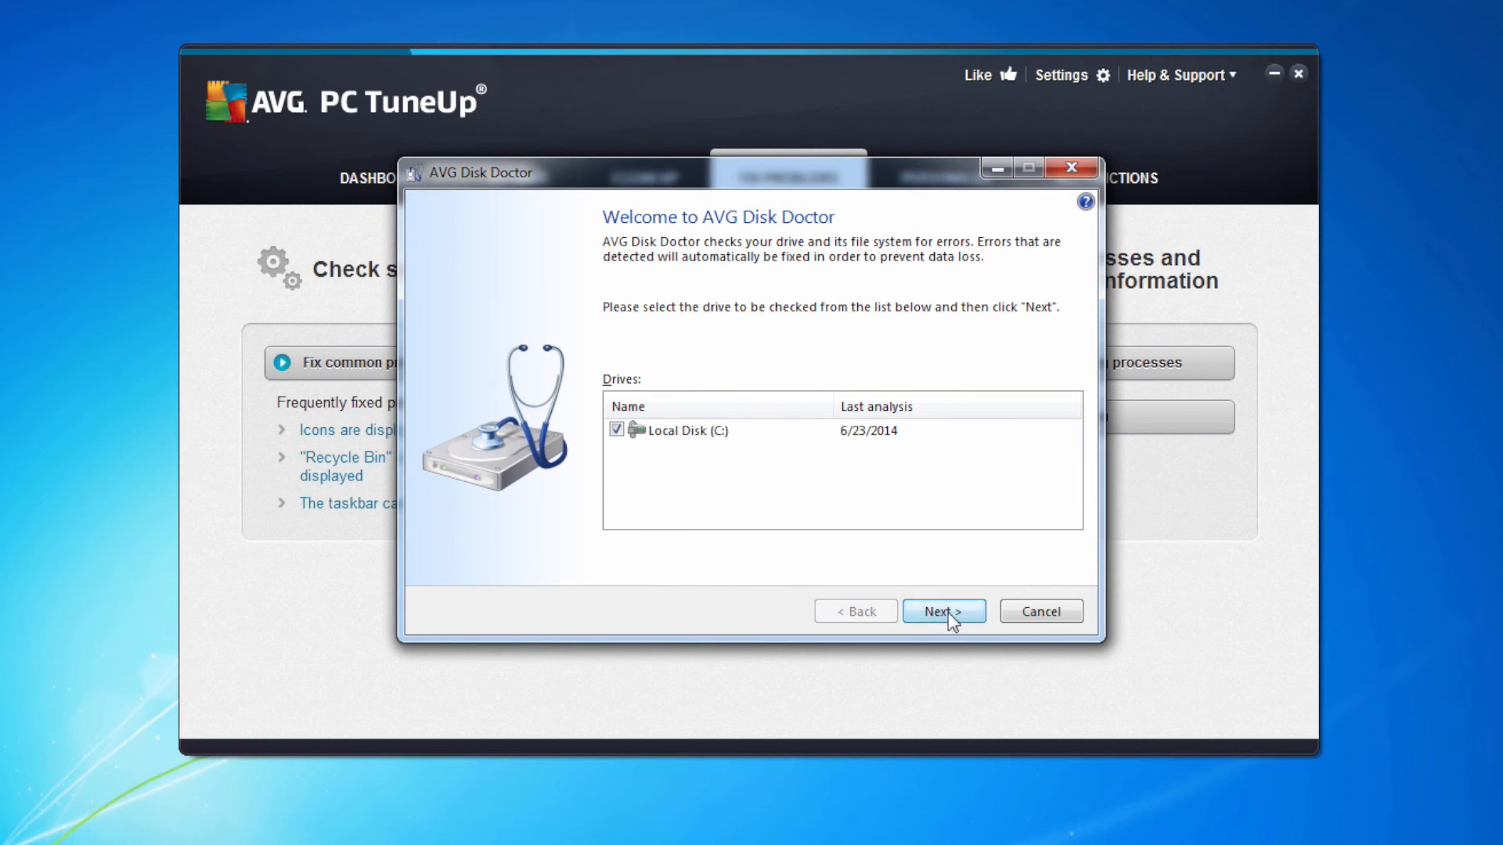
click(944, 611)
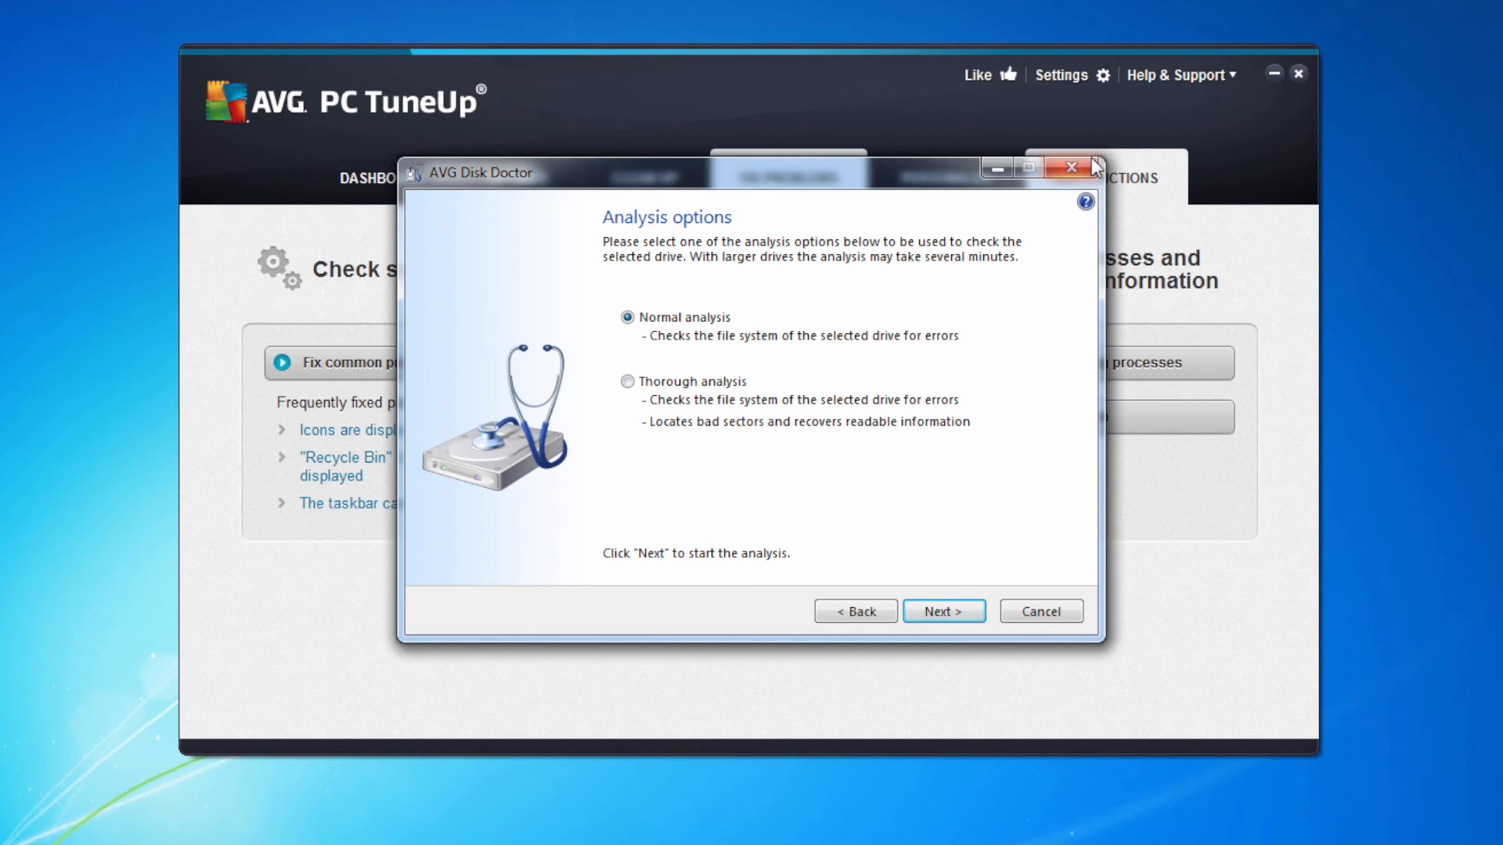
click(1072, 167)
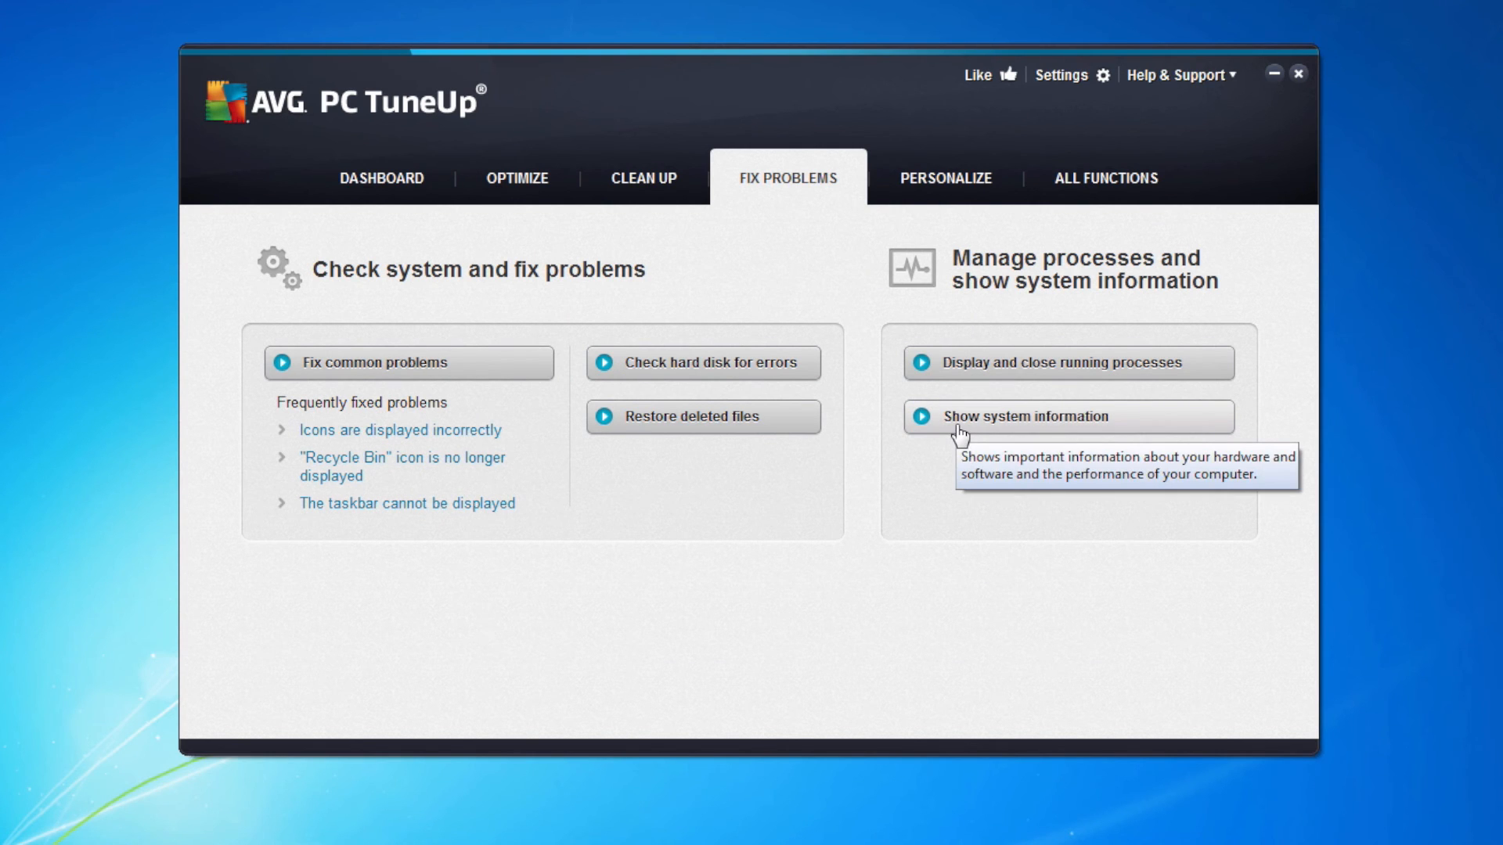
mouse_move(979, 362)
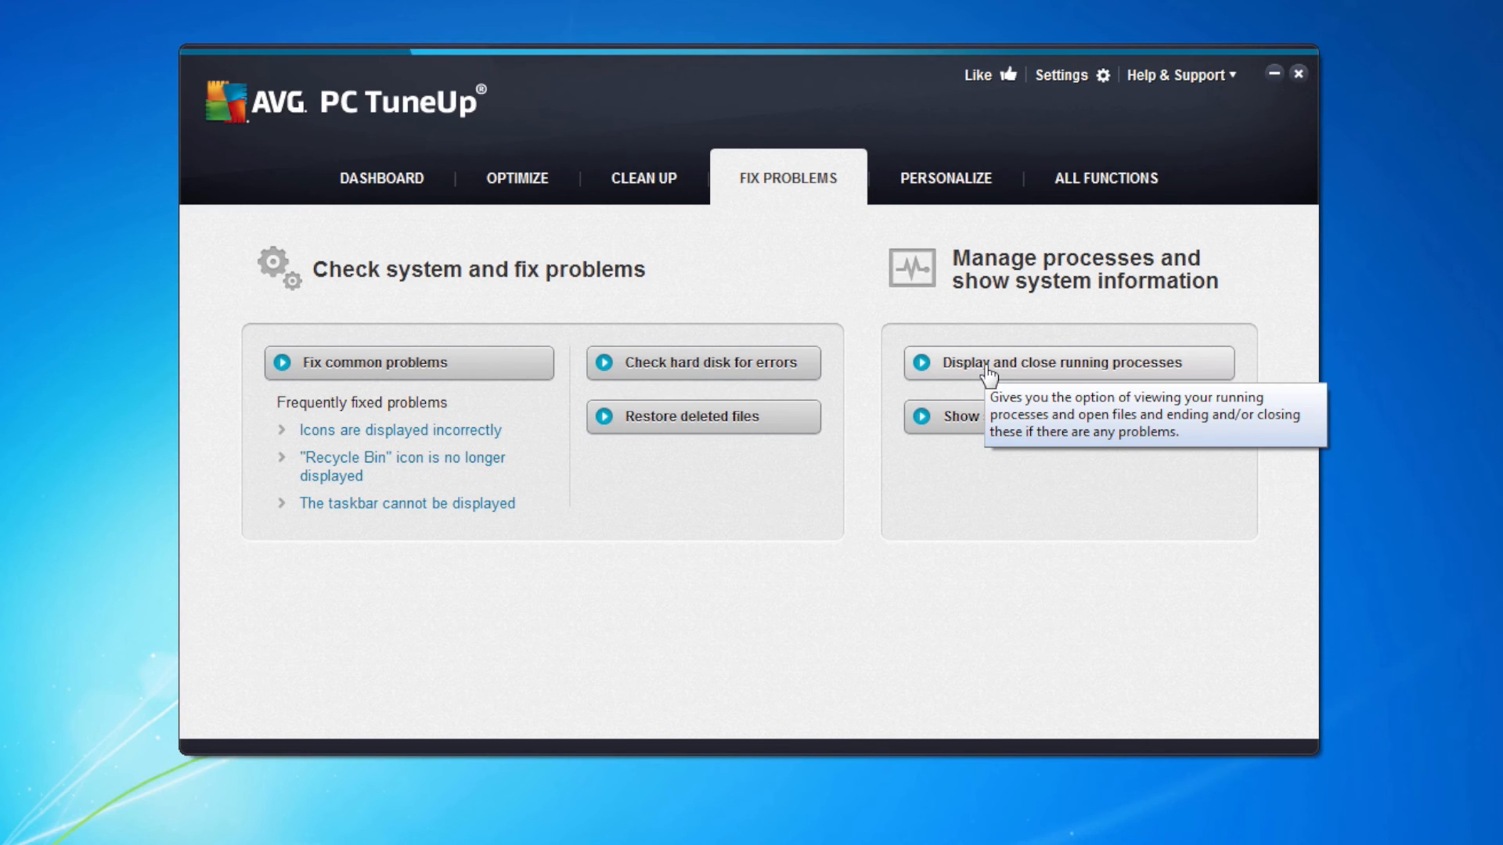
mouse_move(1007, 430)
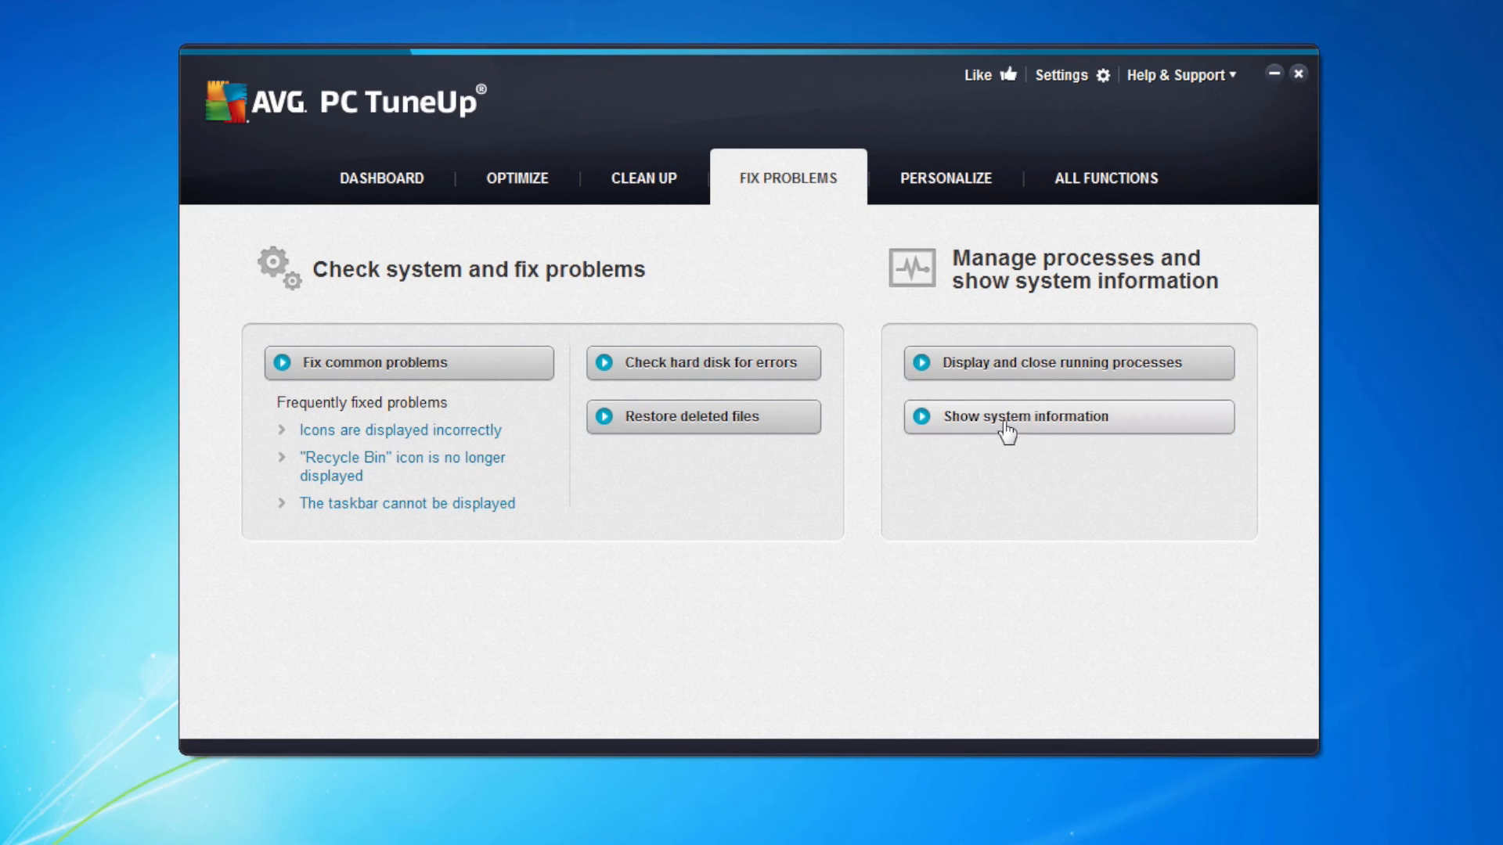
click(1025, 415)
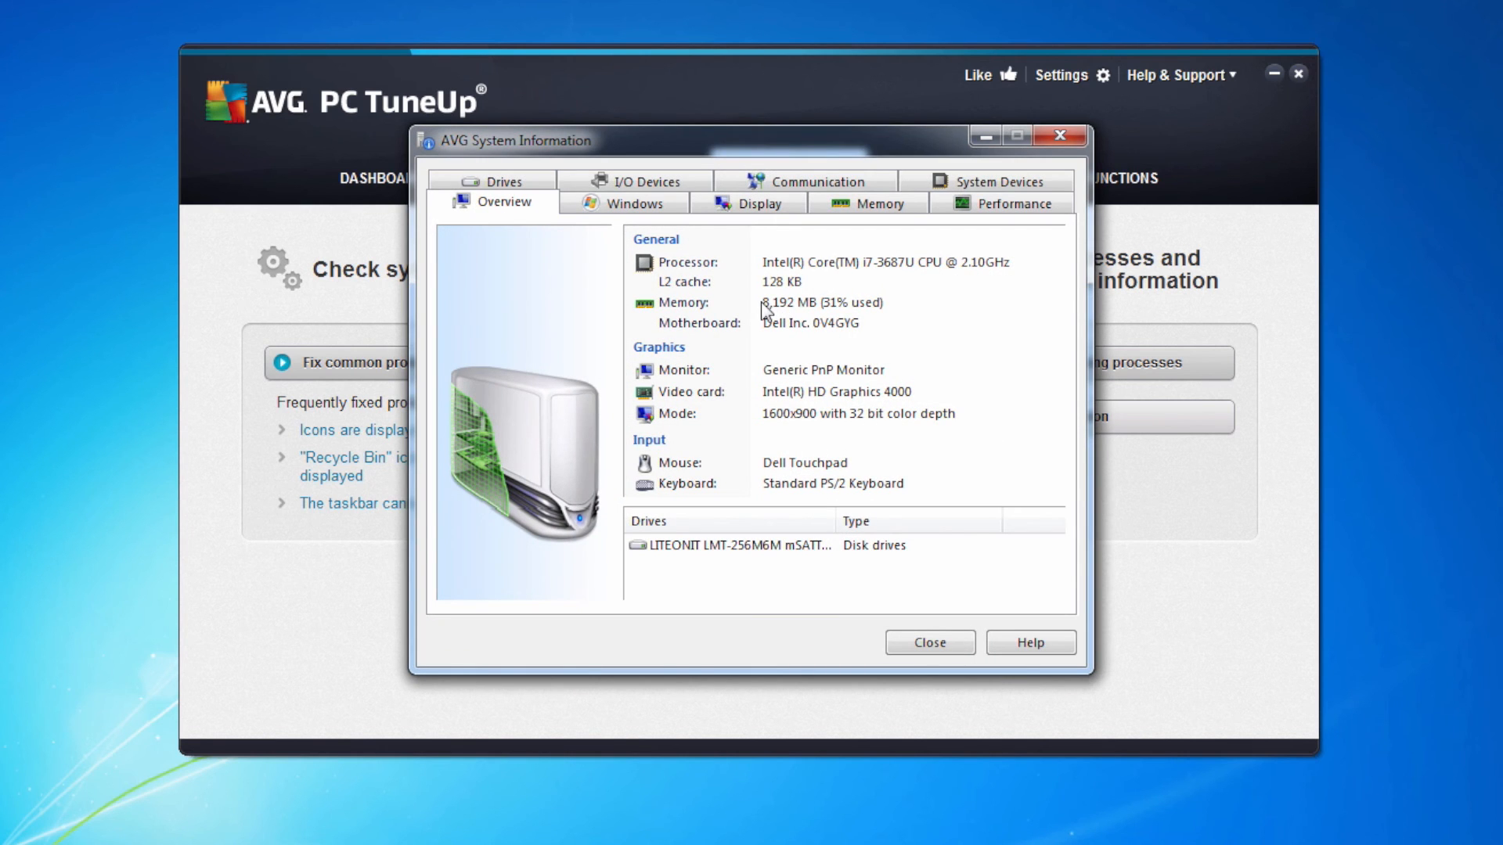
mouse_move(800, 276)
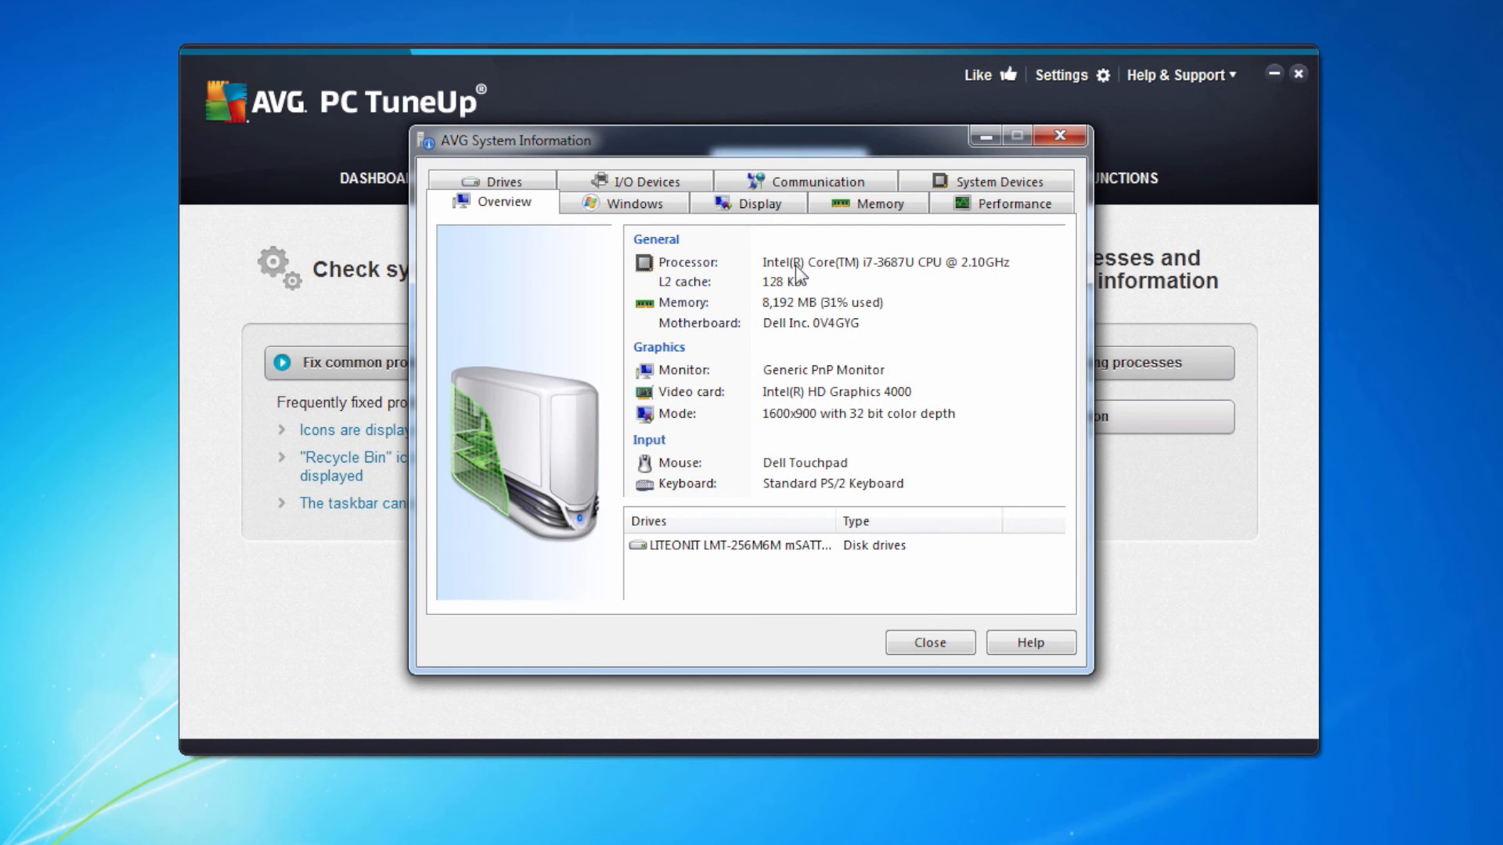
click(622, 202)
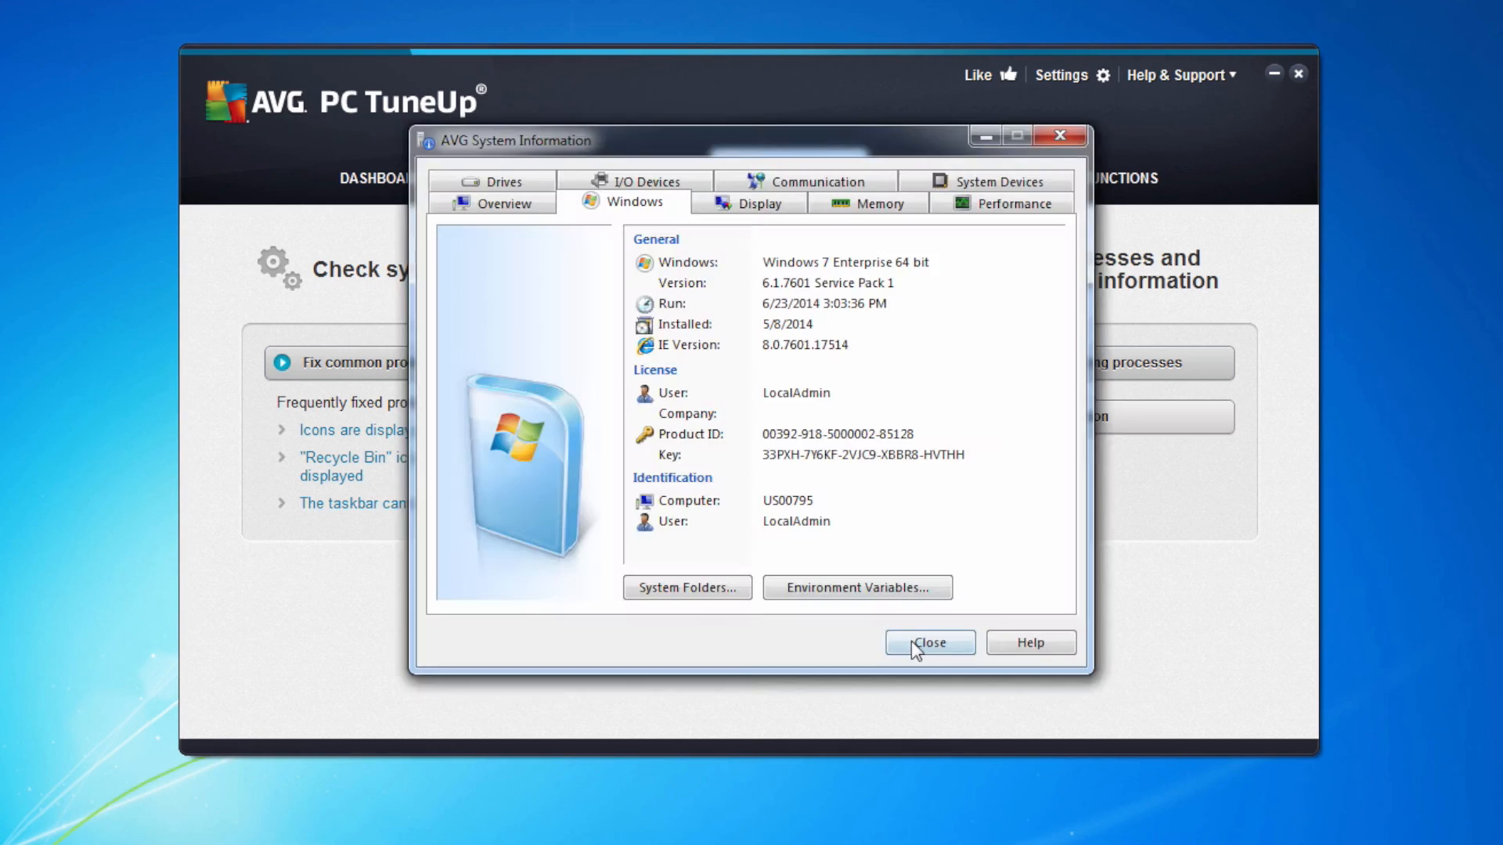
click(927, 642)
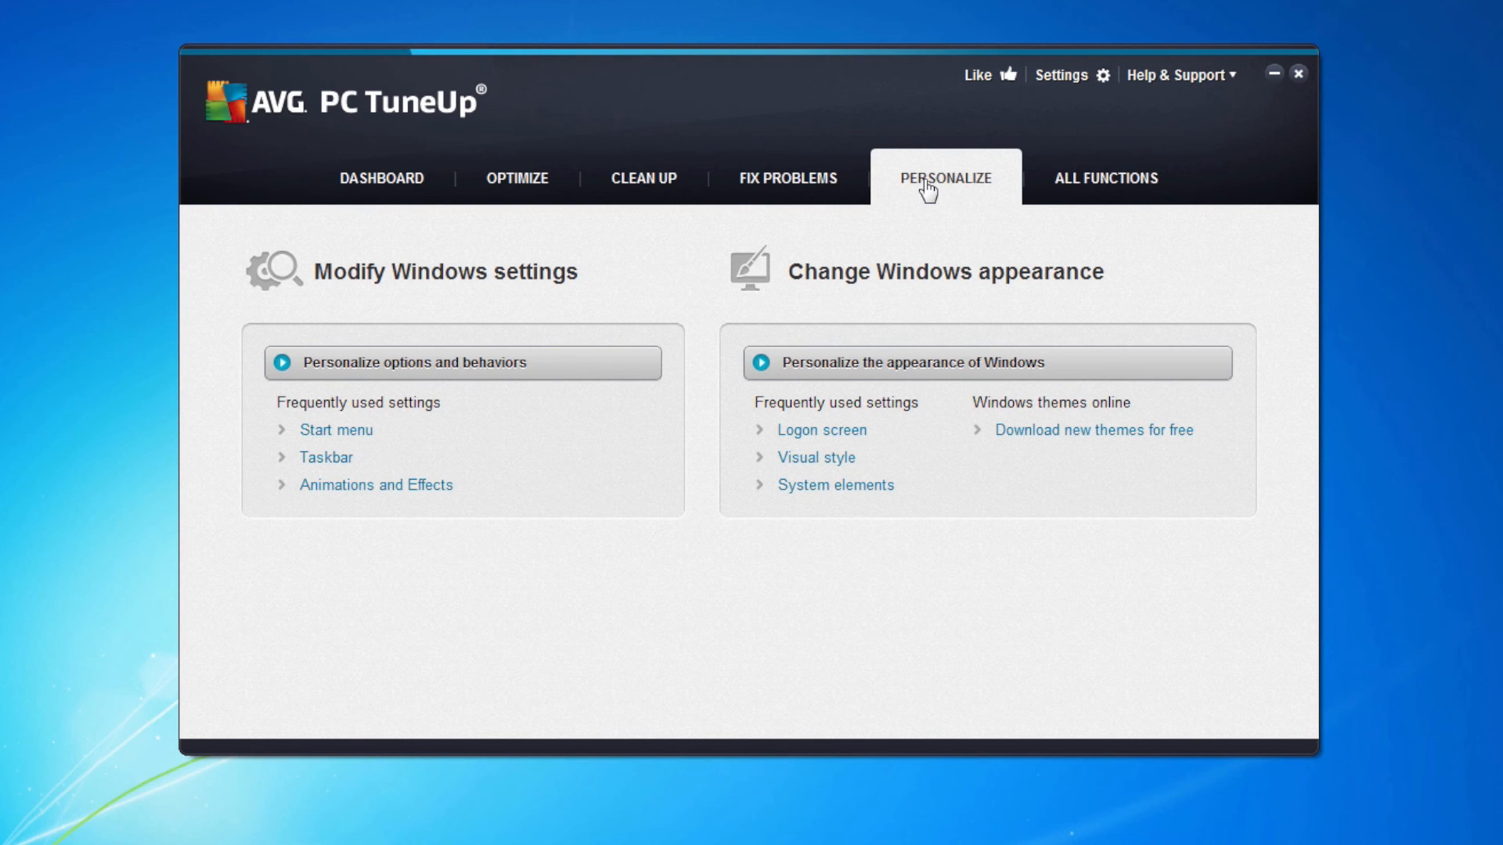
mouse_move(452, 374)
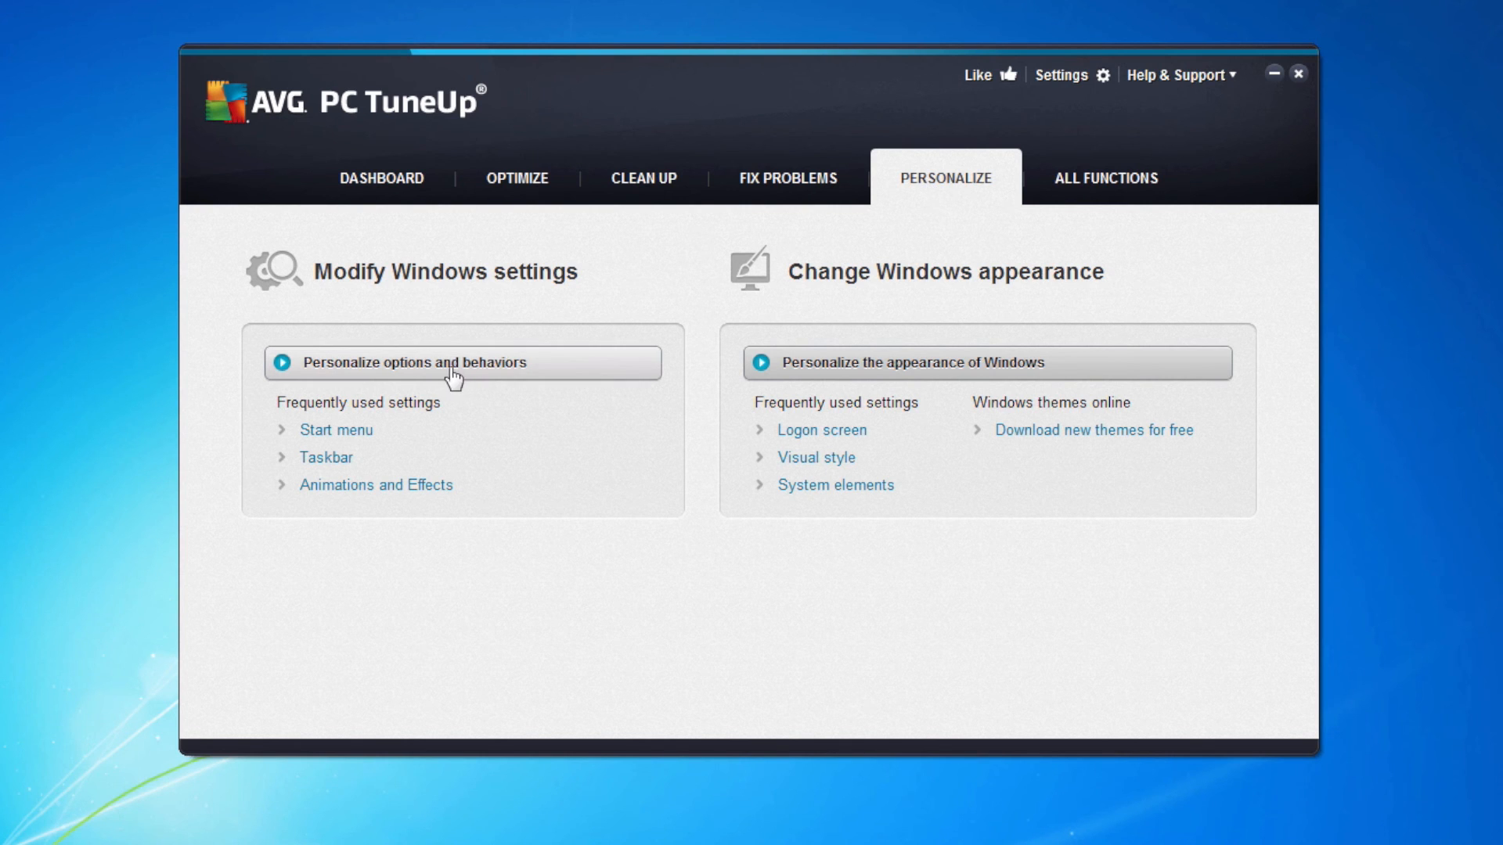
Open AVG System Control's Animation settings for windows, tooltips and list elements
click(462, 362)
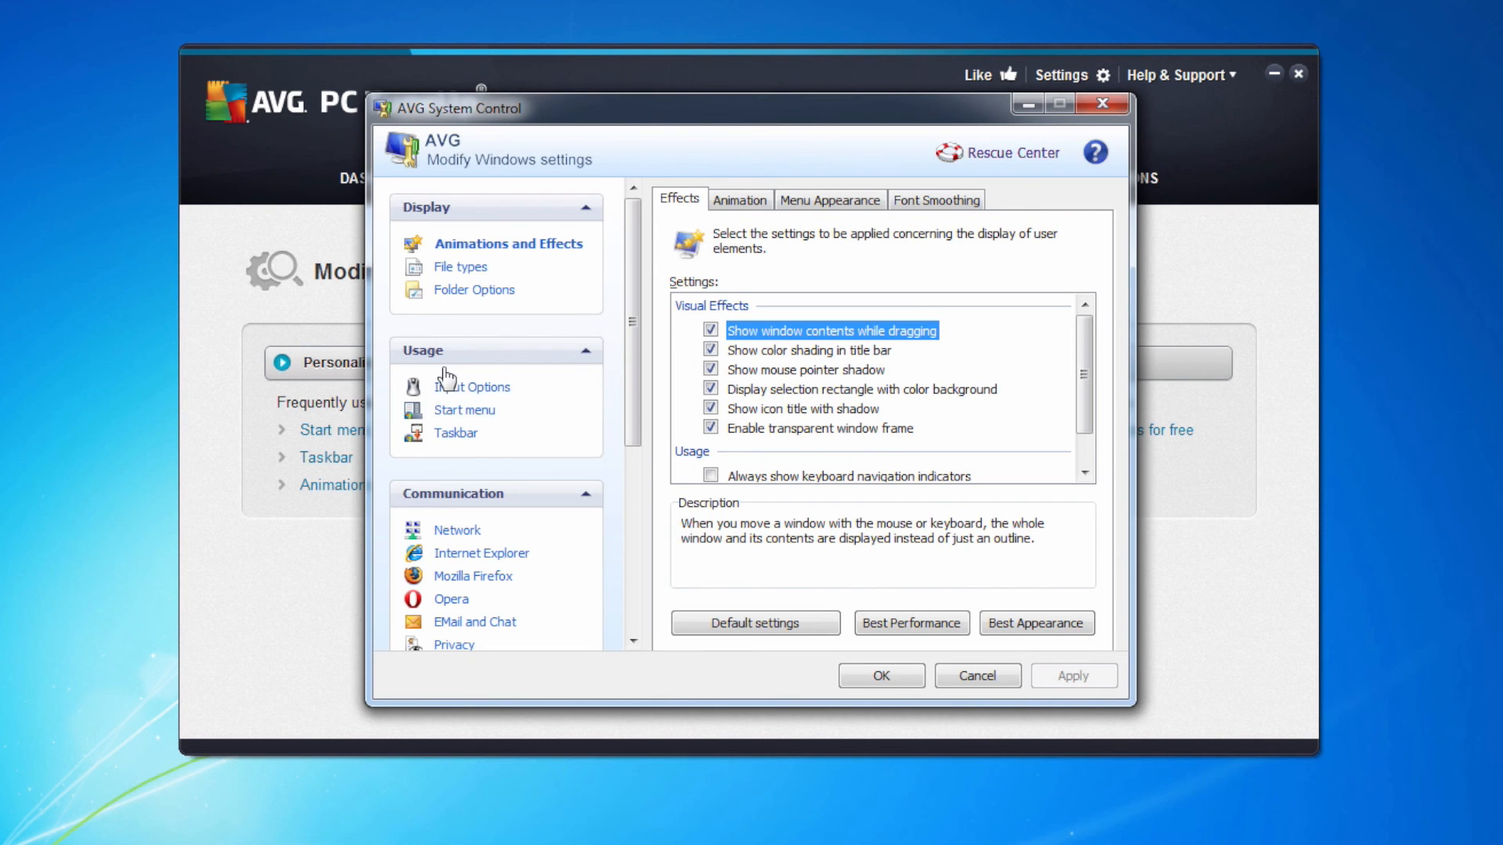
click(739, 199)
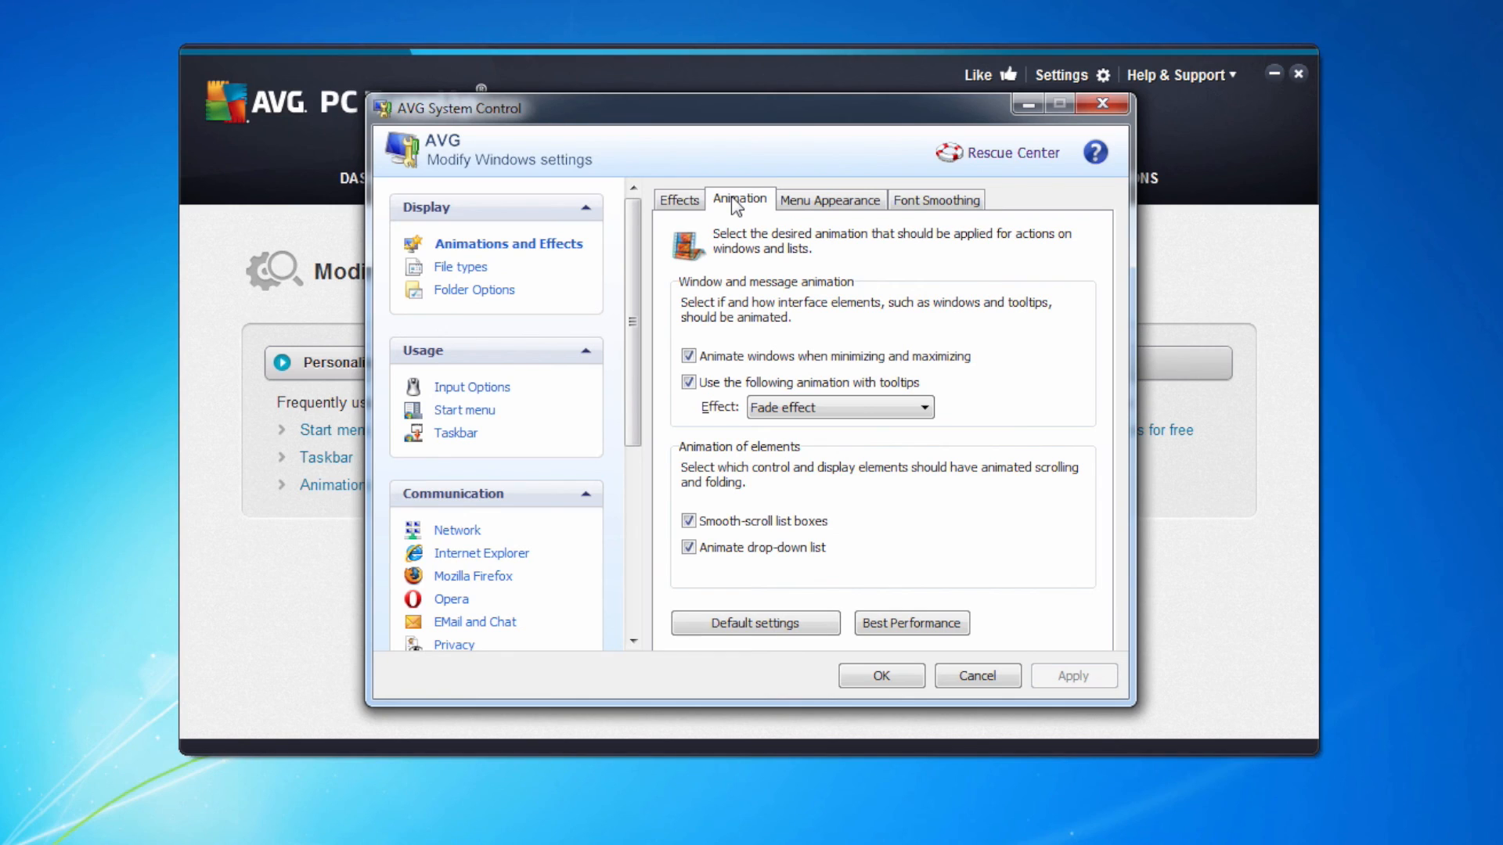